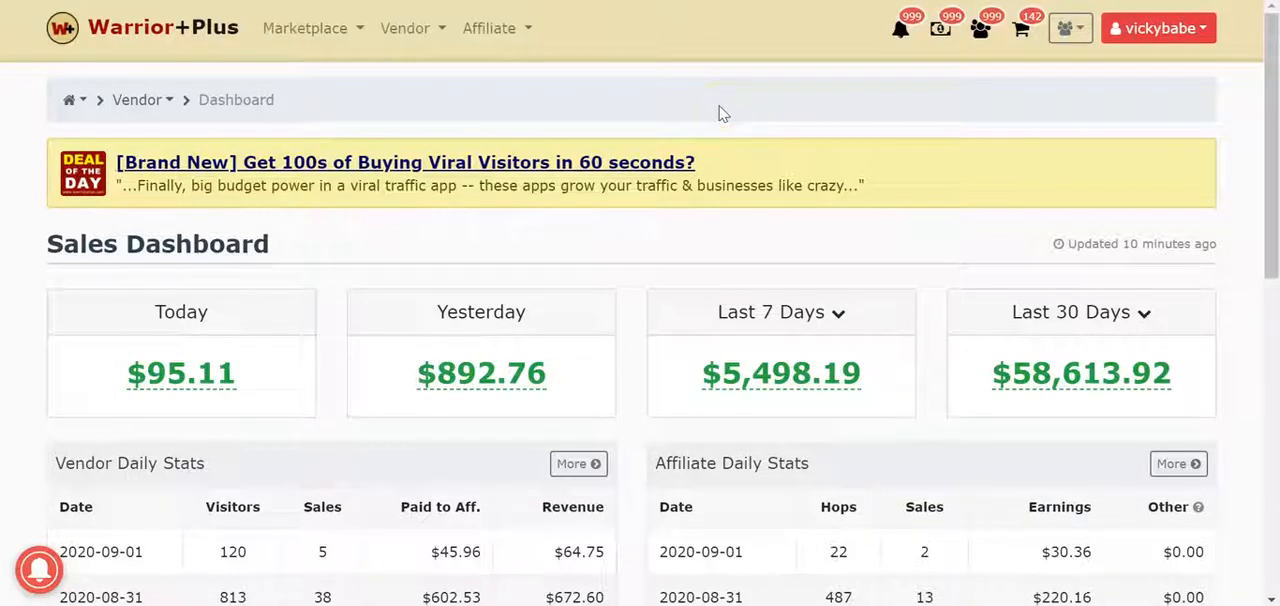
{"action": "mouse_move", "coordinate": [736, 108]}
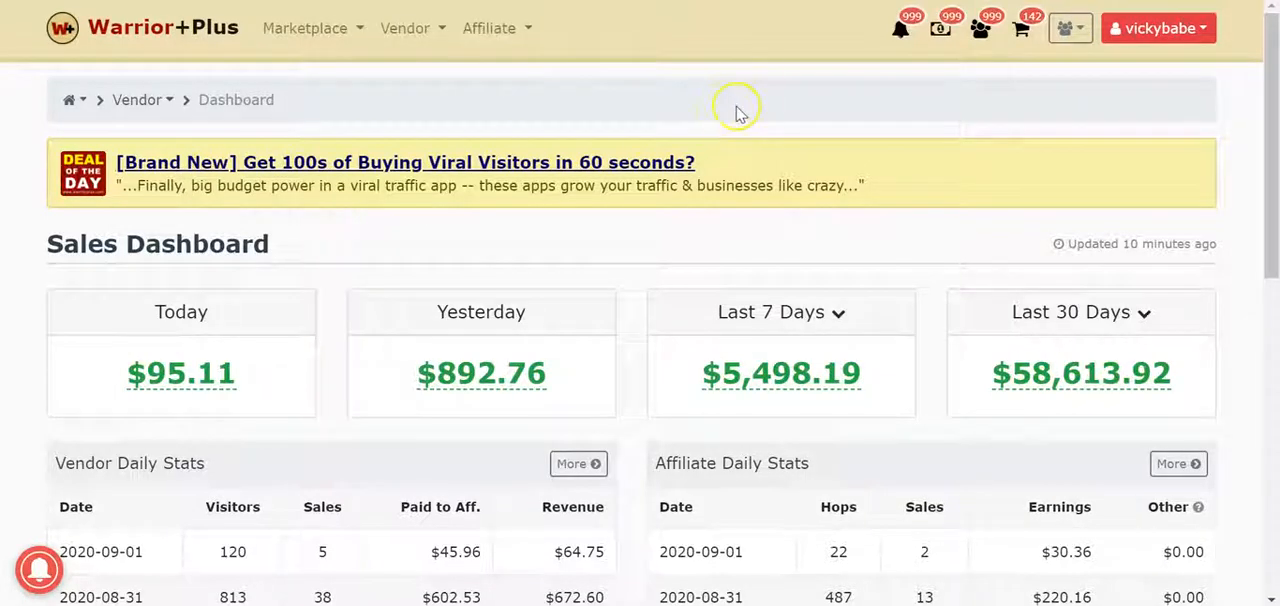
{"action": "mouse_move", "coordinate": [740, 112]}
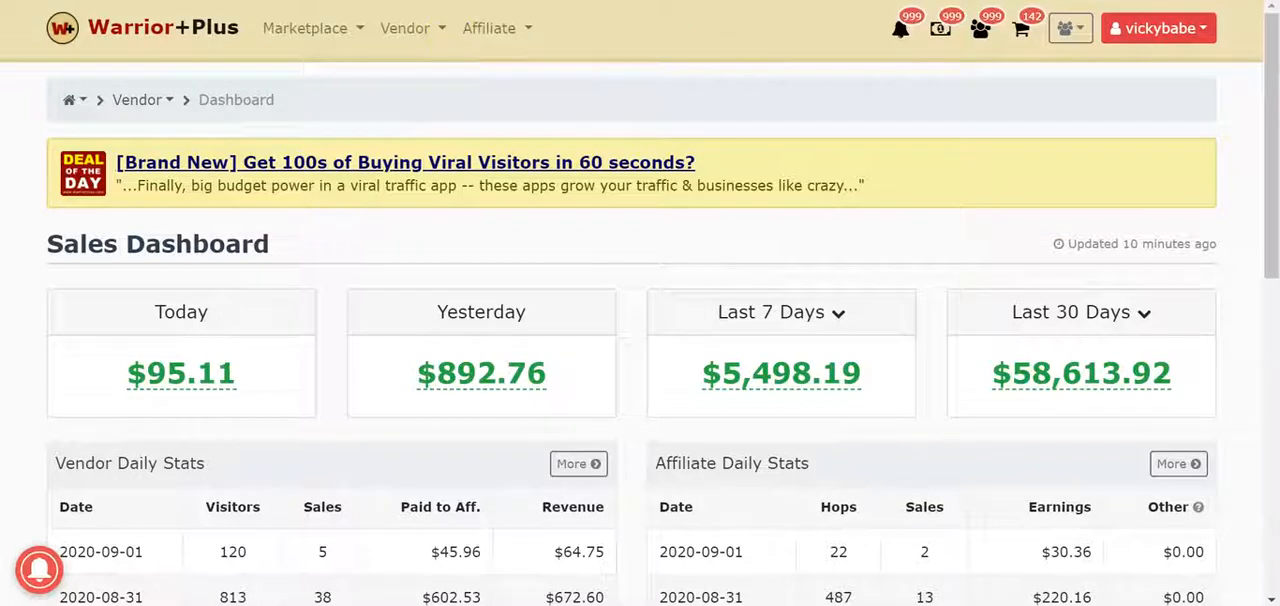
{"action": "mouse_move", "coordinate": [718, 102]}
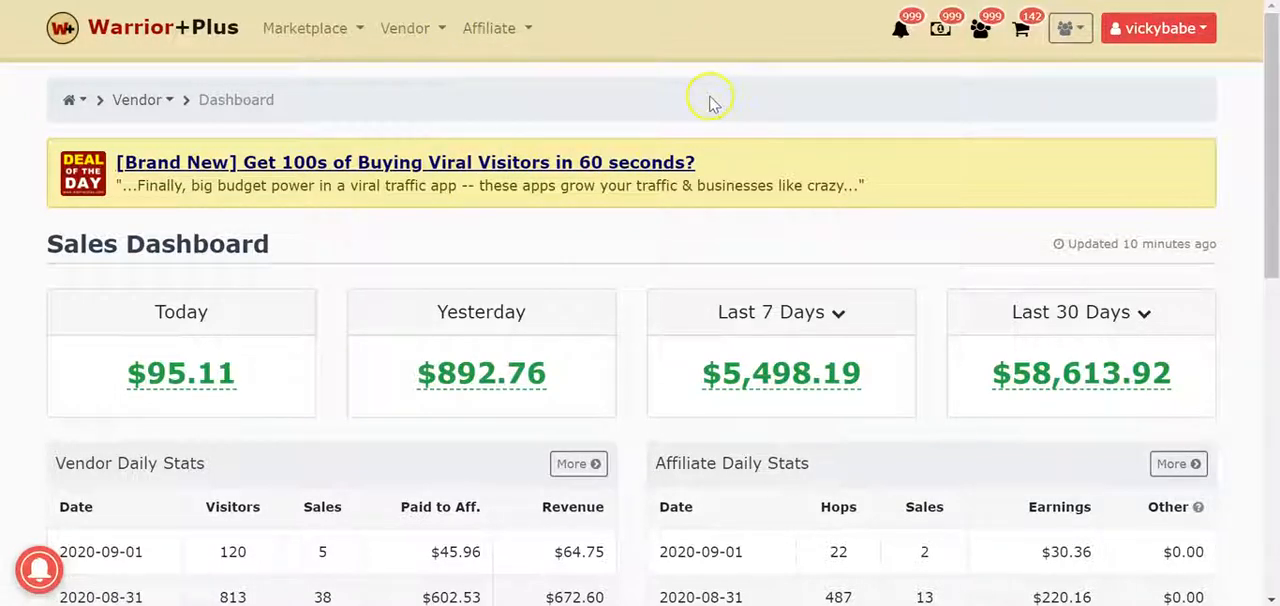
{"action": "mouse_move", "coordinate": [518, 96]}
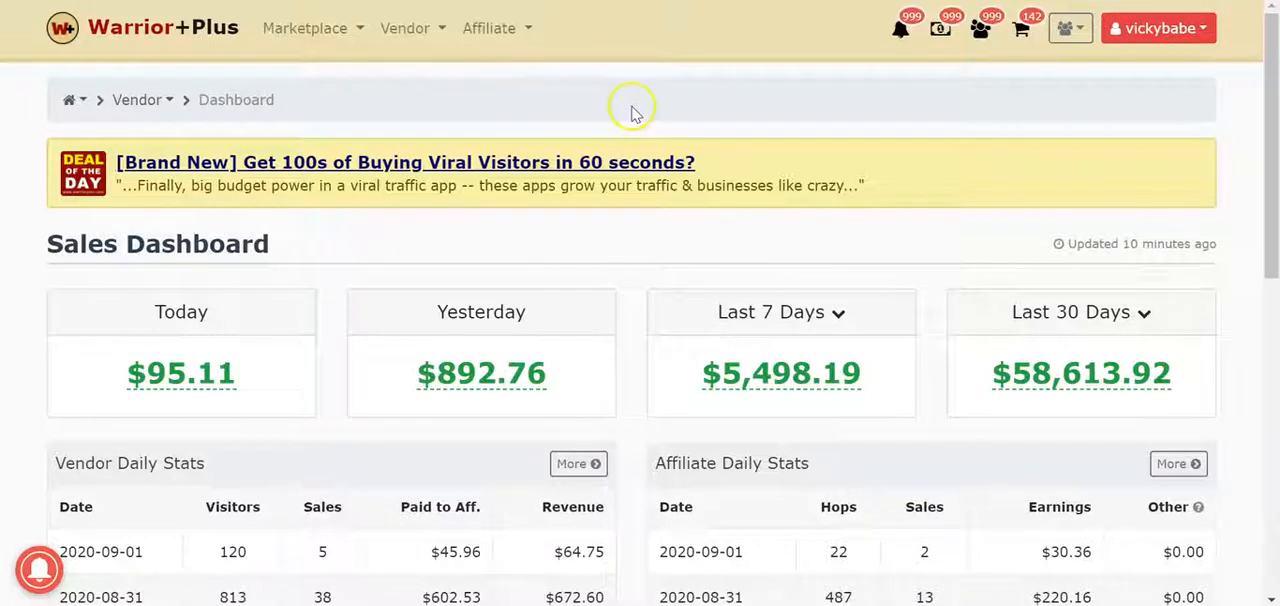
{"action": "mouse_move", "coordinate": [650, 132]}
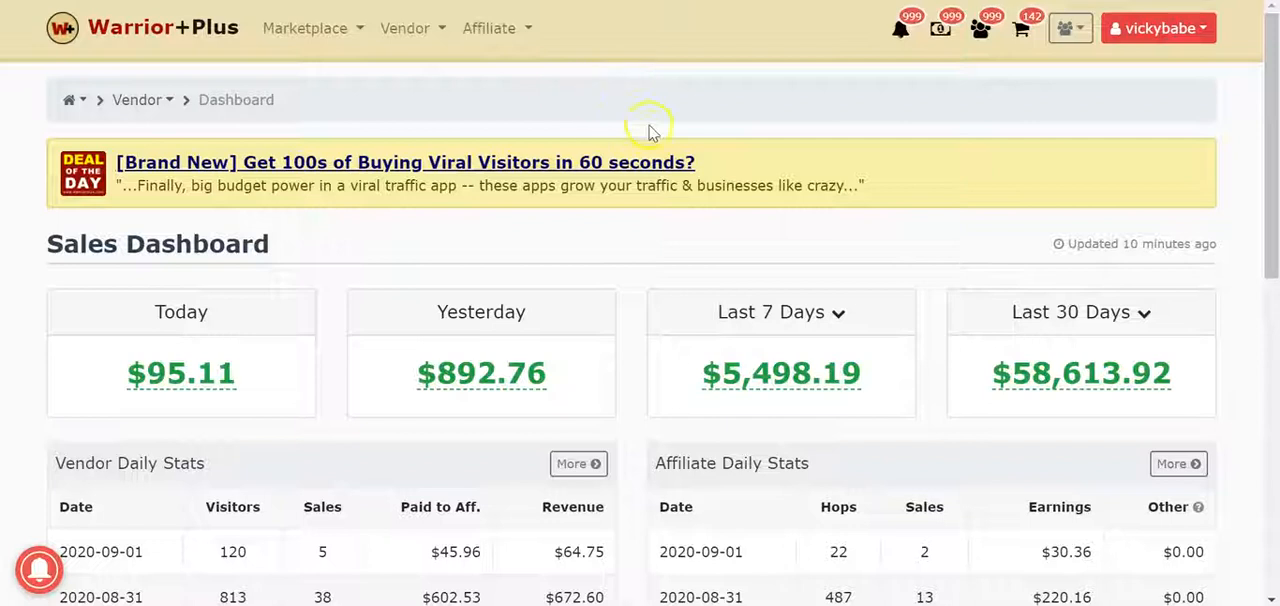
{"action": "mouse_move", "coordinate": [652, 112]}
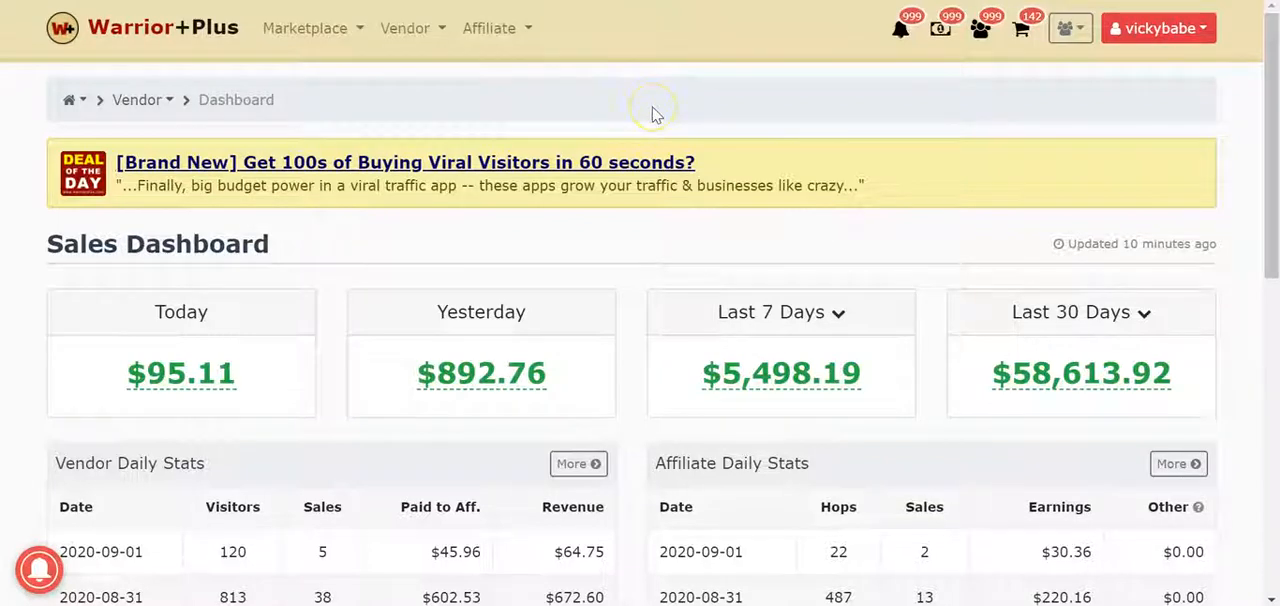
{"action": "mouse_move", "coordinate": [640, 92]}
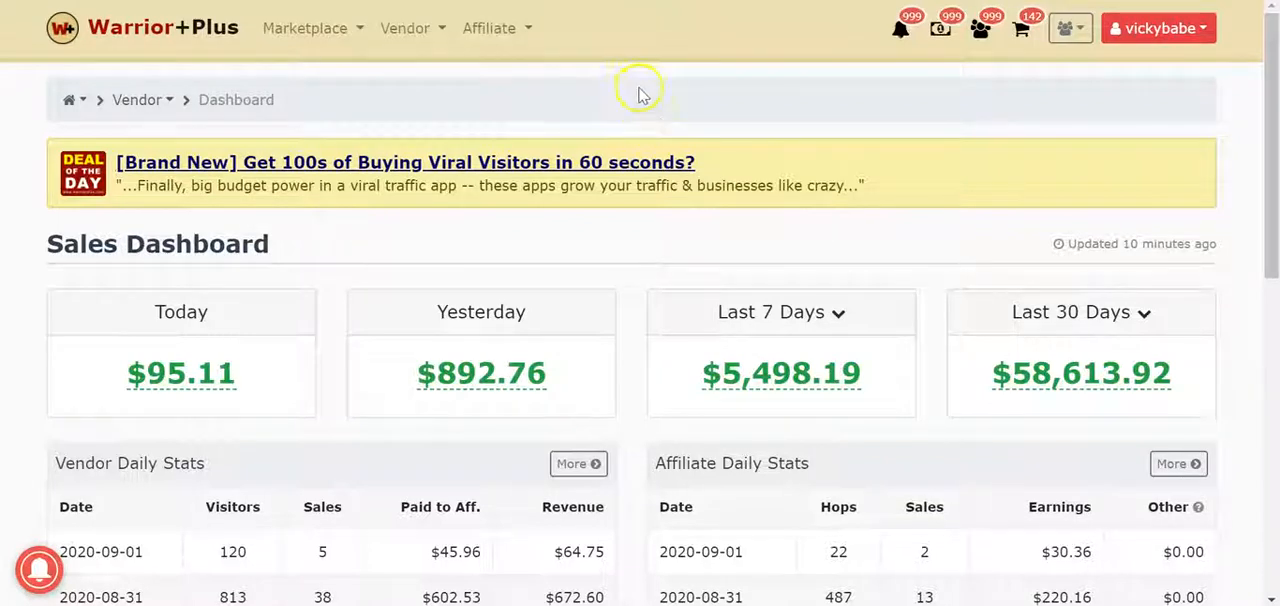
{"action": "mouse_move", "coordinate": [792, 104]}
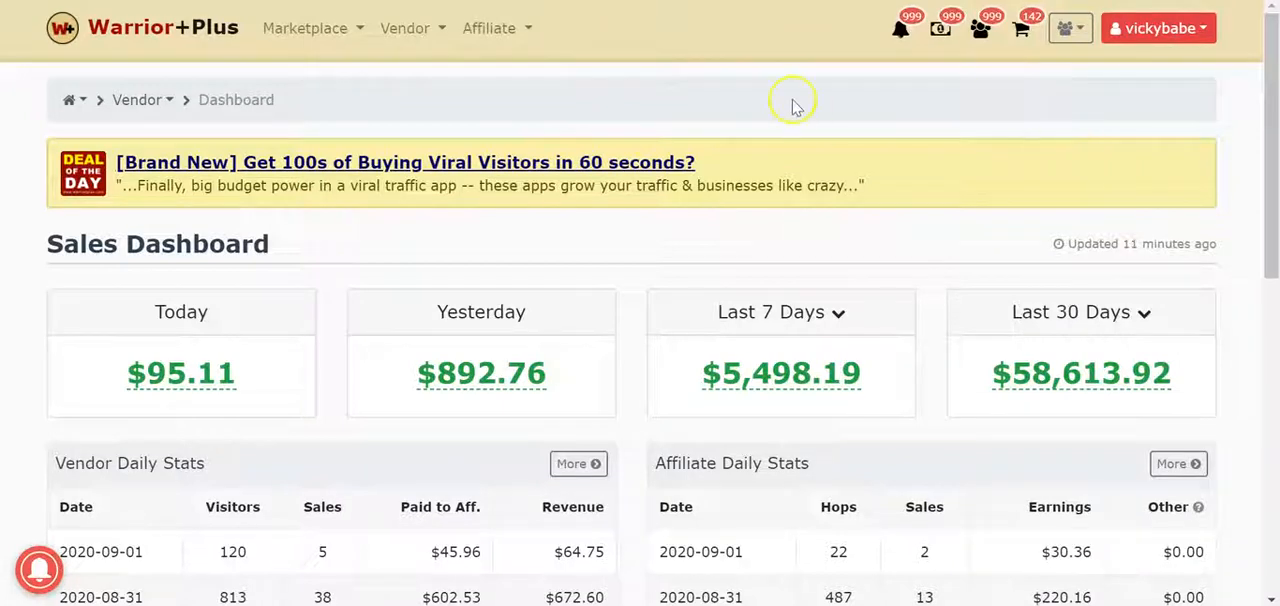
{"action": "mouse_move", "coordinate": [734, 112]}
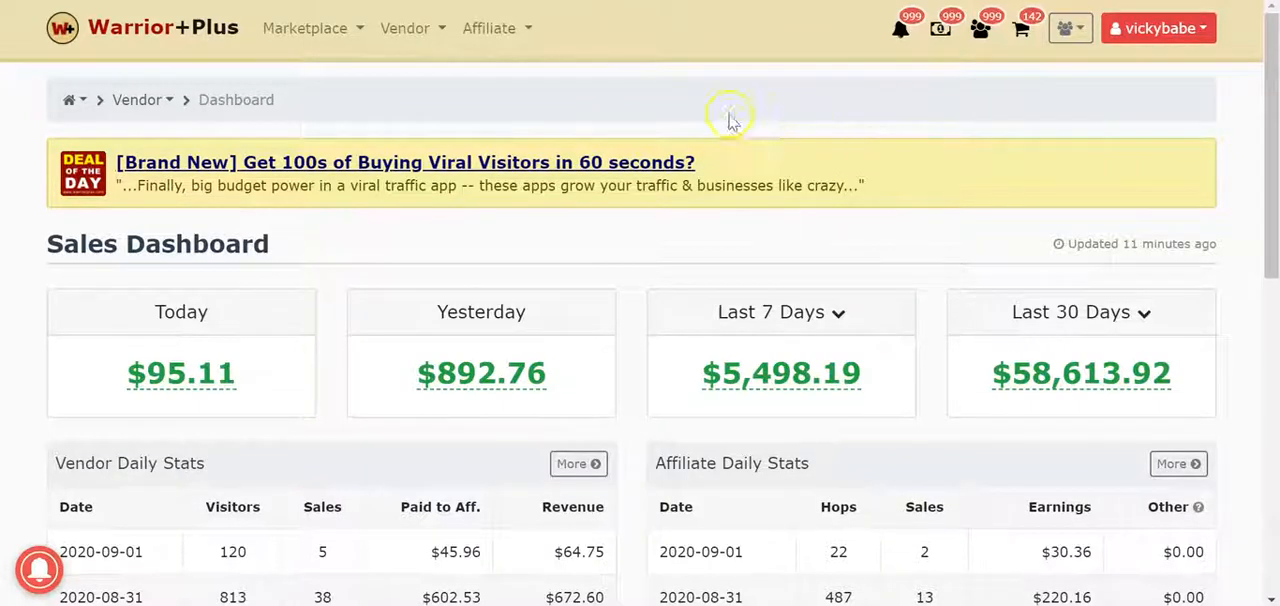
- Load the Affiliate Offers marketplace from the Affiliate menu and look down the ranked offer table
{"action": "left_click", "coordinate": [488, 28]}
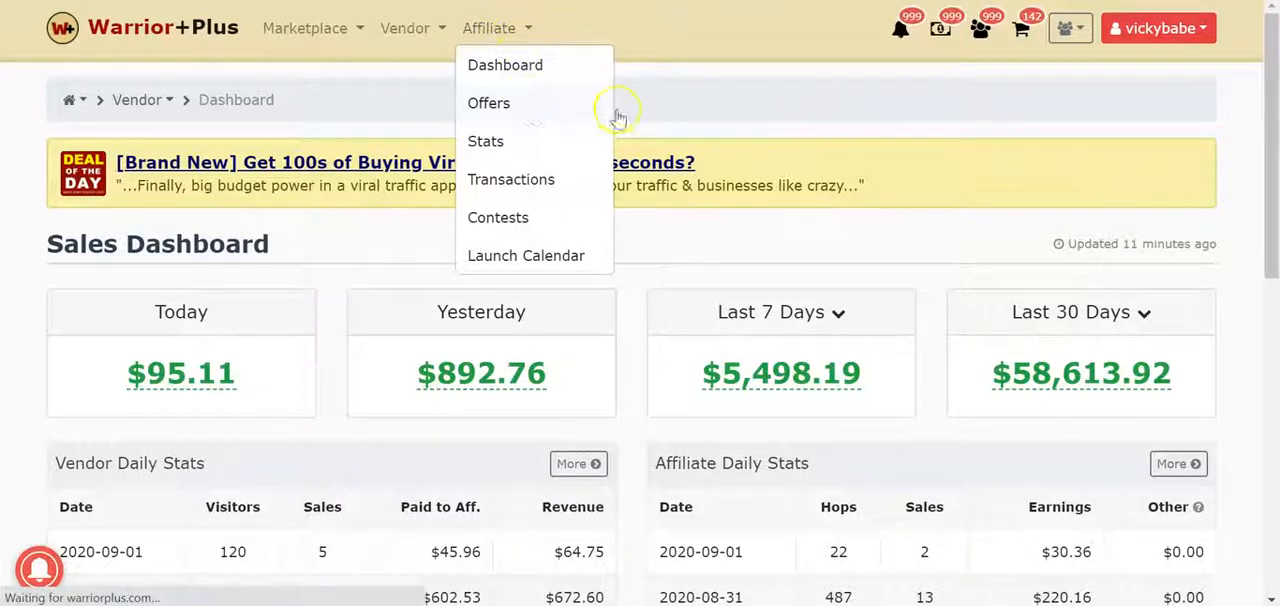
{"action": "left_click", "coordinate": [488, 104]}
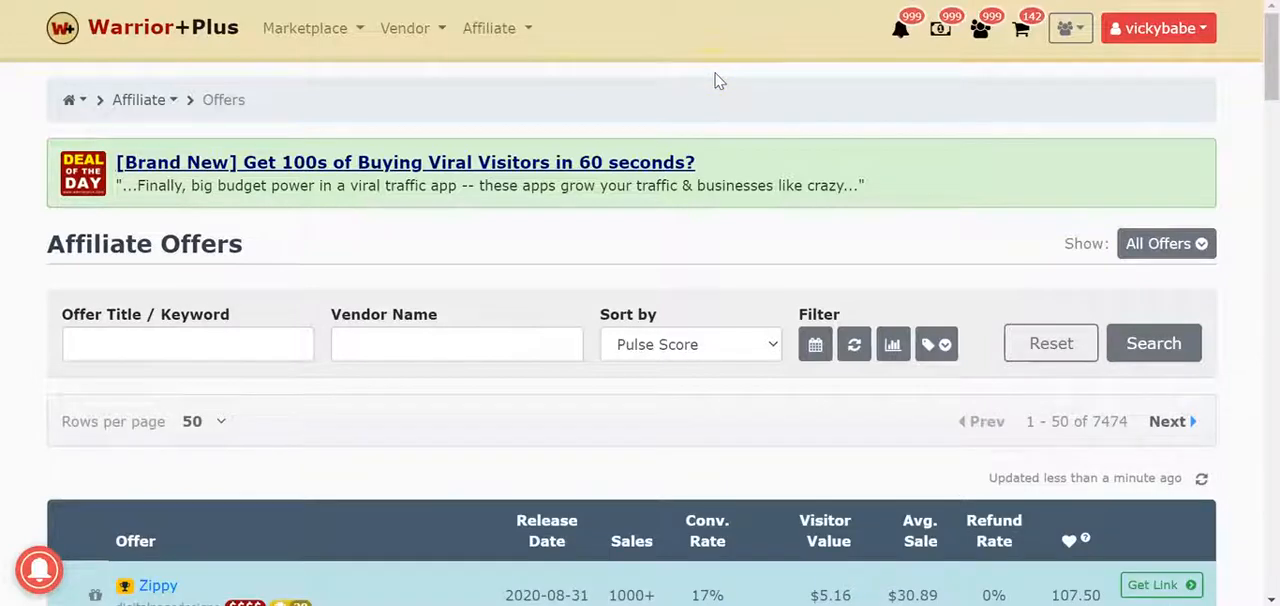
{"action": "scroll", "scroll_direction": "down", "scroll_amount": 3}
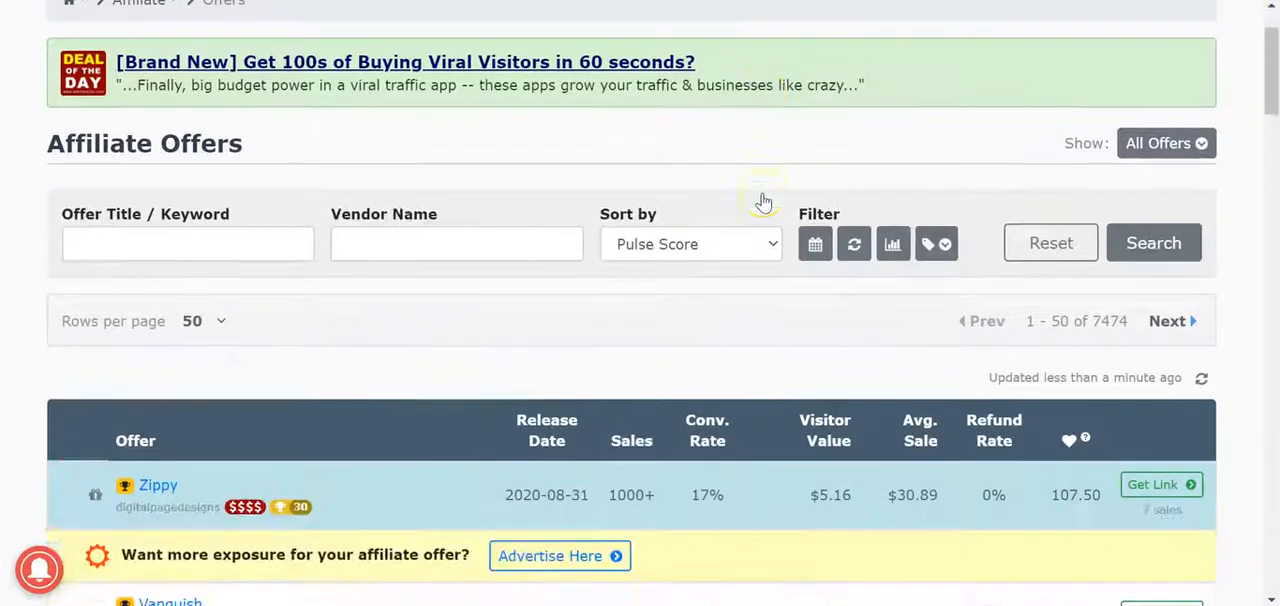
{"action": "scroll", "scroll_direction": "down", "scroll_amount": 3}
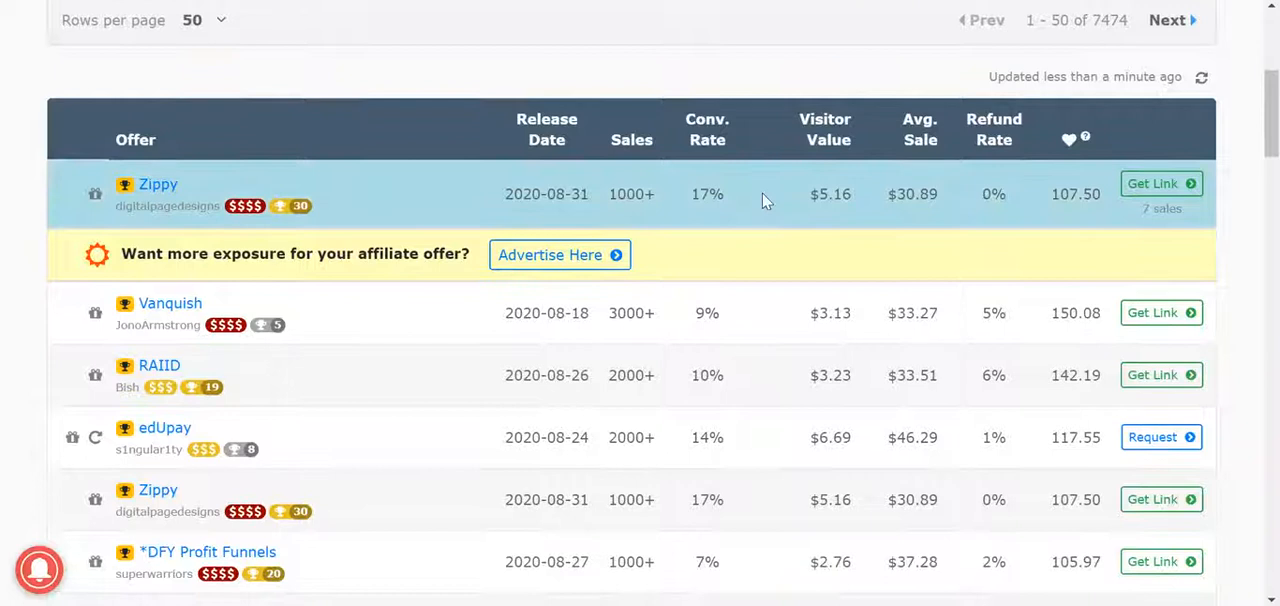
{"action": "mouse_move", "coordinate": [592, 372]}
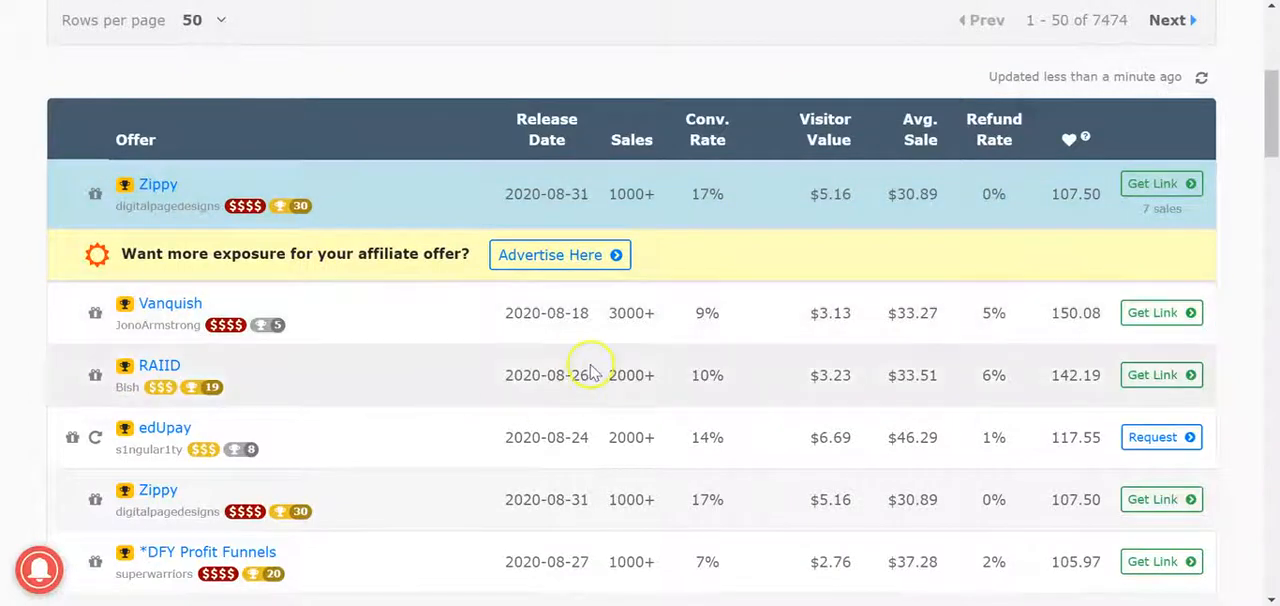
{"action": "mouse_move", "coordinate": [1056, 344]}
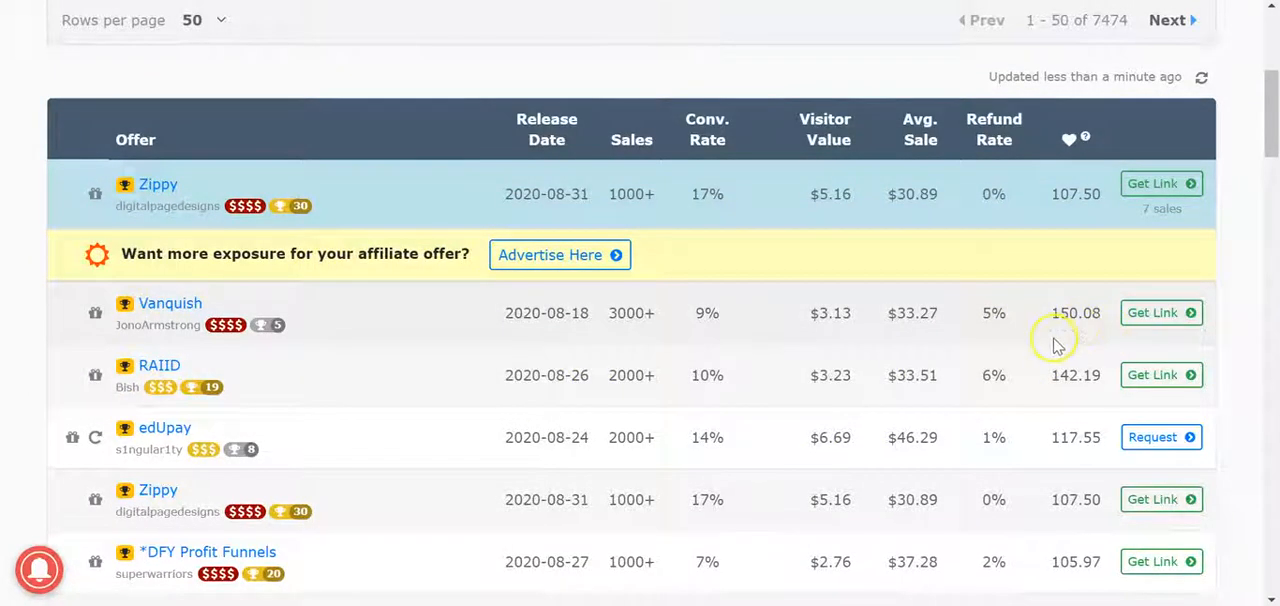
{"action": "mouse_move", "coordinate": [518, 336]}
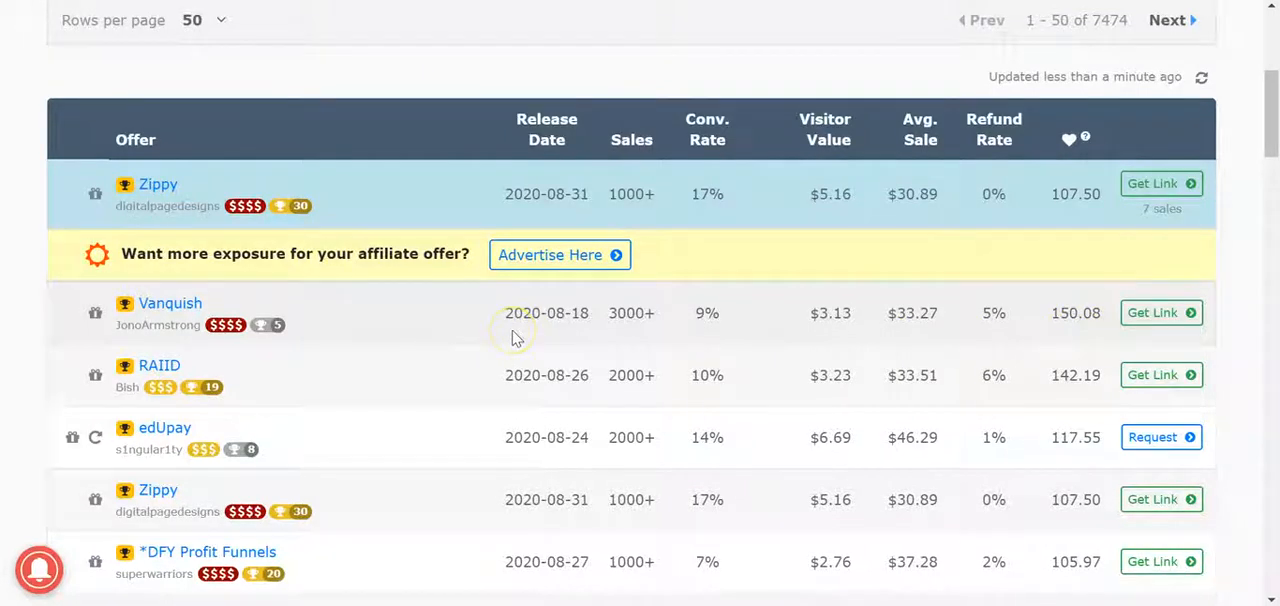
{"action": "mouse_move", "coordinate": [972, 194]}
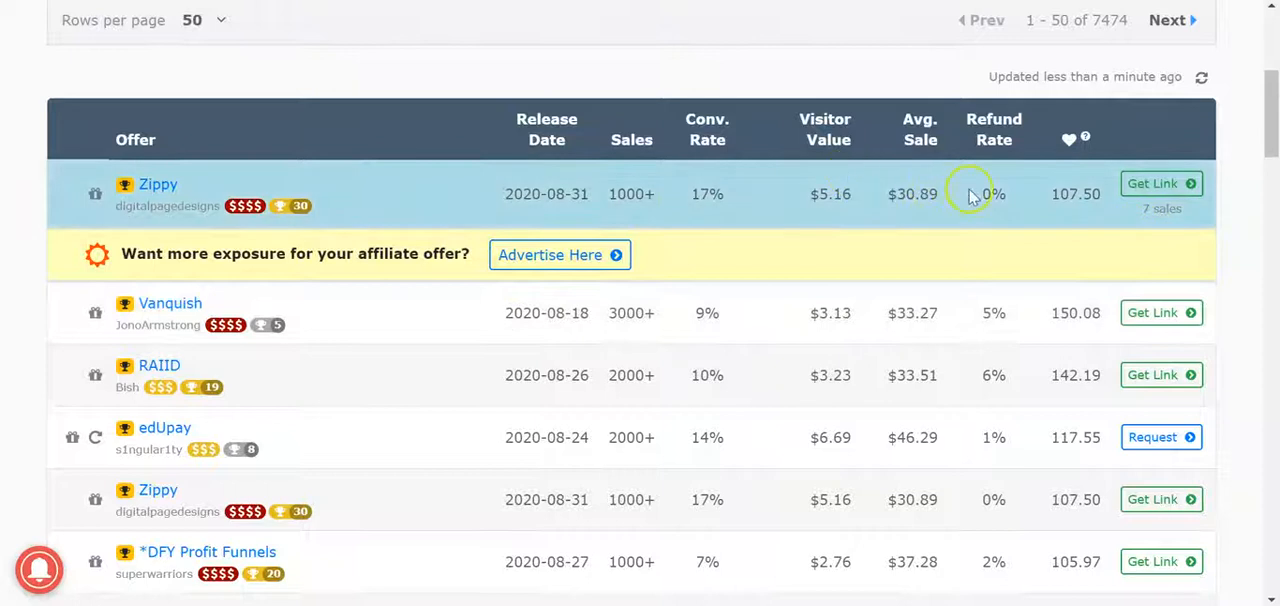
{"action": "scroll", "scroll_direction": "down", "scroll_amount": 3}
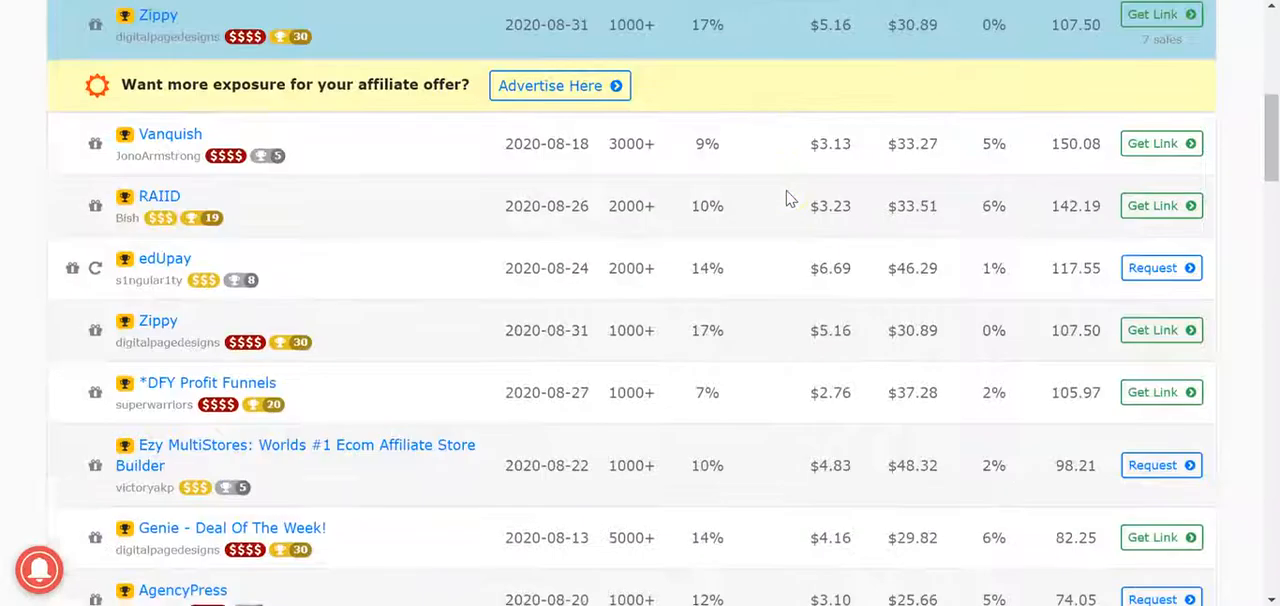
{"action": "scroll", "scroll_direction": "down", "scroll_amount": 3}
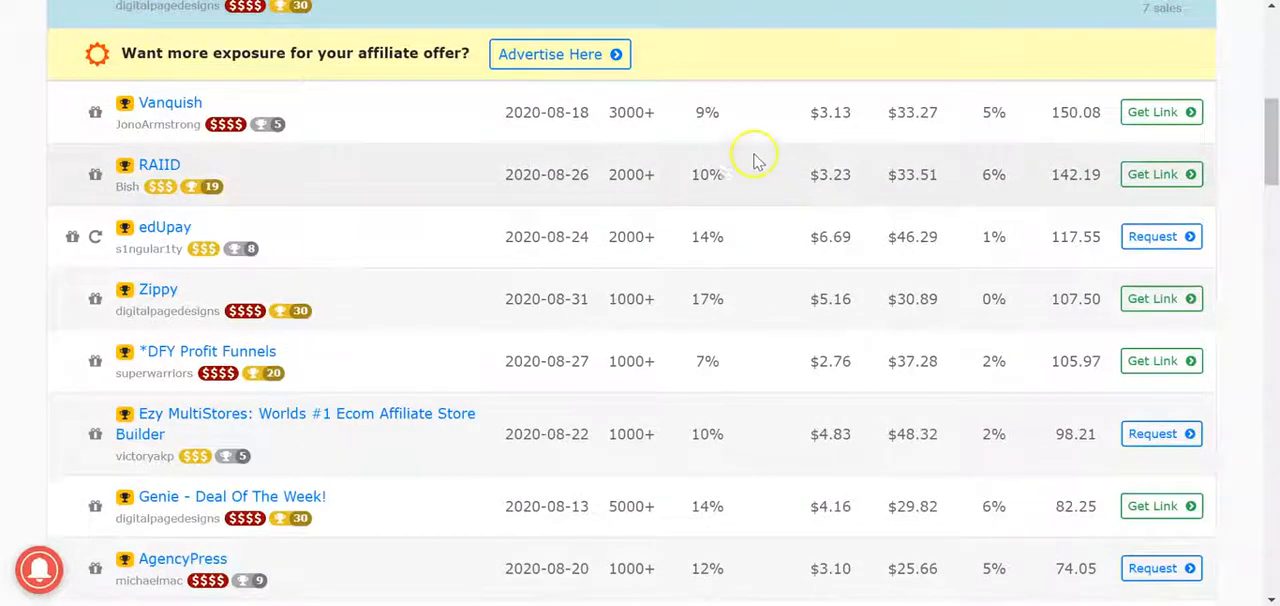
{"action": "mouse_move", "coordinate": [336, 150]}
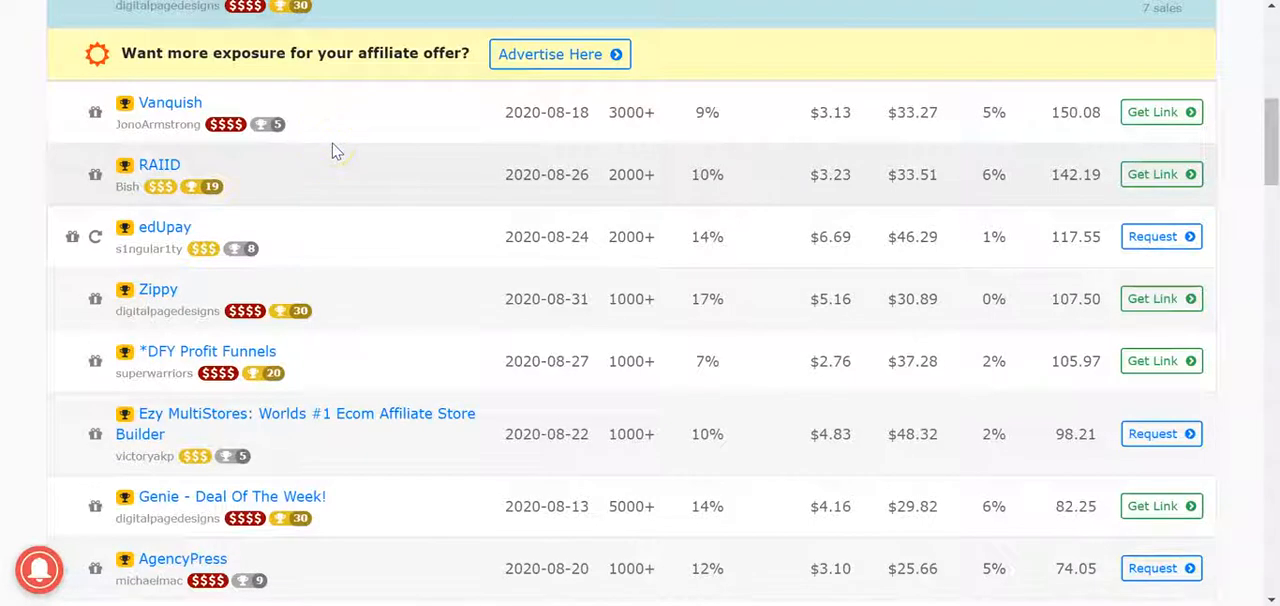
{"action": "mouse_move", "coordinate": [662, 220]}
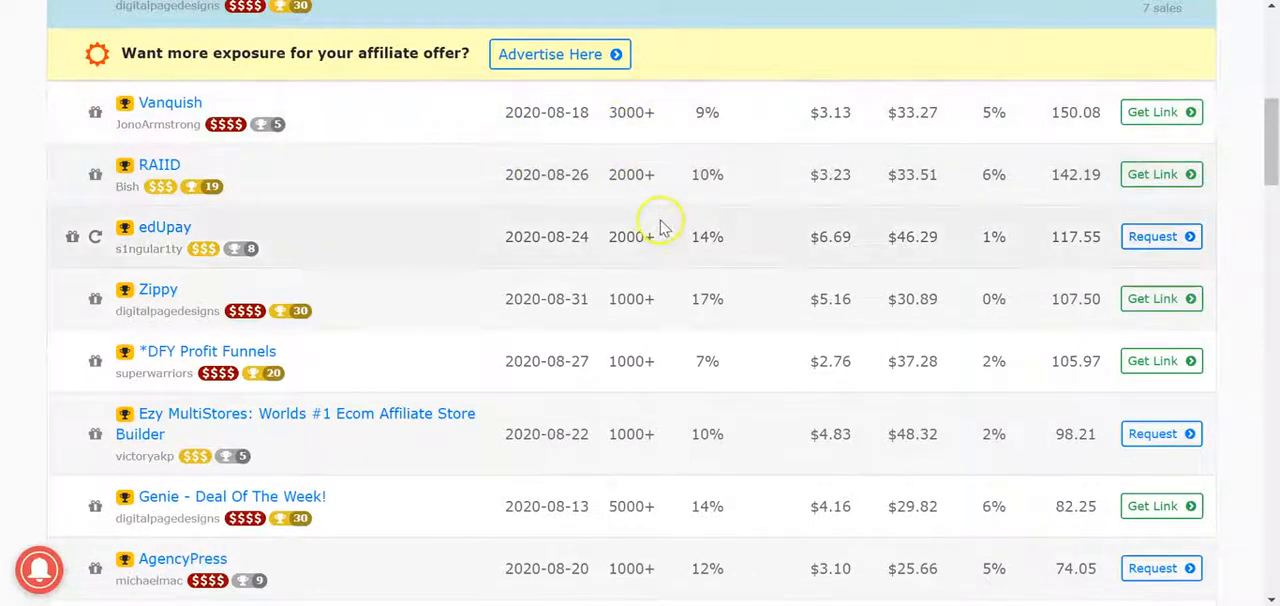
{"action": "mouse_move", "coordinate": [828, 158]}
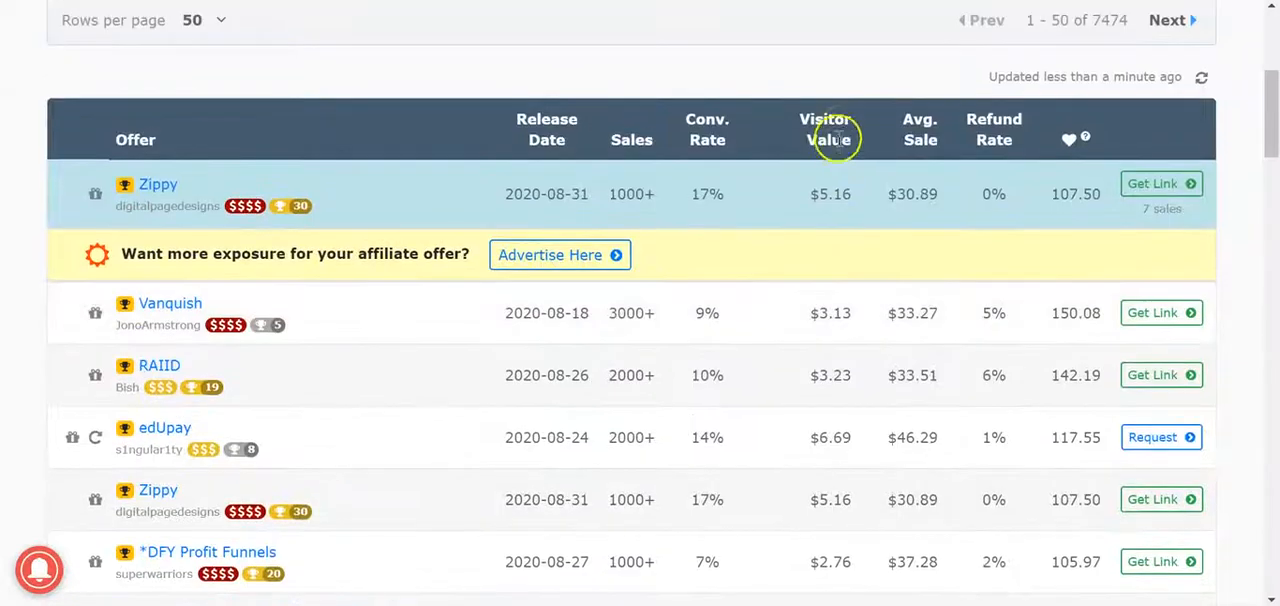
- Browse further down the offers table and highlight the Genie offer's 14% conversion and visitor value
{"action": "scroll", "scroll_direction": "down", "scroll_amount": 3}
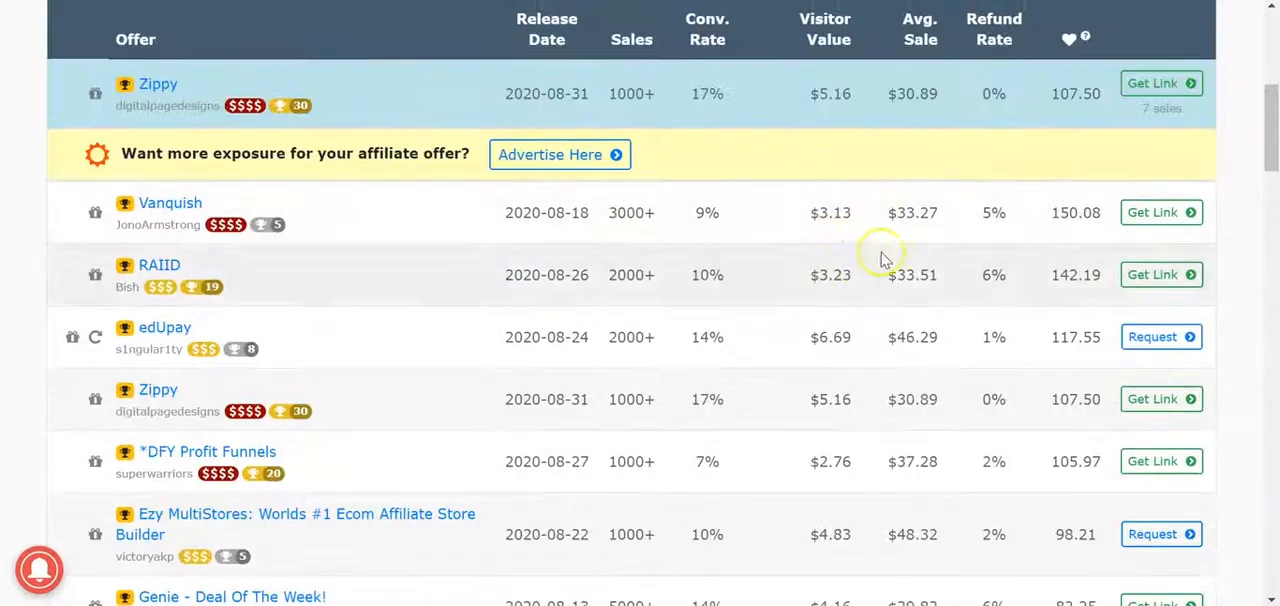
{"action": "mouse_move", "coordinate": [920, 228]}
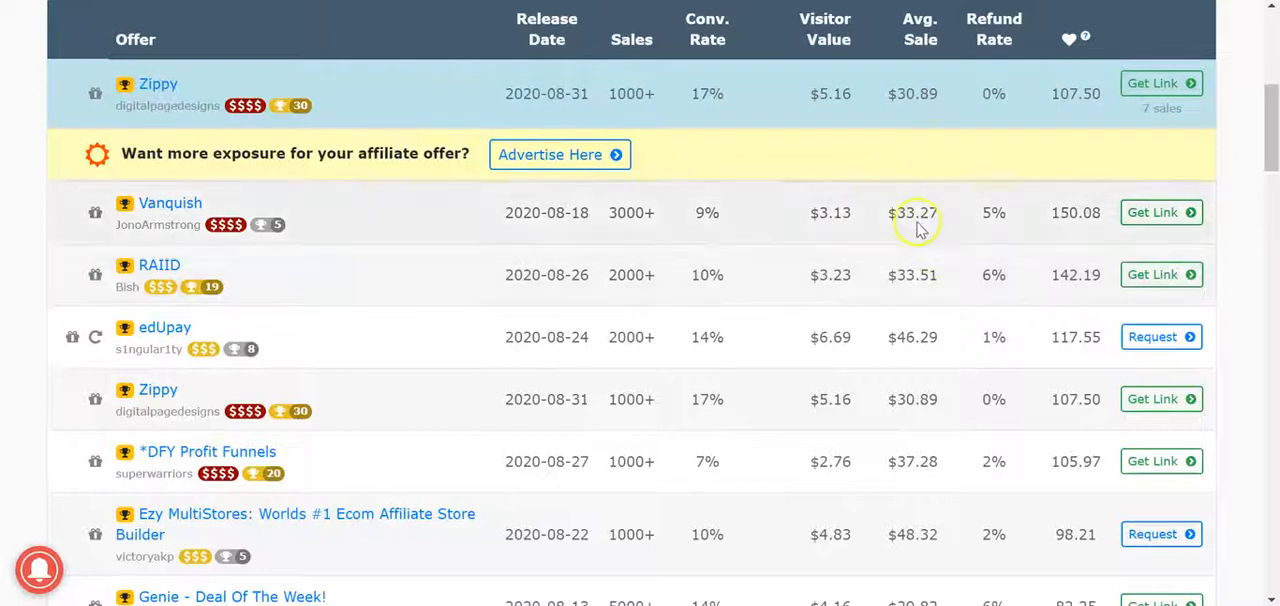
{"action": "mouse_move", "coordinate": [860, 212]}
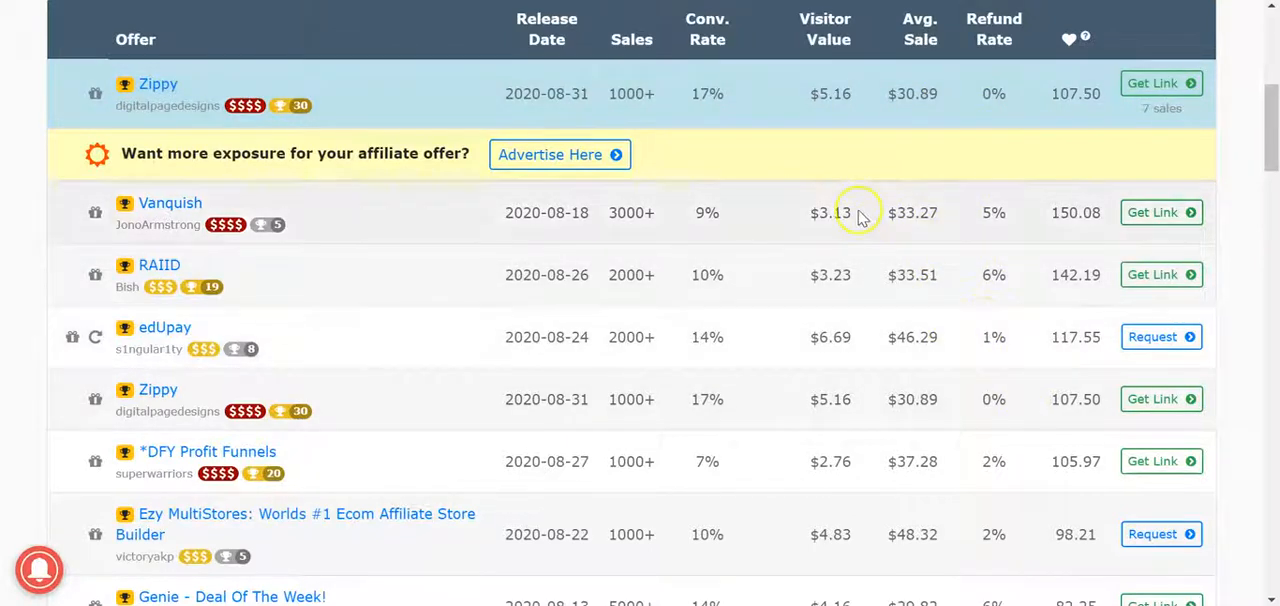
{"action": "mouse_move", "coordinate": [532, 218]}
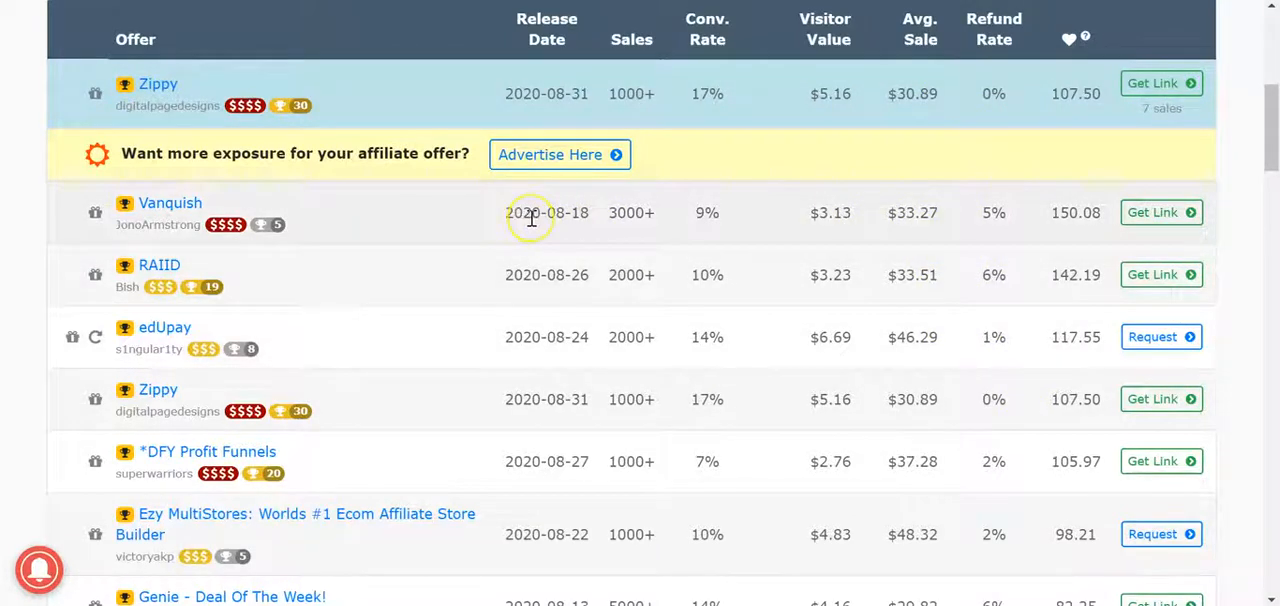
{"action": "mouse_move", "coordinate": [532, 218]}
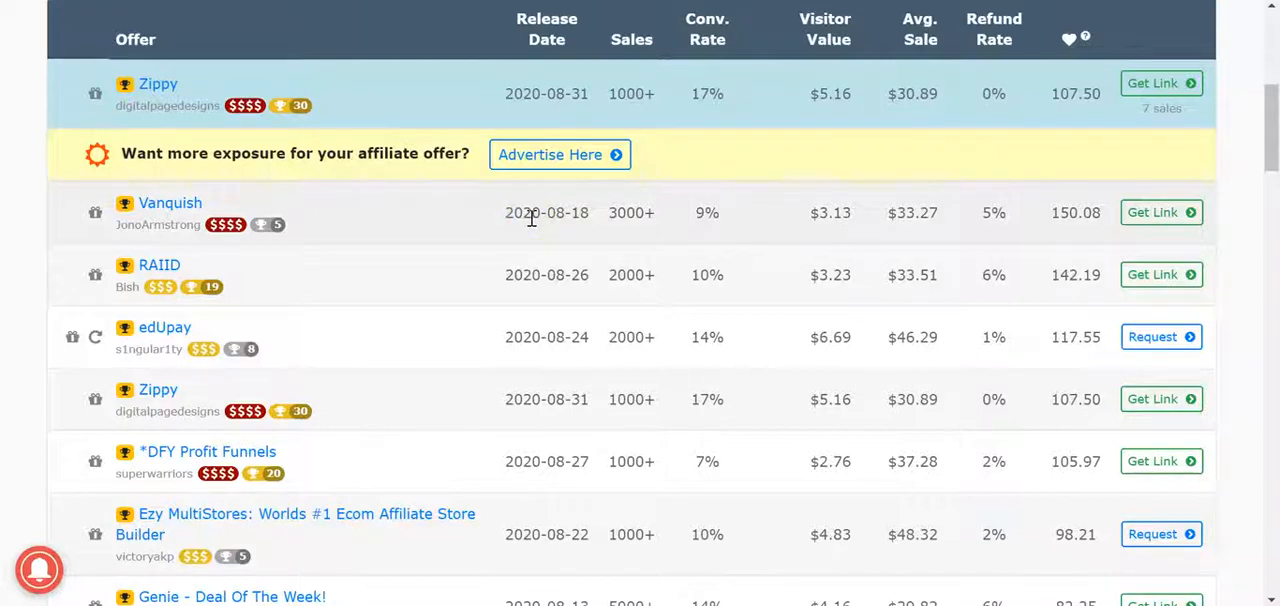
{"action": "mouse_move", "coordinate": [668, 176]}
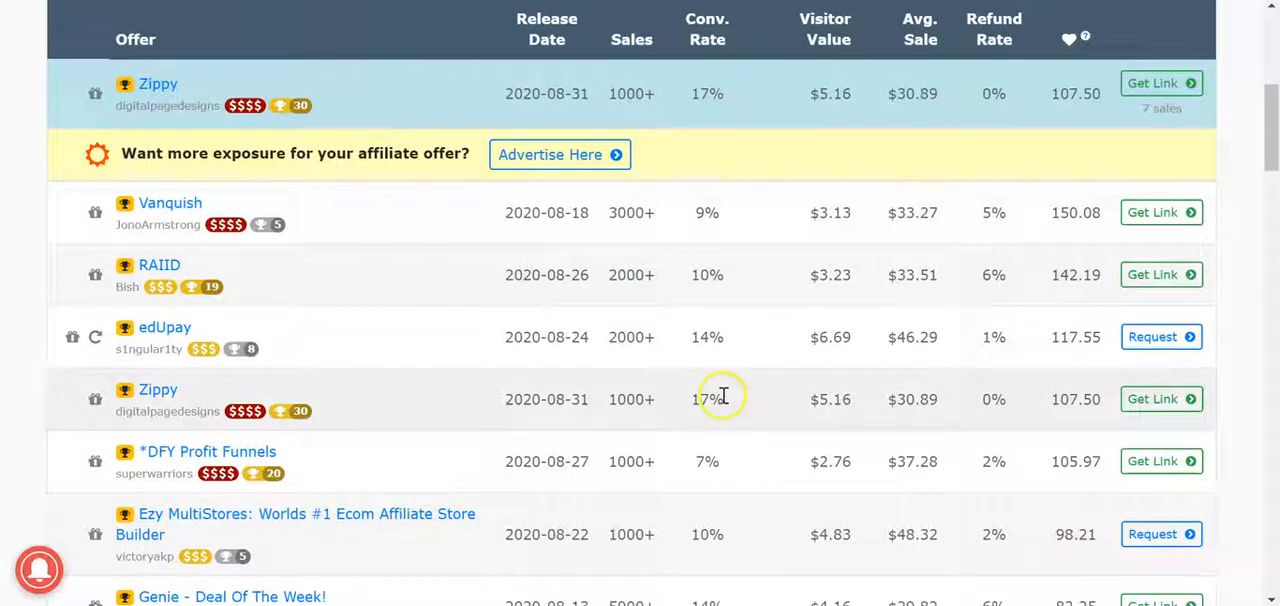
{"action": "mouse_move", "coordinate": [764, 396]}
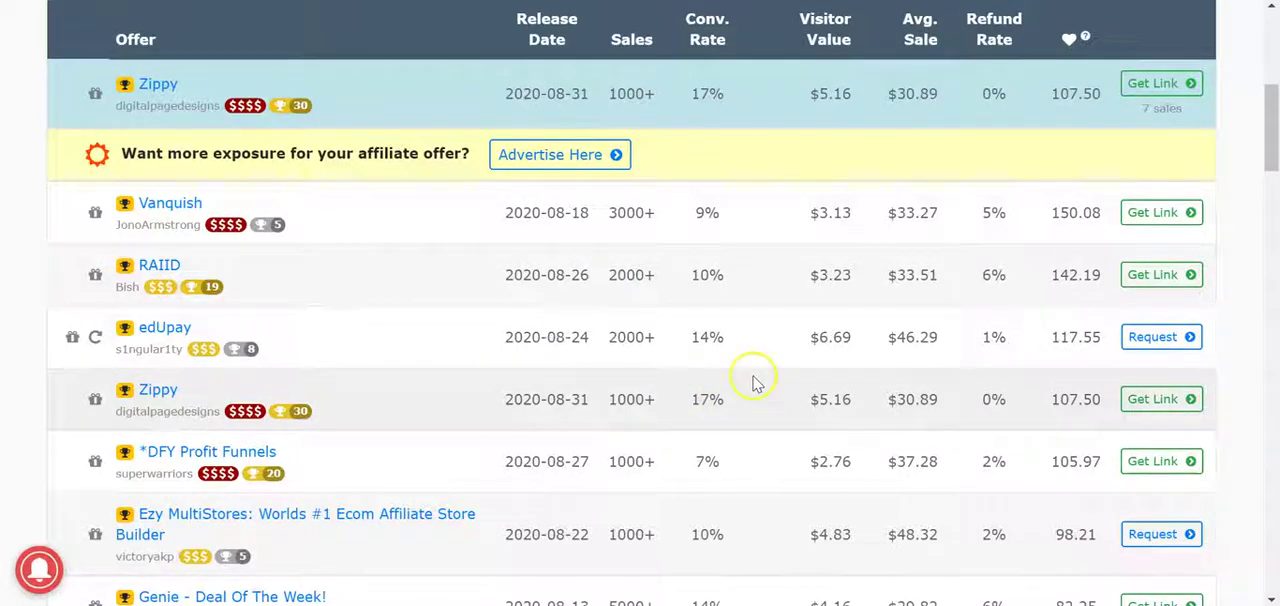
{"action": "scroll", "scroll_direction": "down", "scroll_amount": 3}
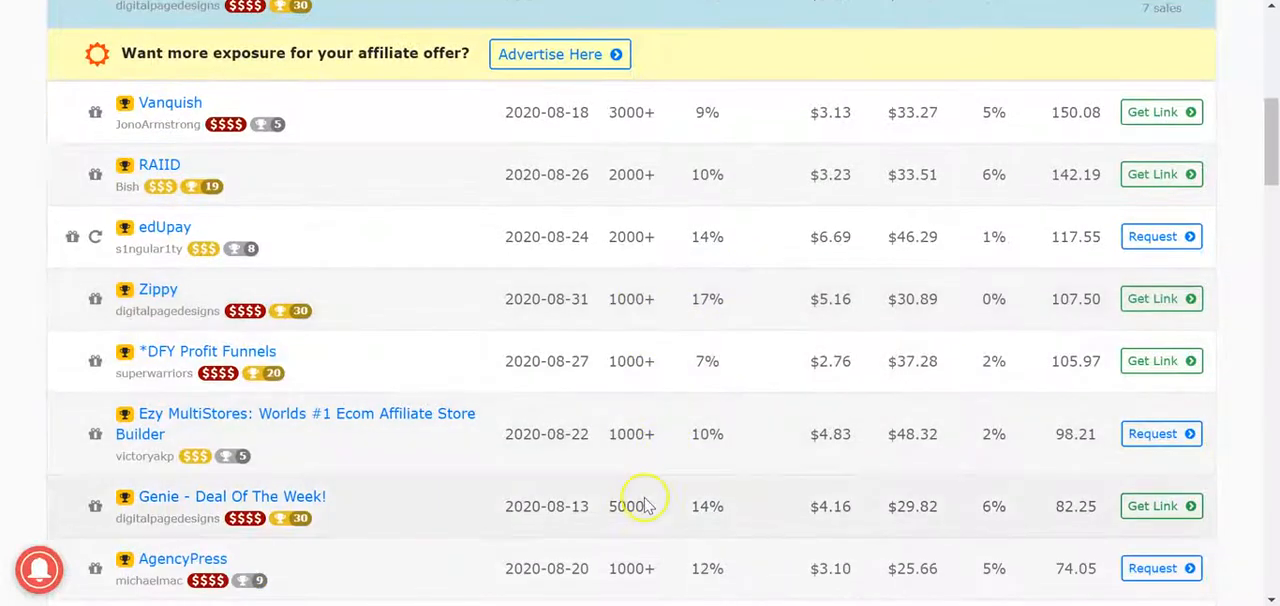
{"action": "mouse_move", "coordinate": [844, 512]}
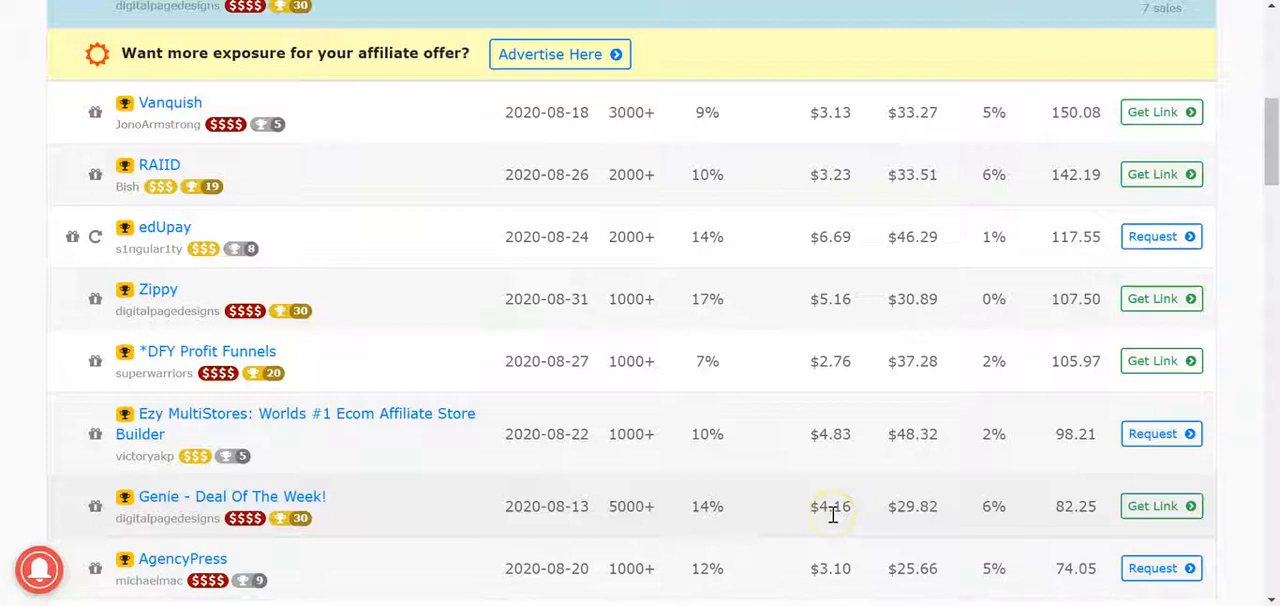
{"action": "mouse_move", "coordinate": [780, 286]}
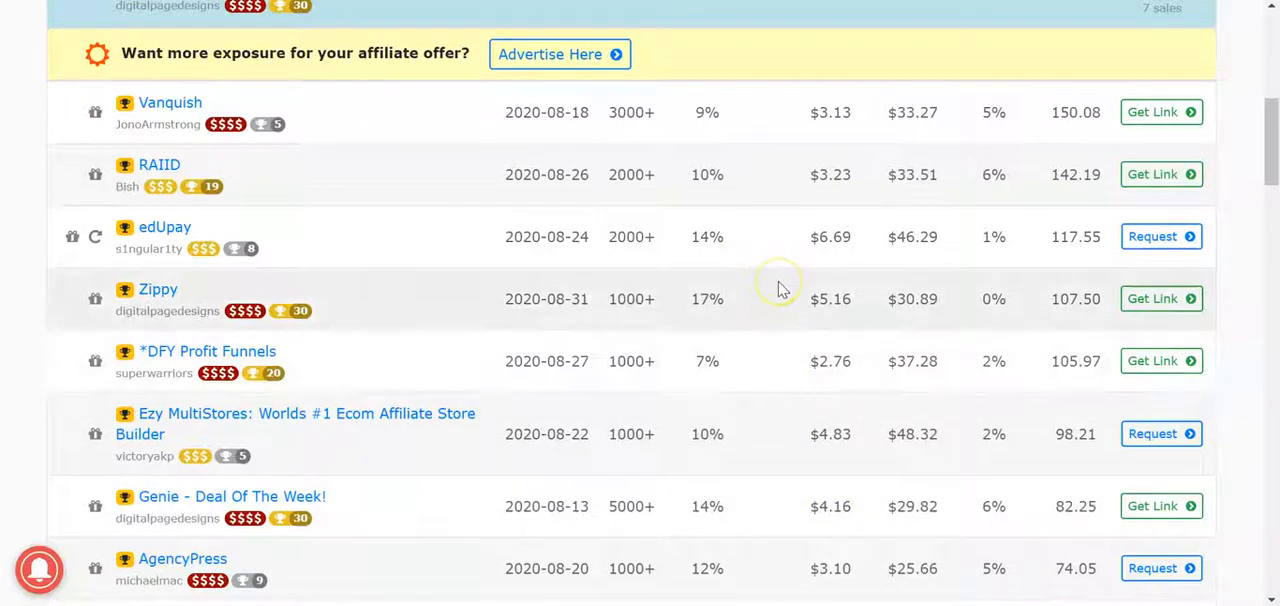
{"action": "mouse_move", "coordinate": [732, 284]}
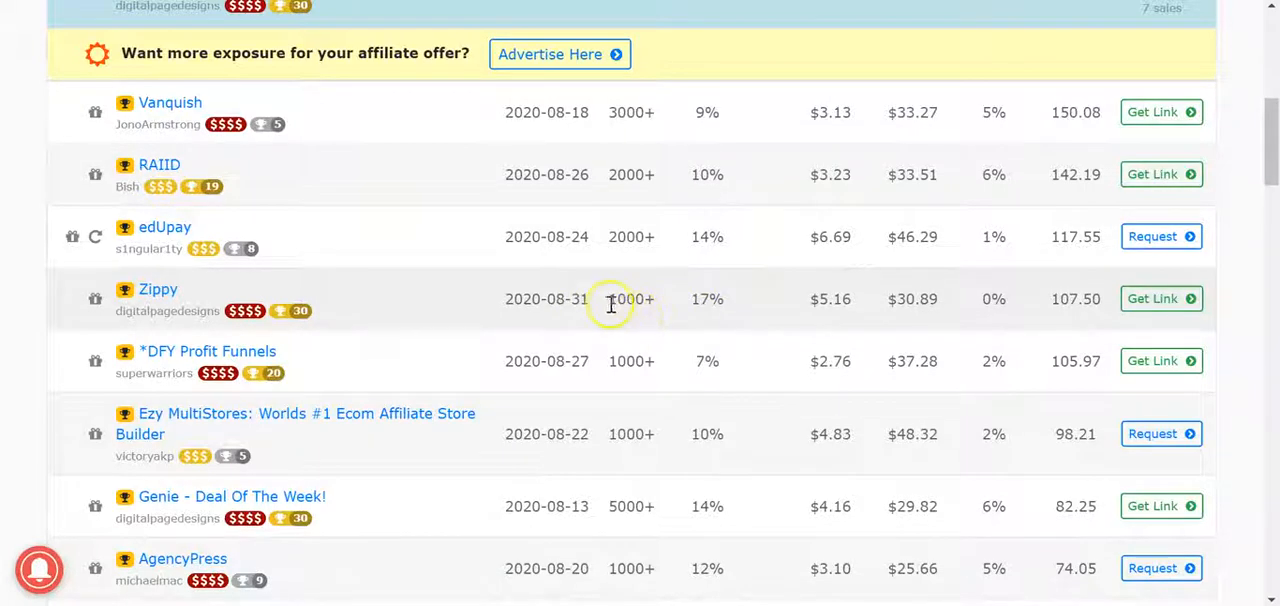
{"action": "mouse_move", "coordinate": [716, 304]}
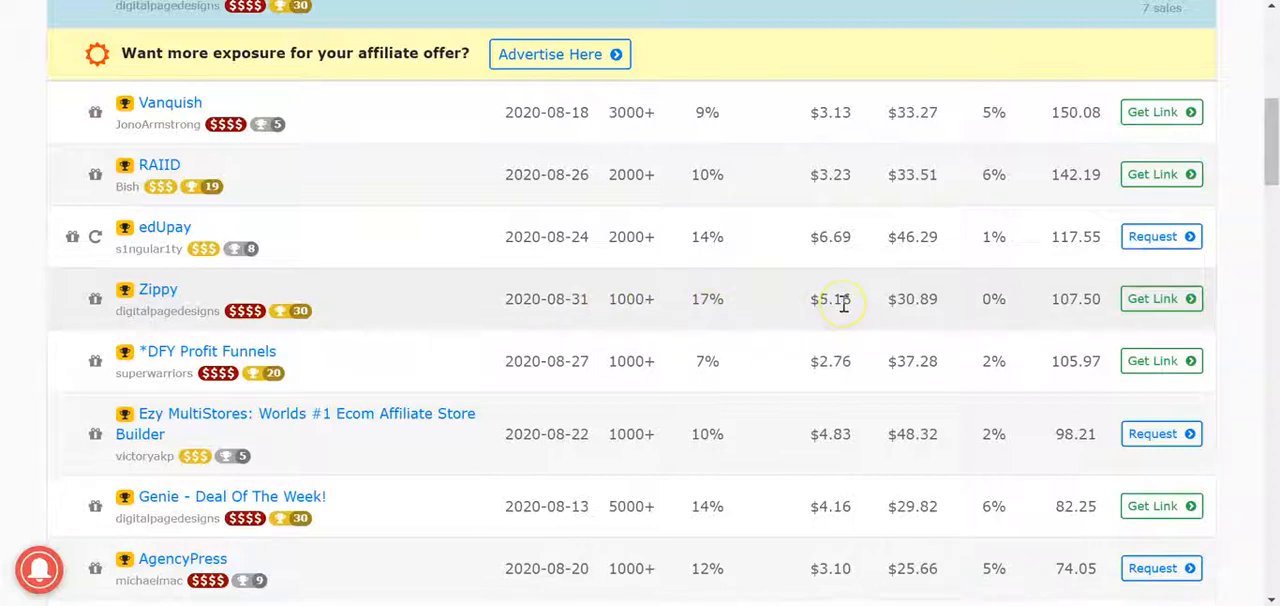
{"action": "mouse_move", "coordinate": [868, 318]}
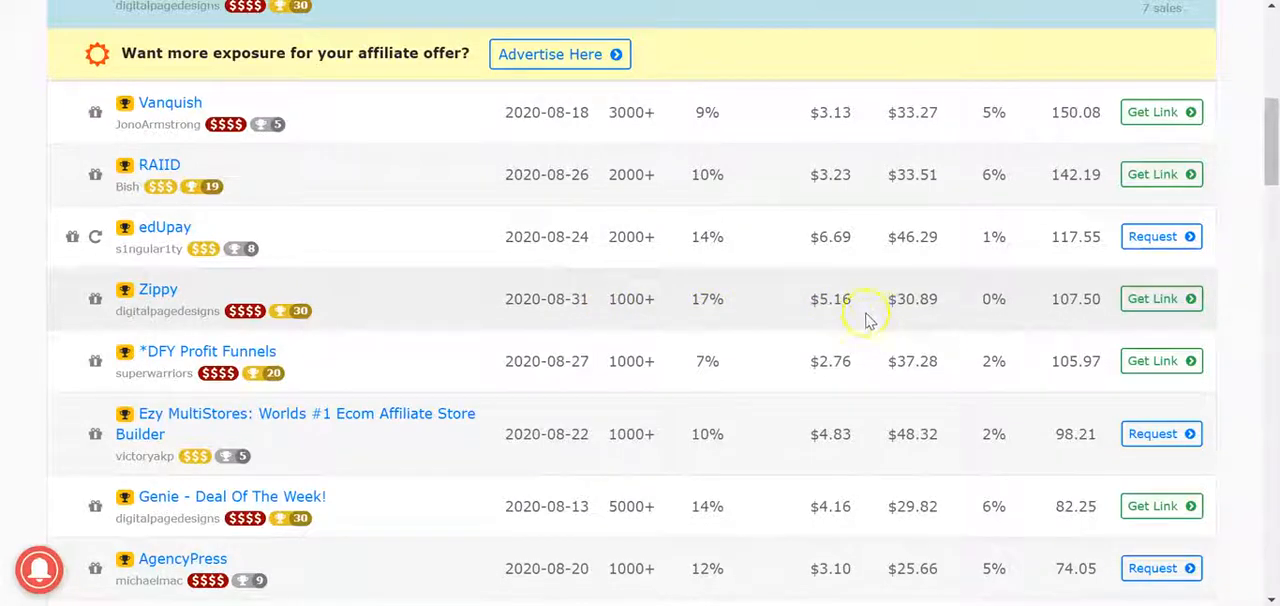
{"action": "mouse_move", "coordinate": [884, 404]}
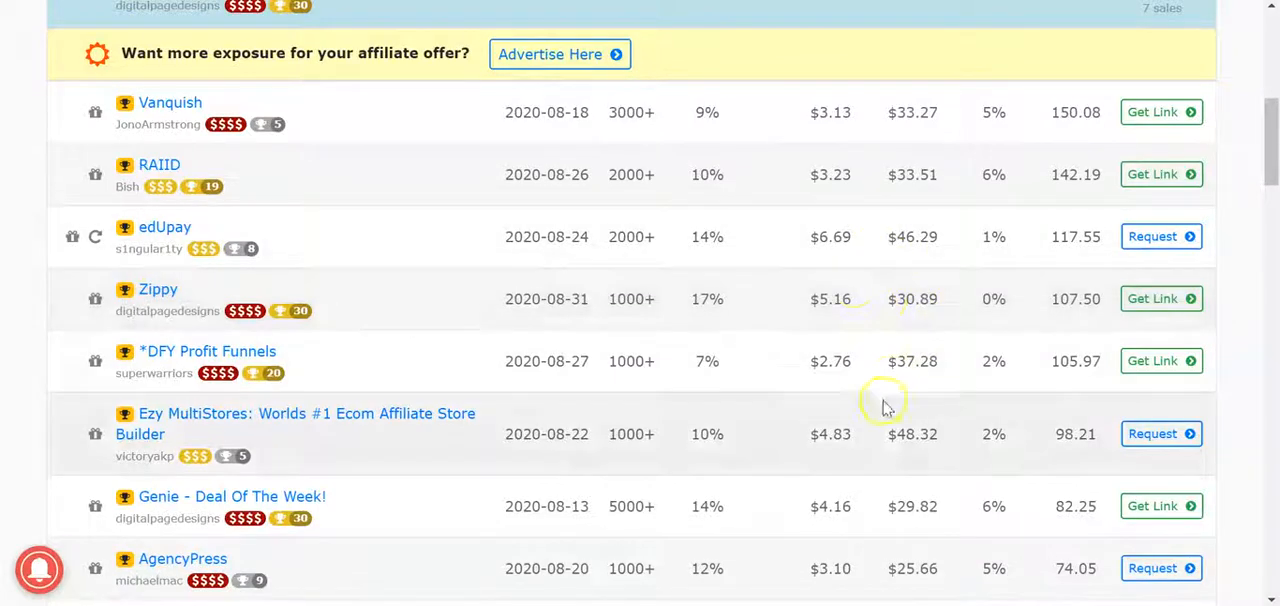
{"action": "mouse_move", "coordinate": [856, 336]}
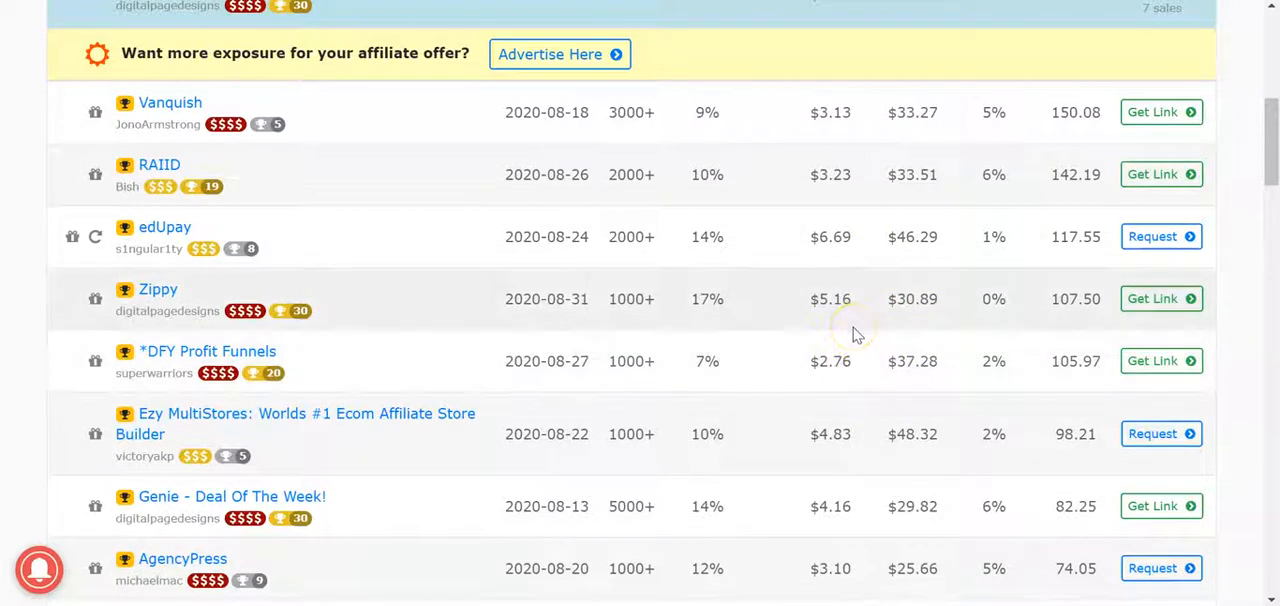
{"action": "mouse_move", "coordinate": [600, 130]}
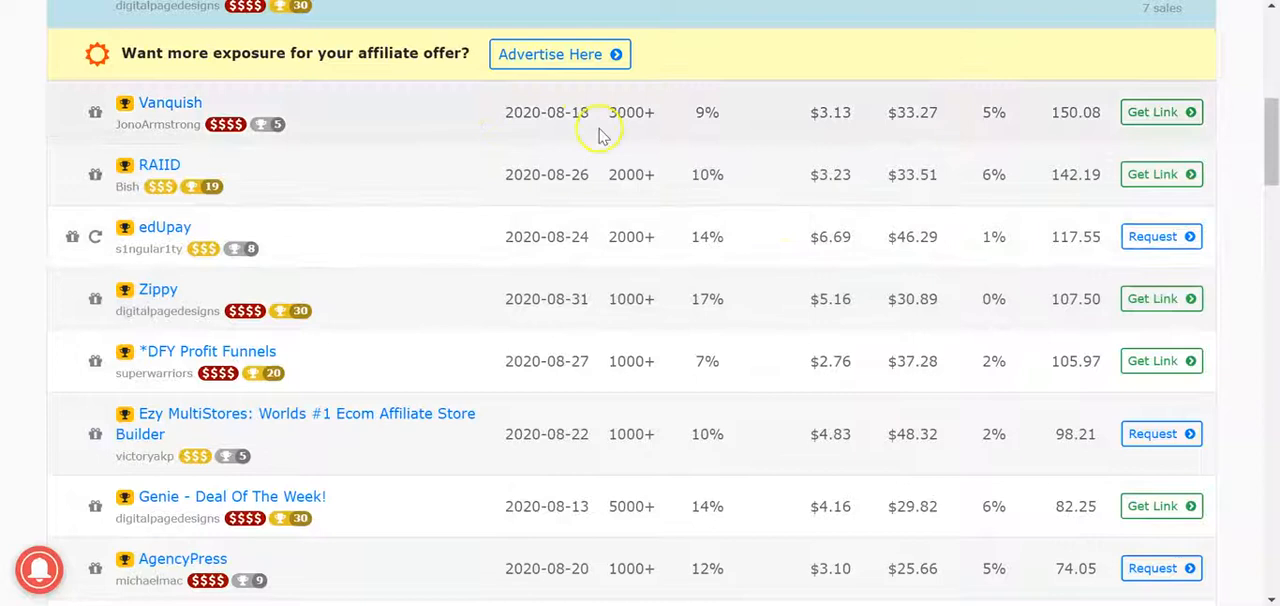
{"action": "mouse_move", "coordinate": [880, 170]}
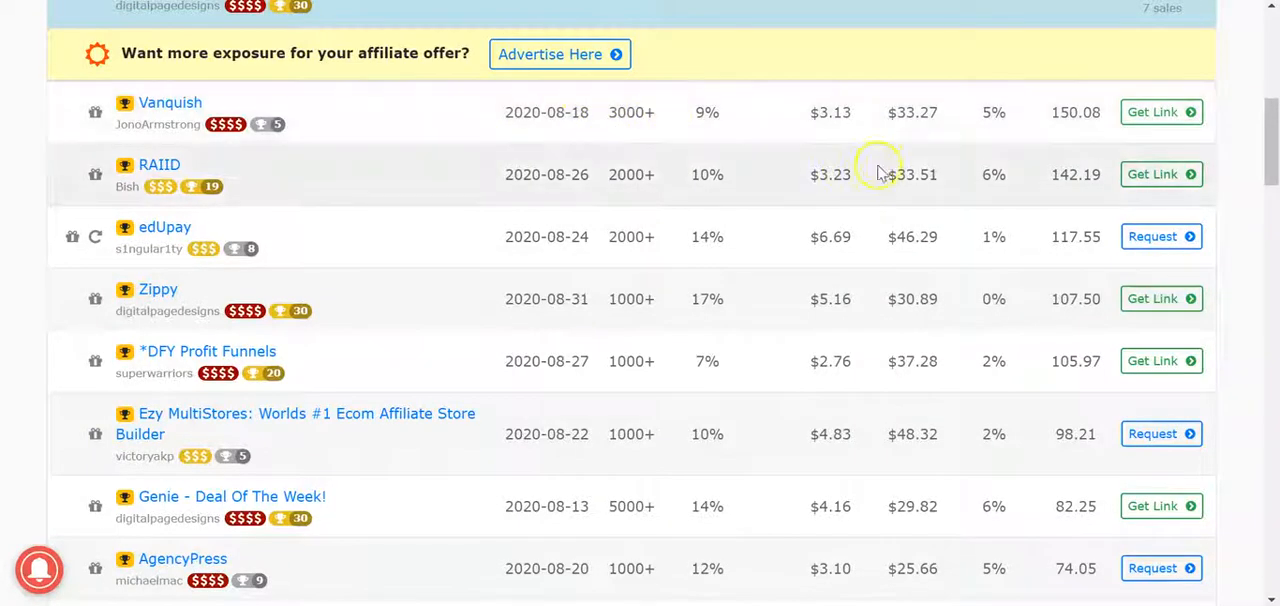
{"action": "mouse_move", "coordinate": [840, 130]}
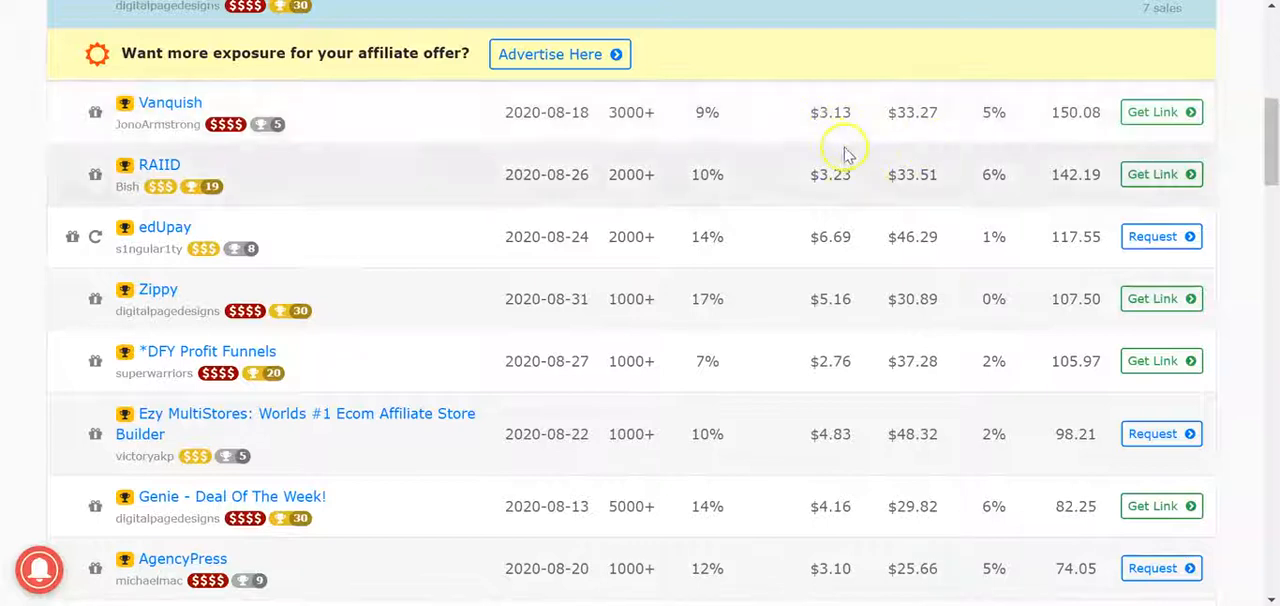
{"action": "scroll", "scroll_direction": "down", "scroll_amount": 3}
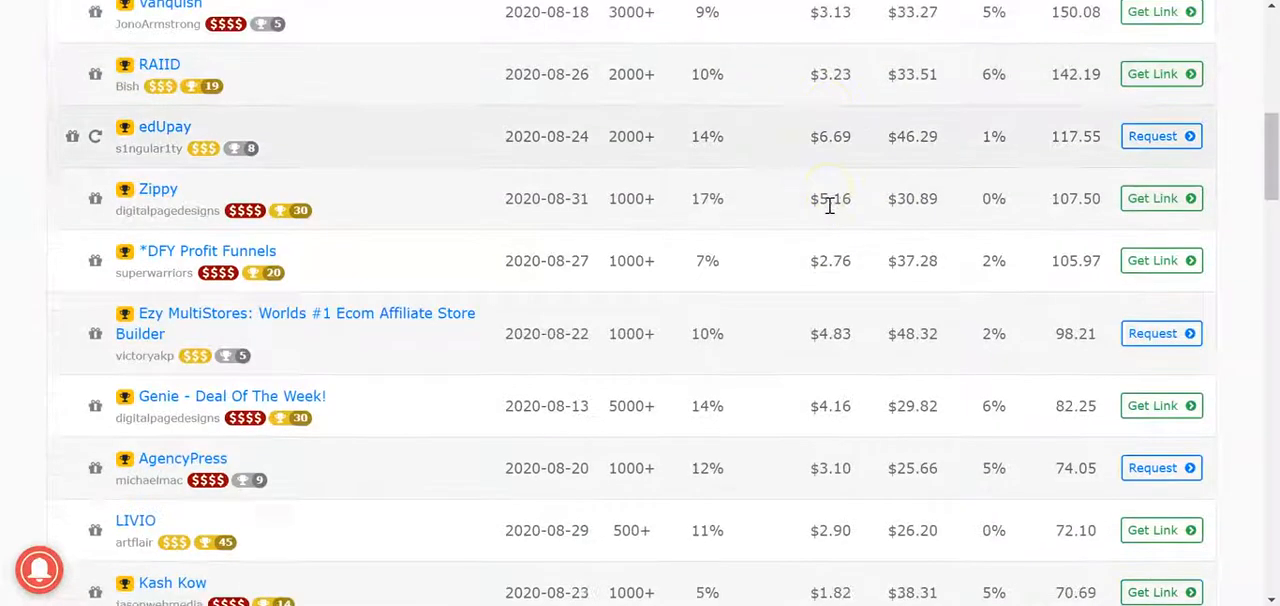
{"action": "mouse_move", "coordinate": [668, 380]}
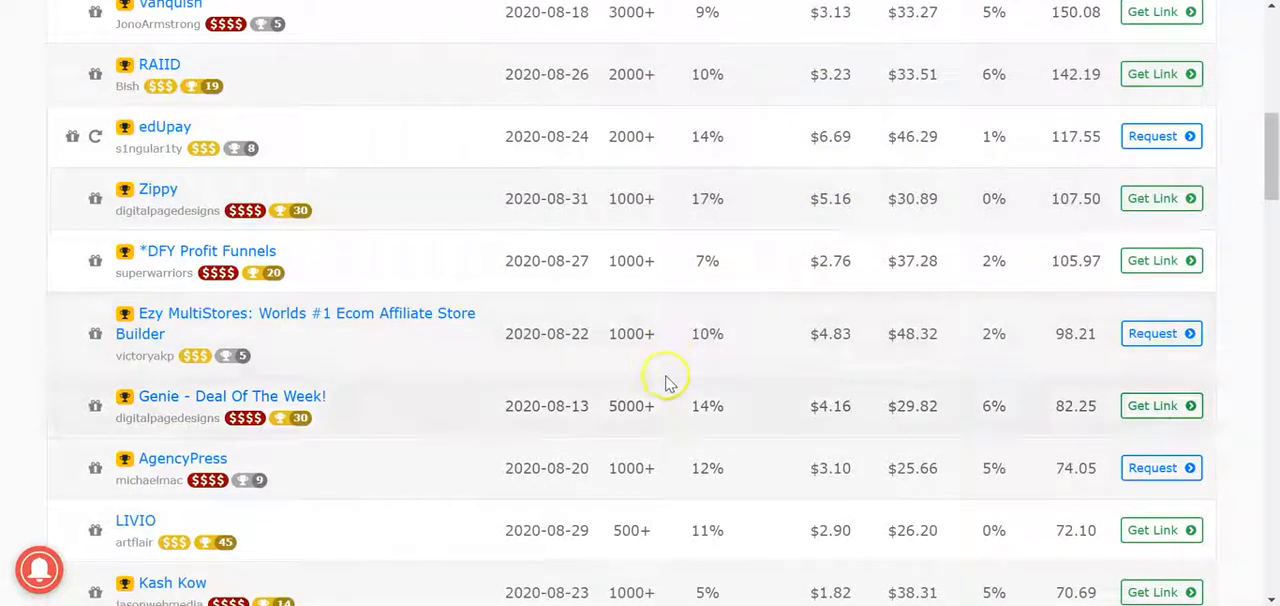
{"action": "mouse_move", "coordinate": [612, 408]}
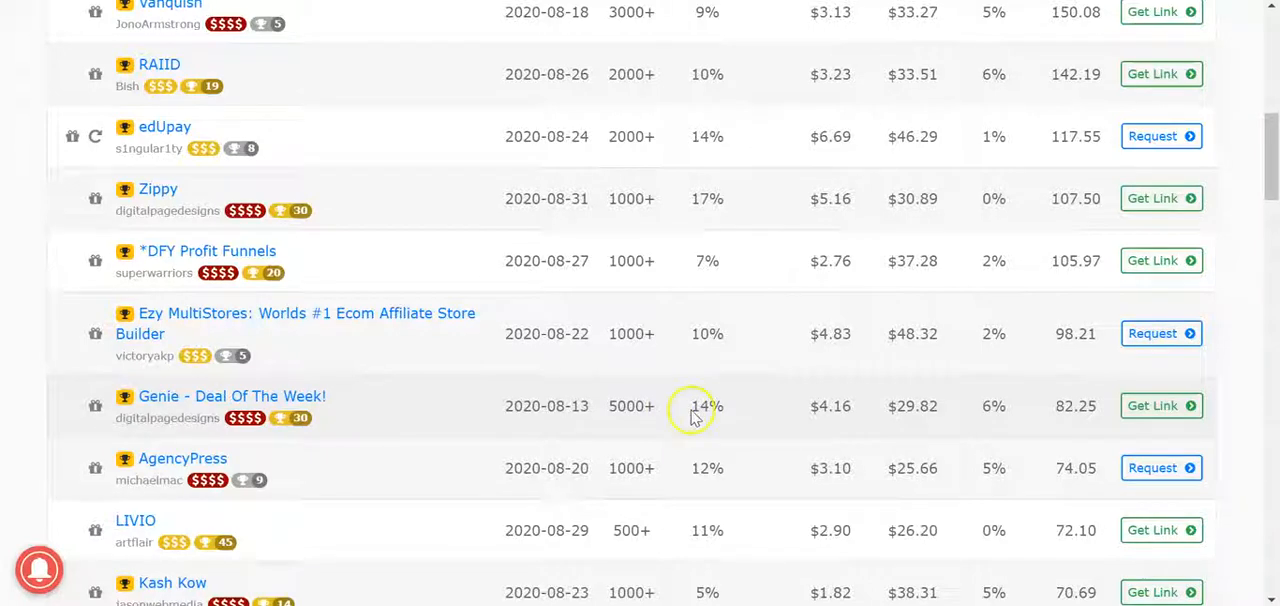
{"action": "double_click", "coordinate": [704, 406]}
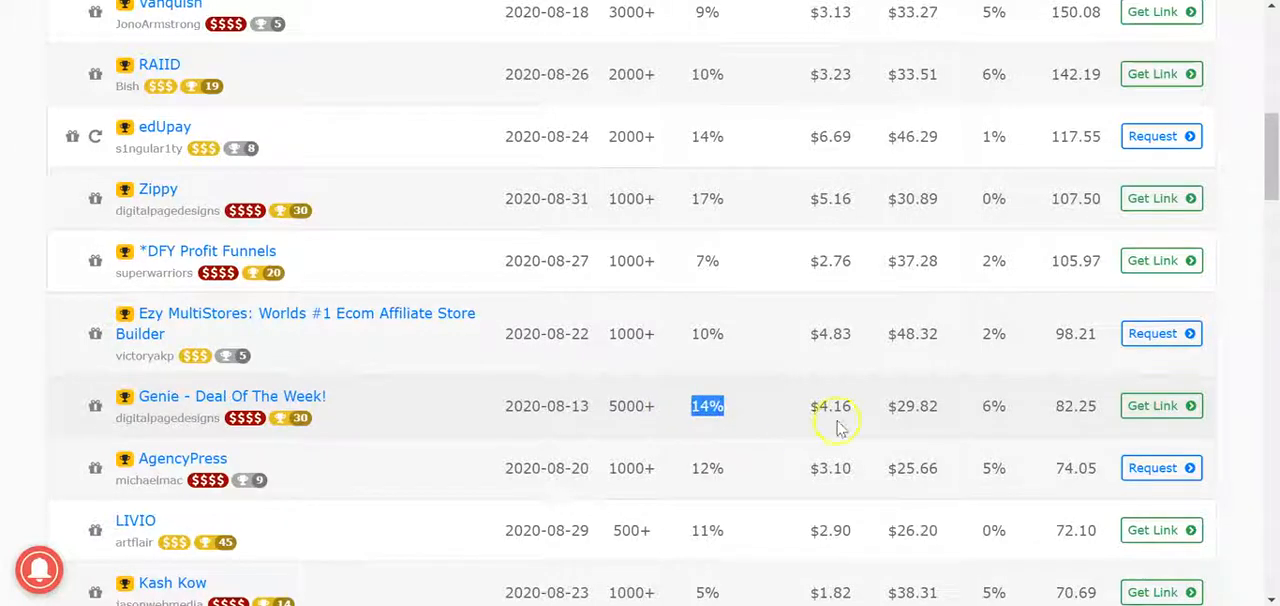
{"action": "double_click", "coordinate": [832, 406]}
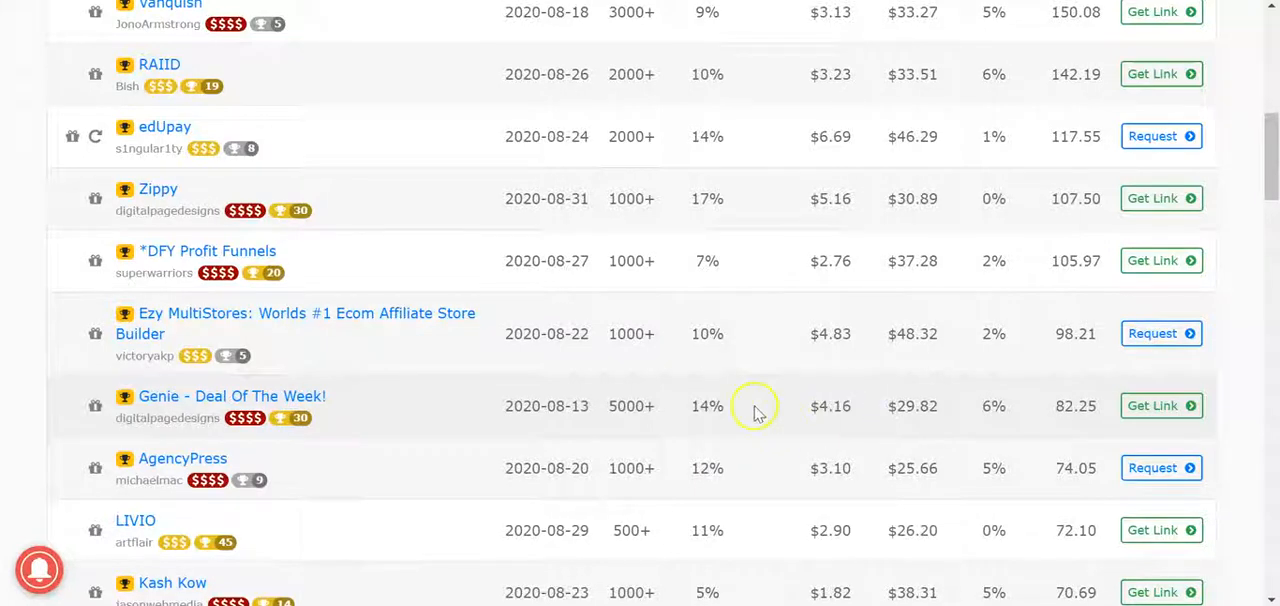
- Continue down the list to offers like The Breakout Code with its 13% conversion and $3.61 visitor value
{"action": "scroll", "scroll_direction": "down", "scroll_amount": 3}
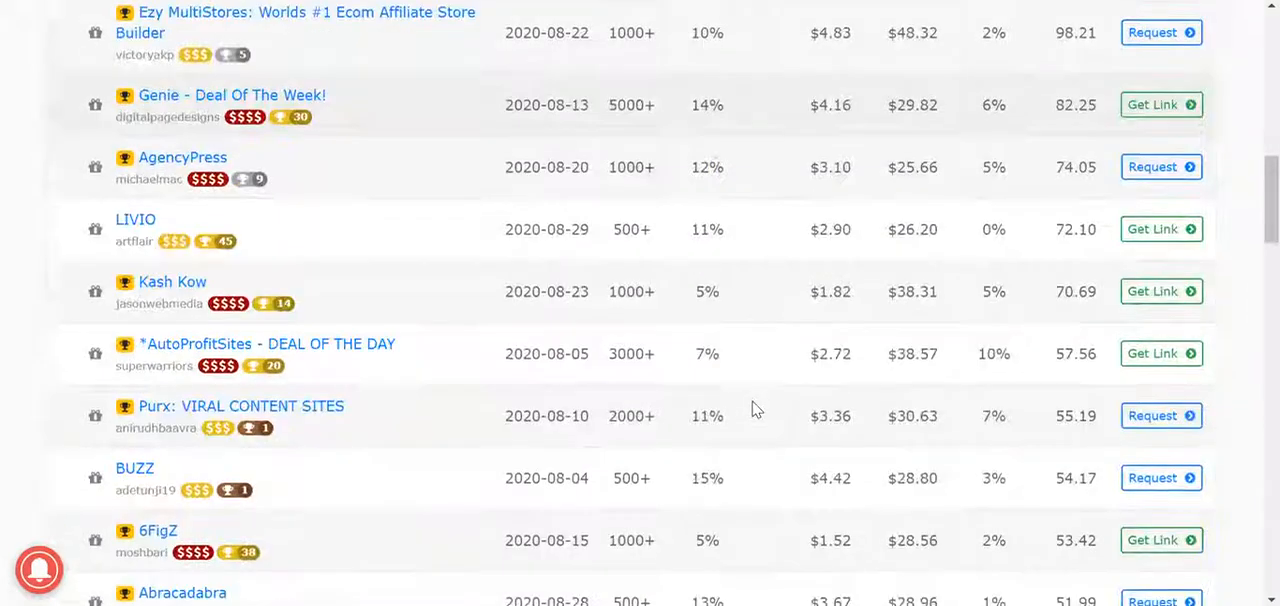
{"action": "scroll", "scroll_direction": "down", "scroll_amount": 3}
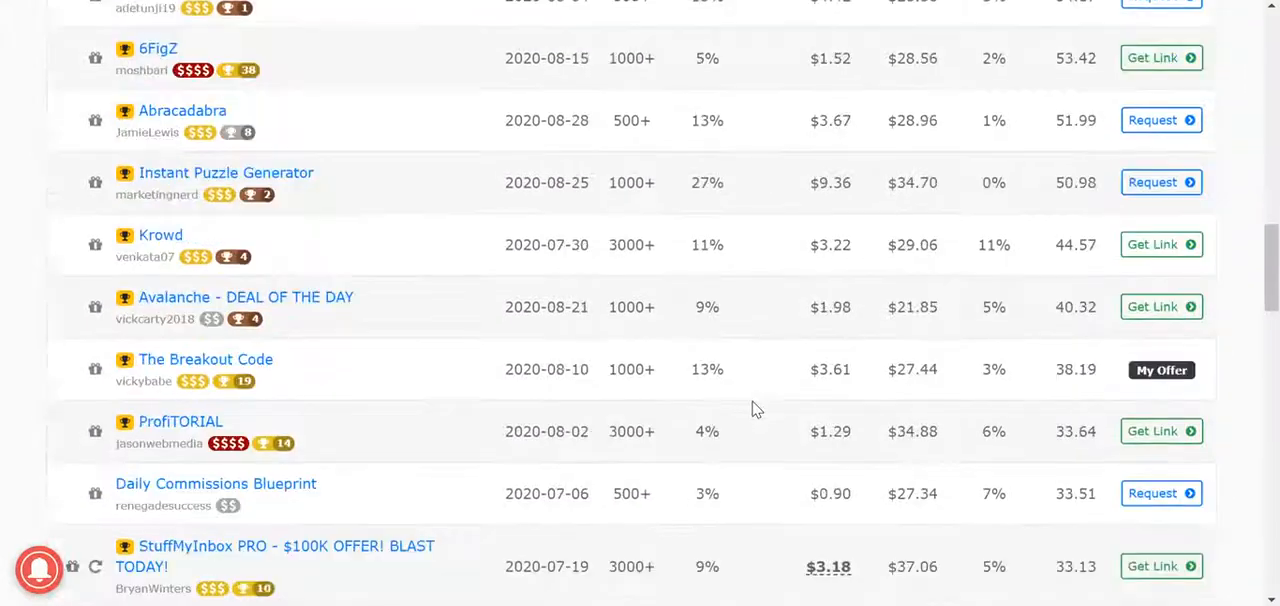
{"action": "scroll", "scroll_direction": "down", "scroll_amount": 3}
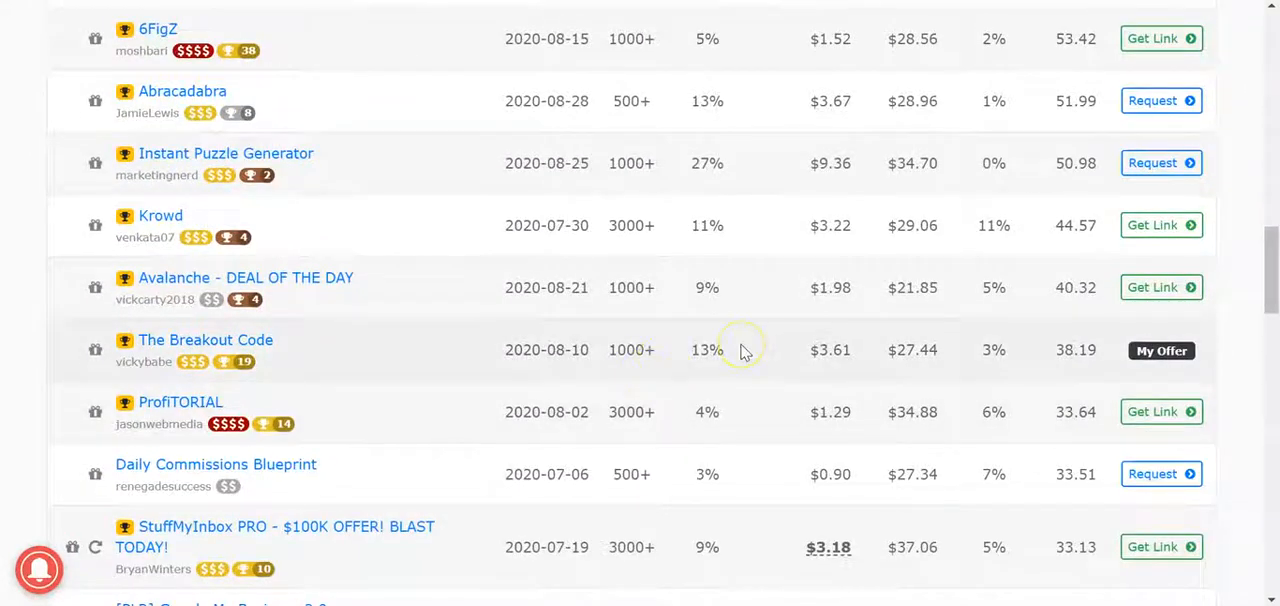
{"action": "mouse_move", "coordinate": [646, 356]}
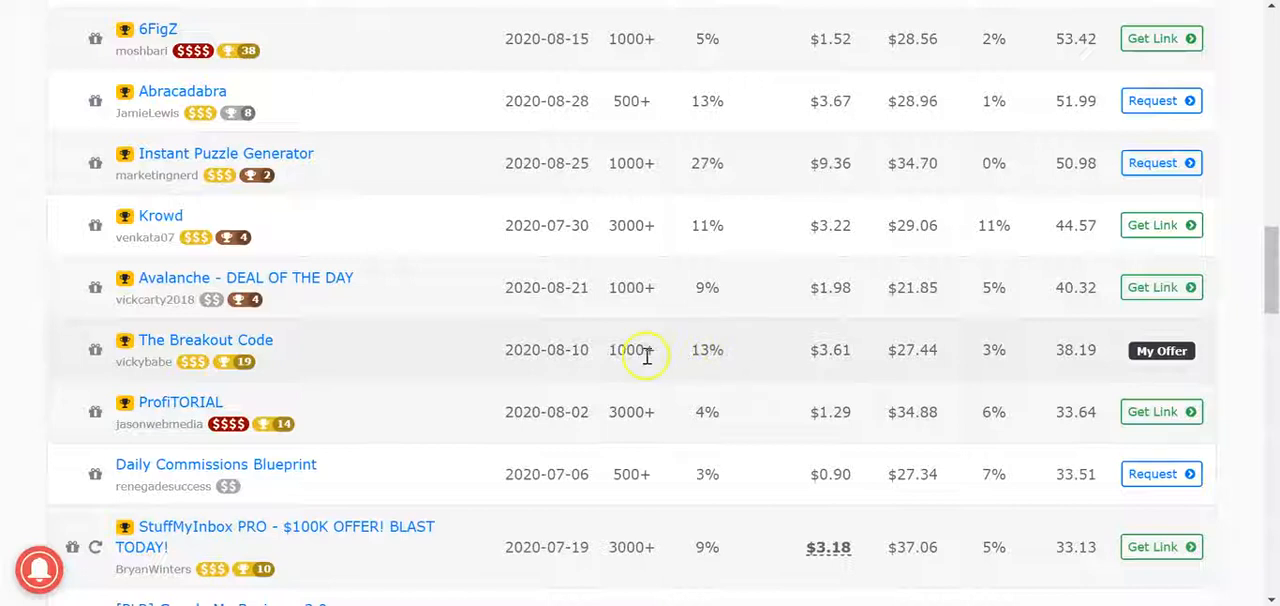
{"action": "mouse_move", "coordinate": [728, 344]}
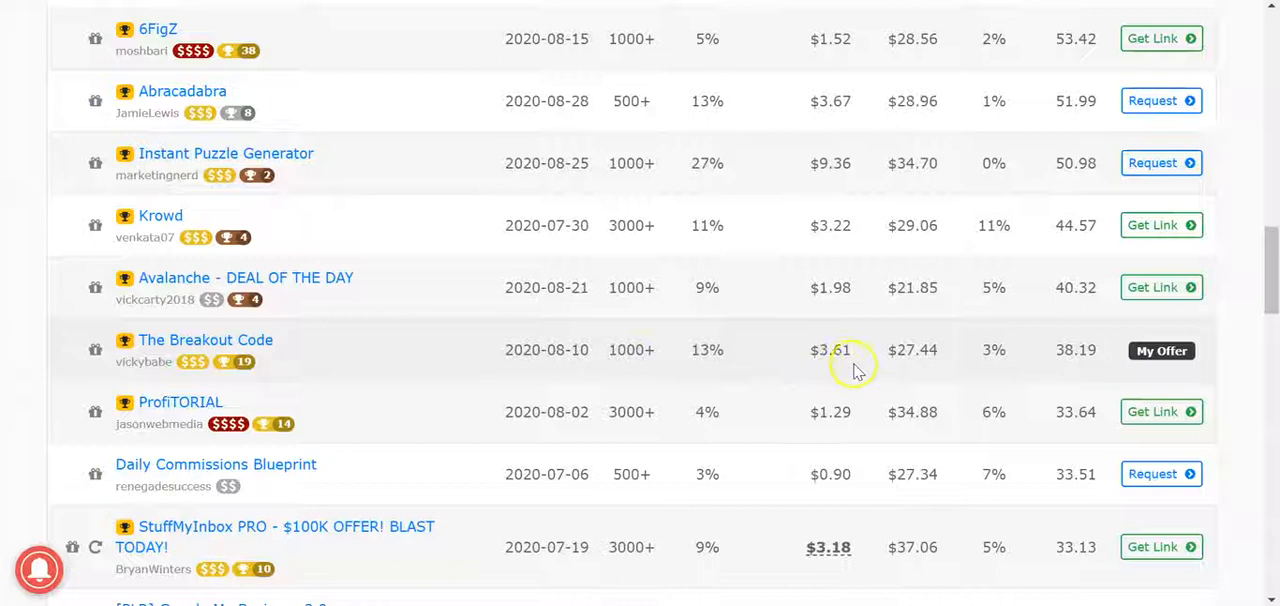
{"action": "mouse_move", "coordinate": [708, 370]}
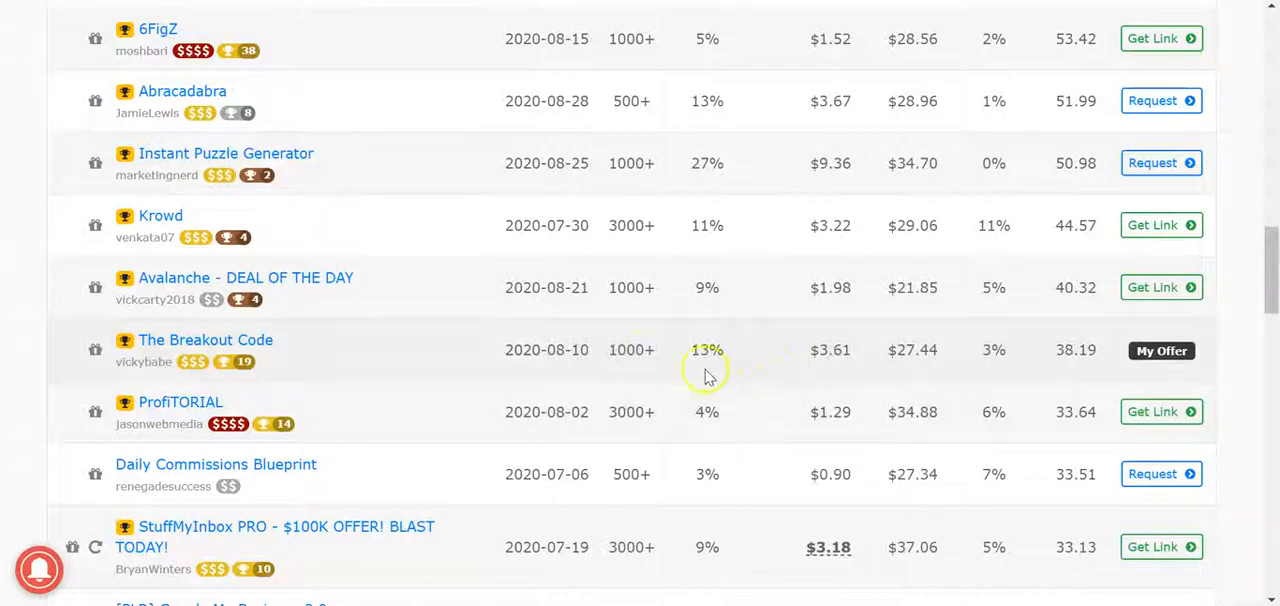
{"action": "mouse_move", "coordinate": [824, 350]}
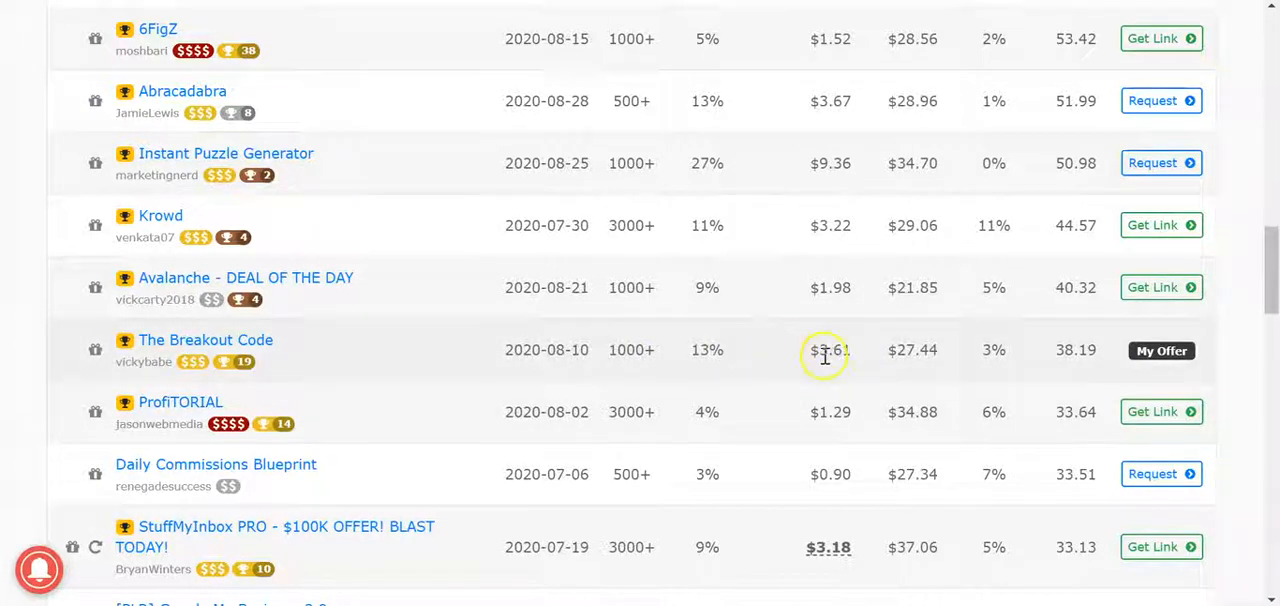
{"action": "double_click", "coordinate": [828, 350]}
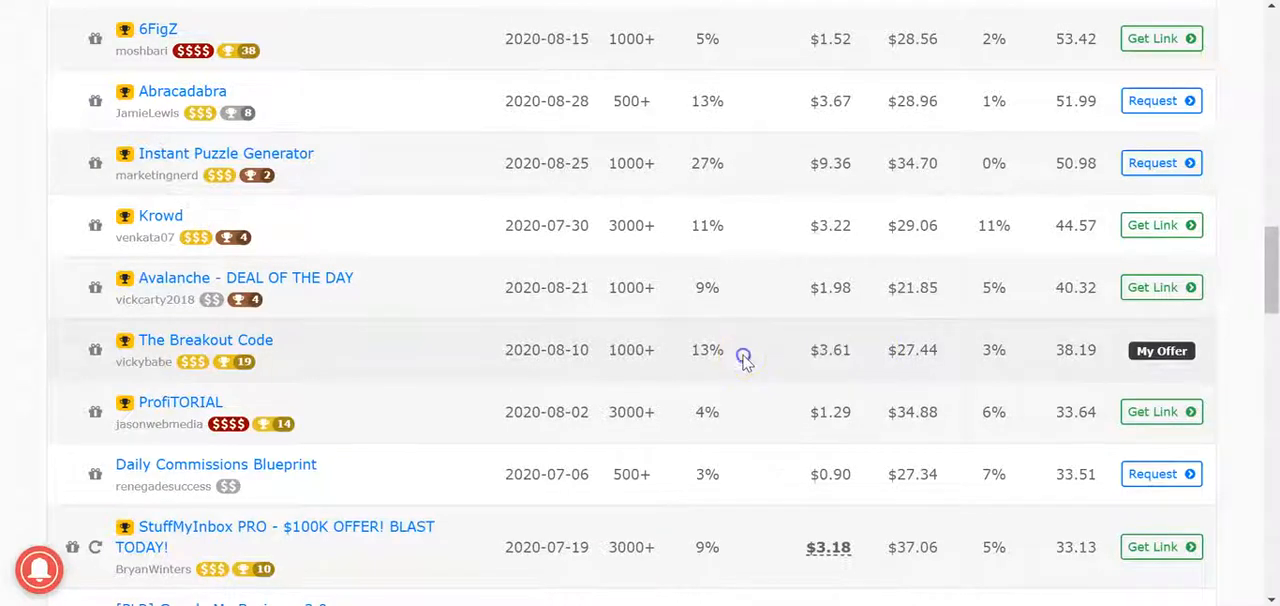
{"action": "mouse_move", "coordinate": [686, 170]}
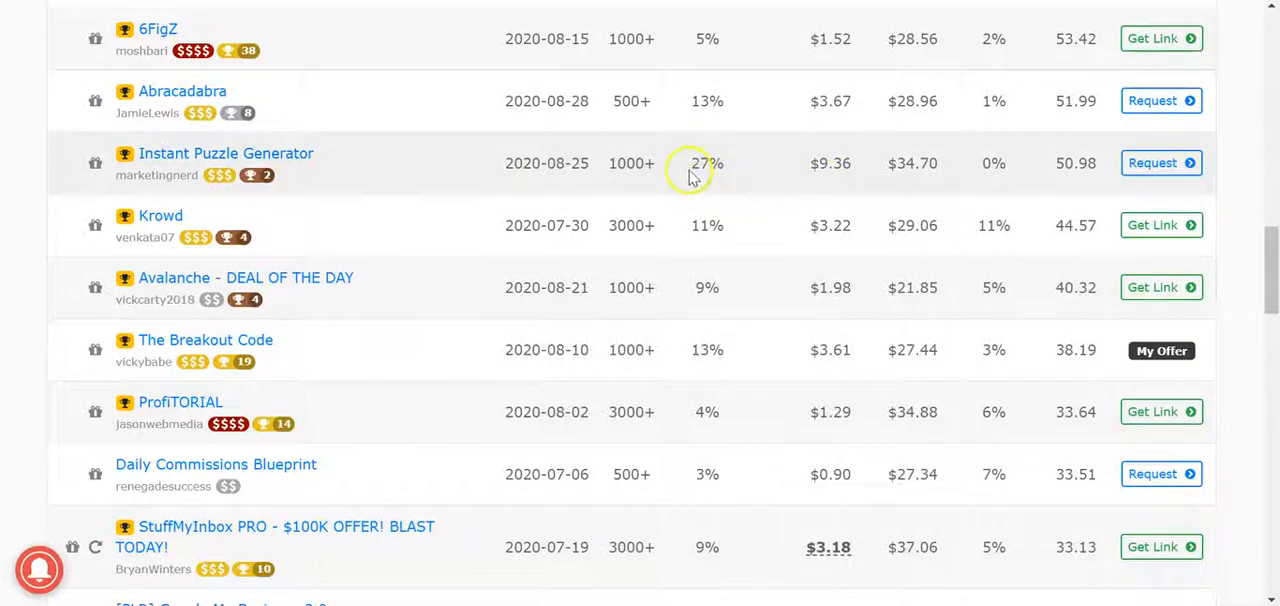
{"action": "mouse_move", "coordinate": [810, 178]}
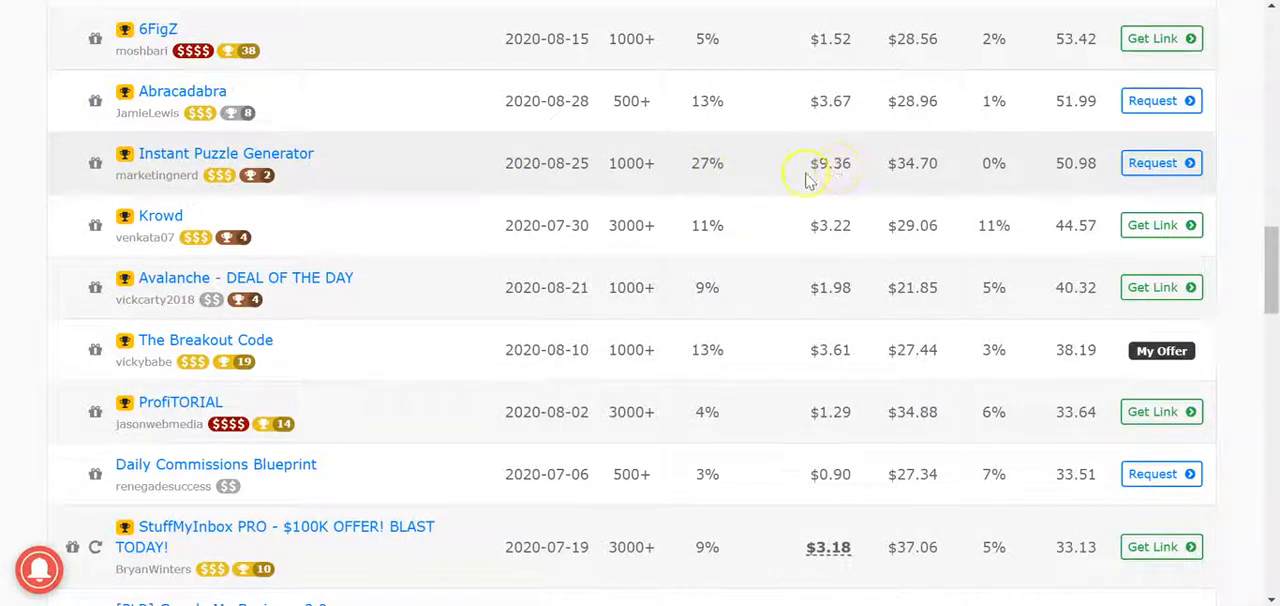
{"action": "mouse_move", "coordinate": [788, 172]}
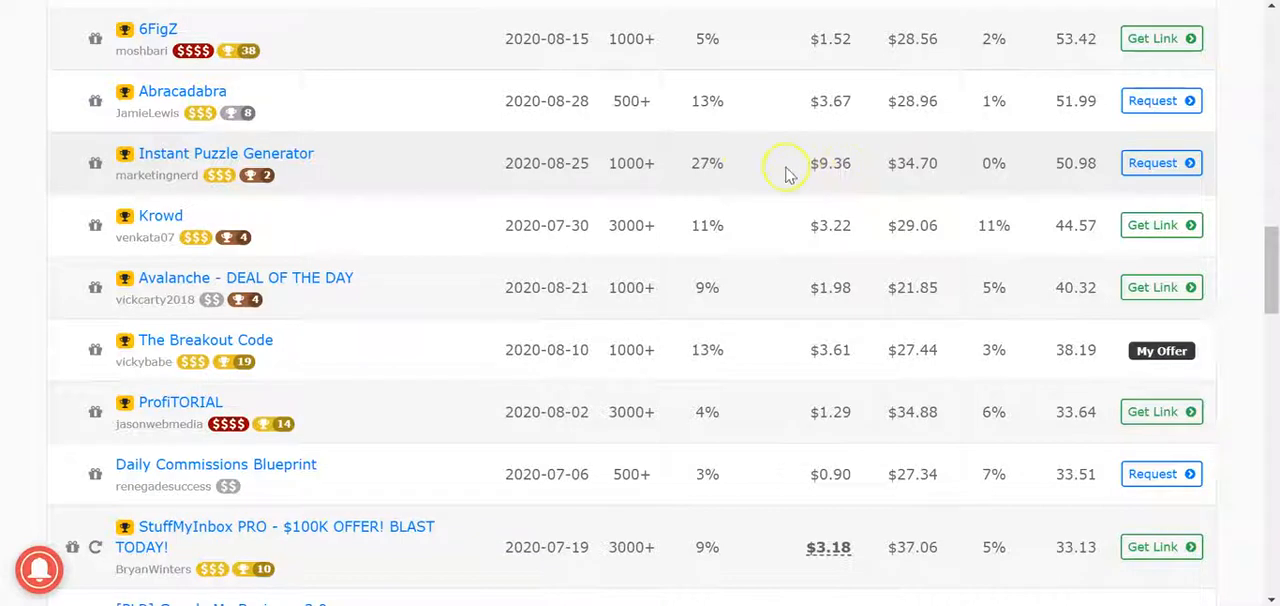
{"action": "mouse_move", "coordinate": [788, 176]}
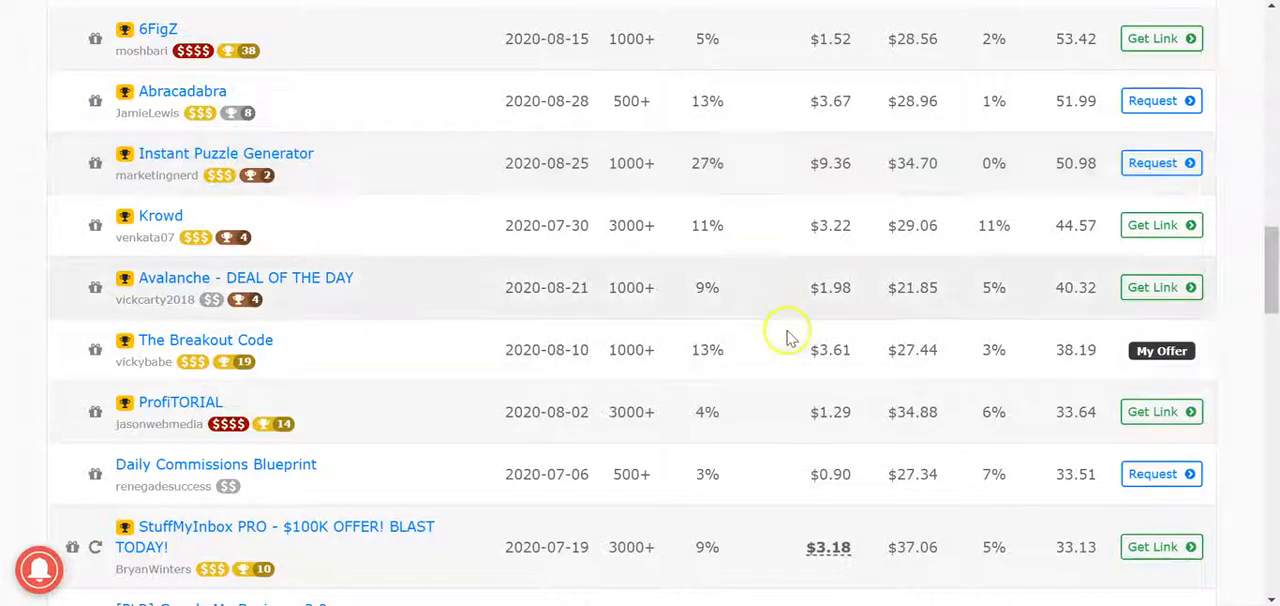
{"action": "mouse_move", "coordinate": [860, 238]}
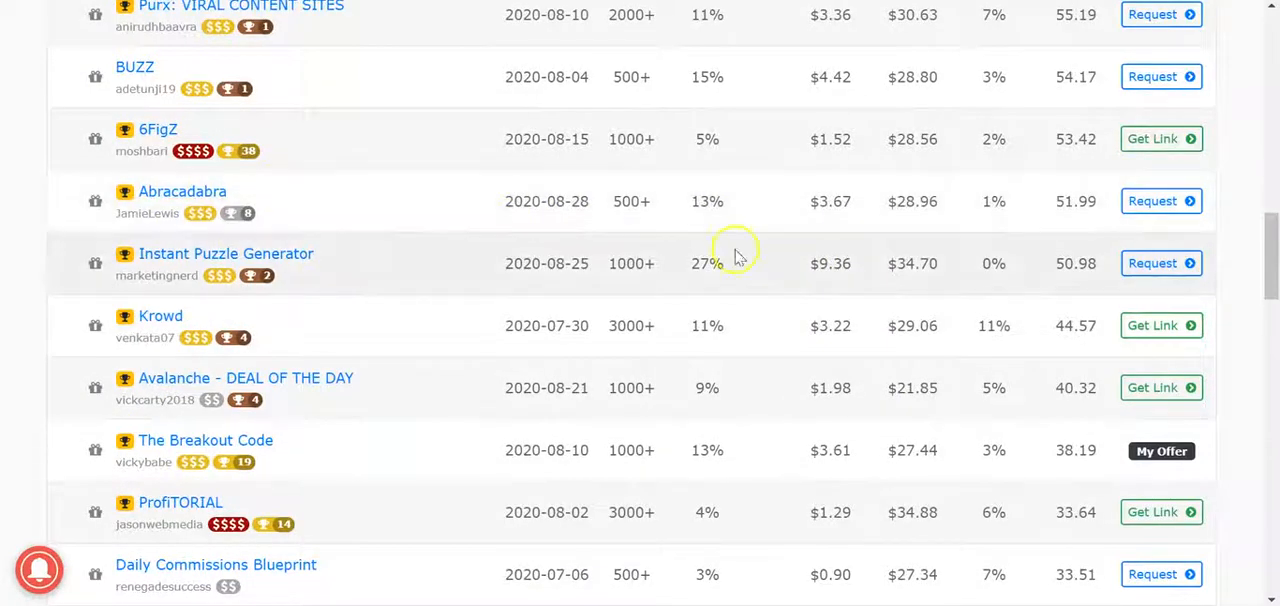
- View the Abracadabra offer's details, then its Products list of 24 products with prices and 50% commissions
{"action": "left_click", "coordinate": [182, 192]}
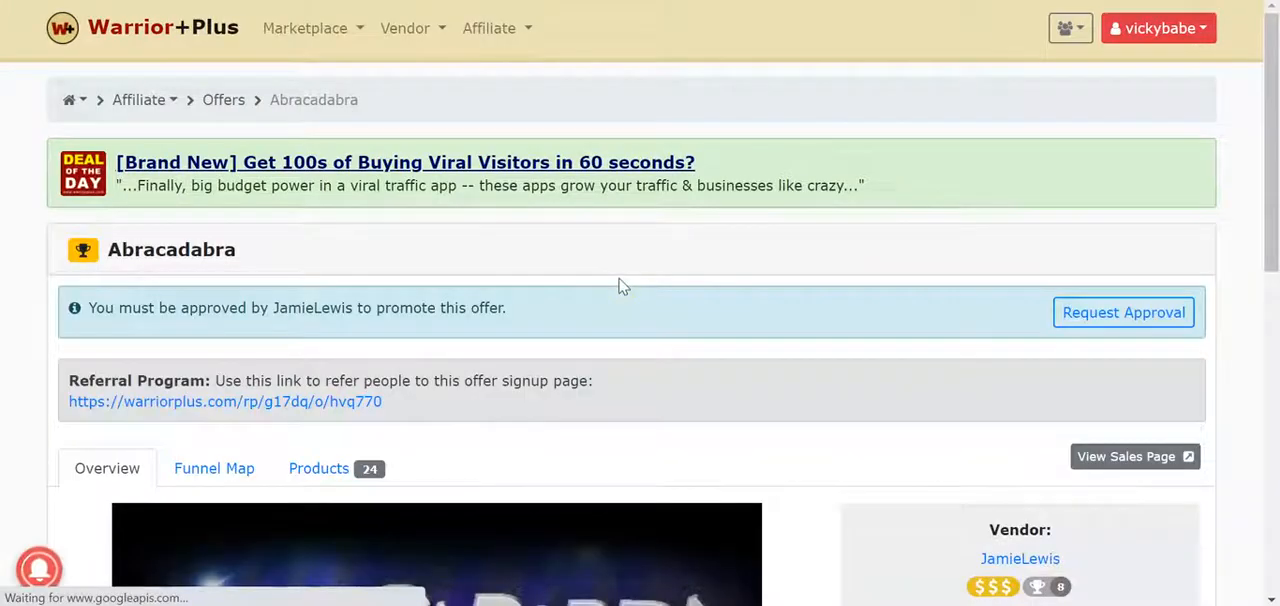
{"action": "scroll", "scroll_direction": "down", "scroll_amount": 3}
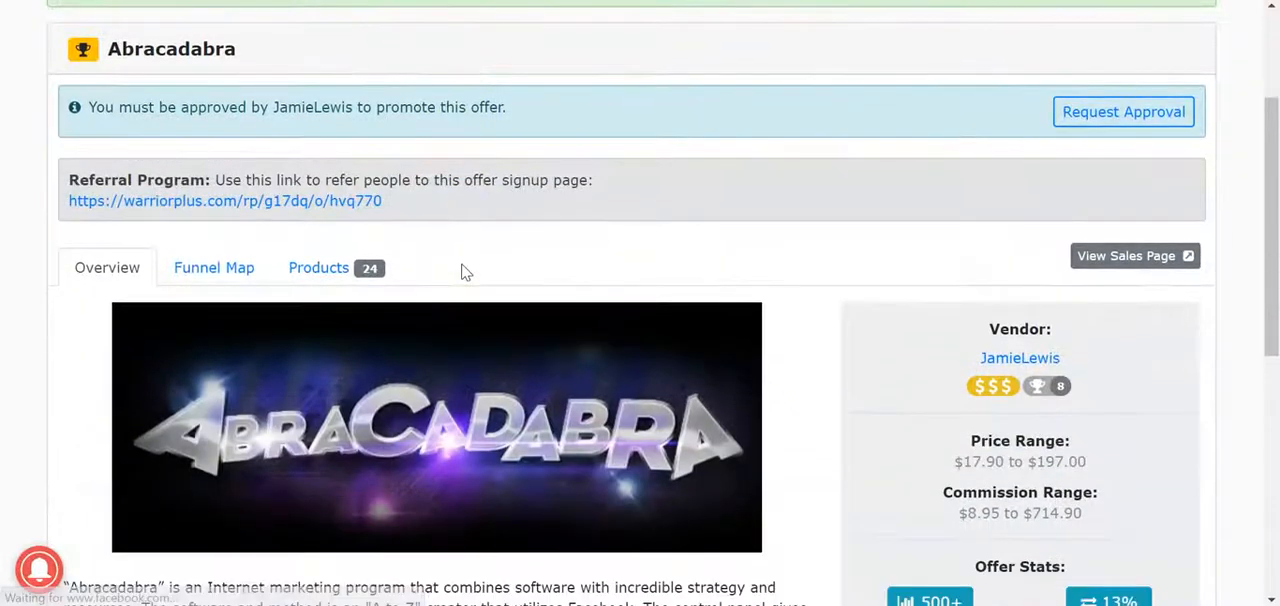
{"action": "scroll", "scroll_direction": "down", "scroll_amount": 3}
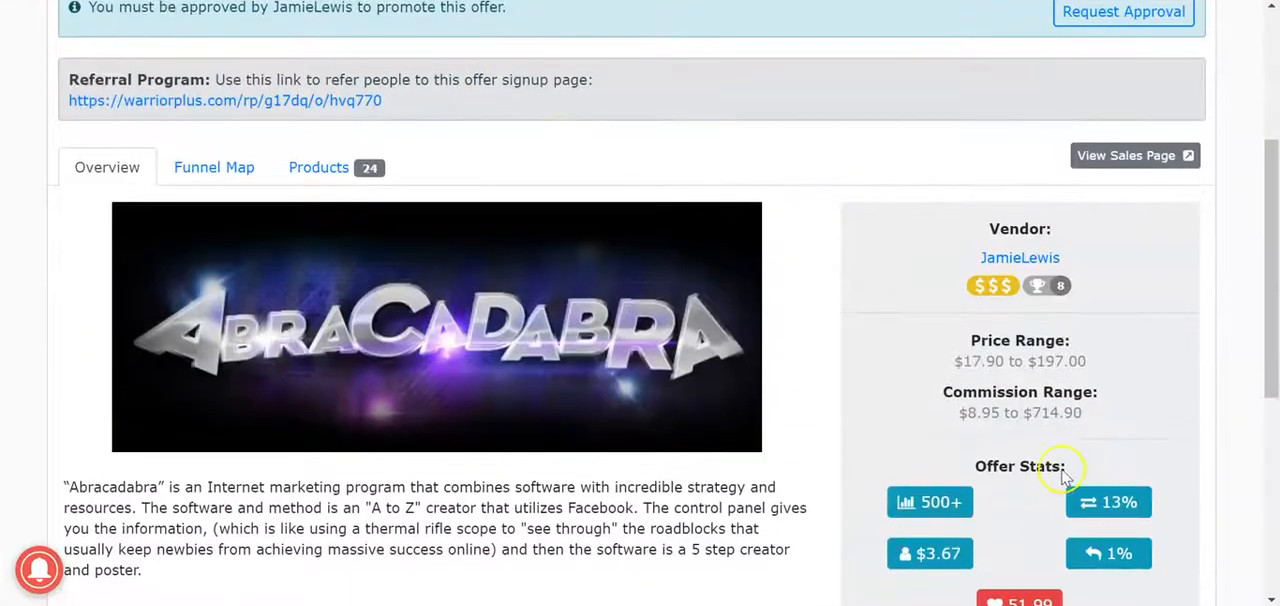
{"action": "left_click", "coordinate": [318, 168]}
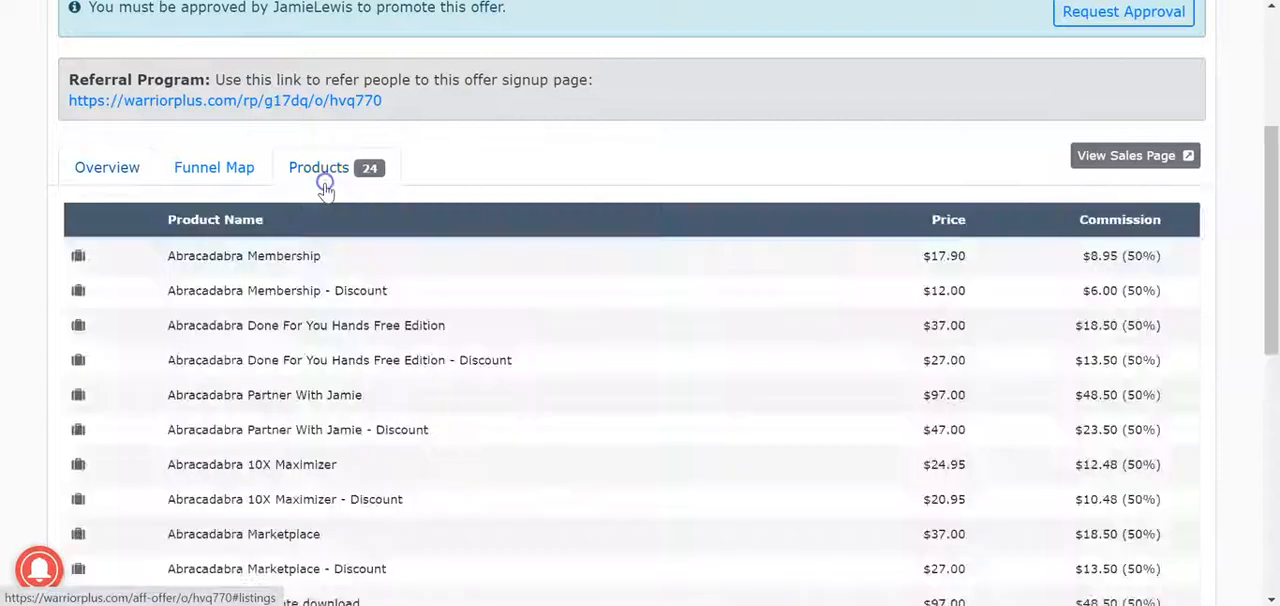
{"action": "mouse_move", "coordinate": [870, 186]}
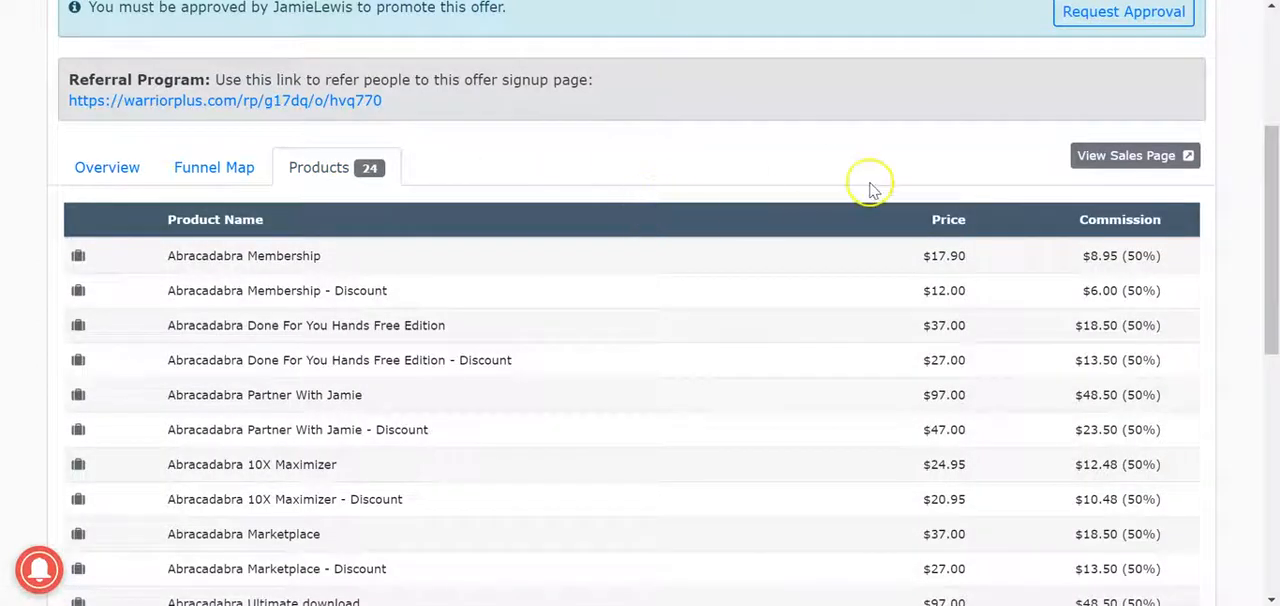
- Review the product funnel and return to the offer's Overview with its price range and 13% conversion
{"action": "scroll", "scroll_direction": "down", "scroll_amount": 3}
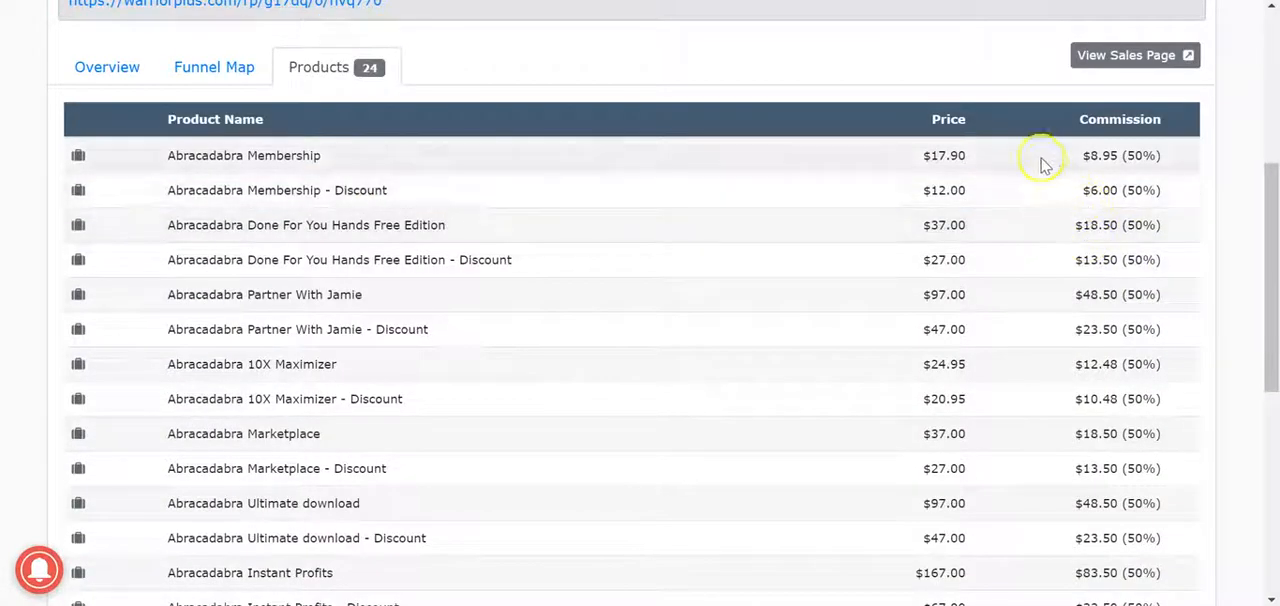
{"action": "mouse_move", "coordinate": [1146, 428]}
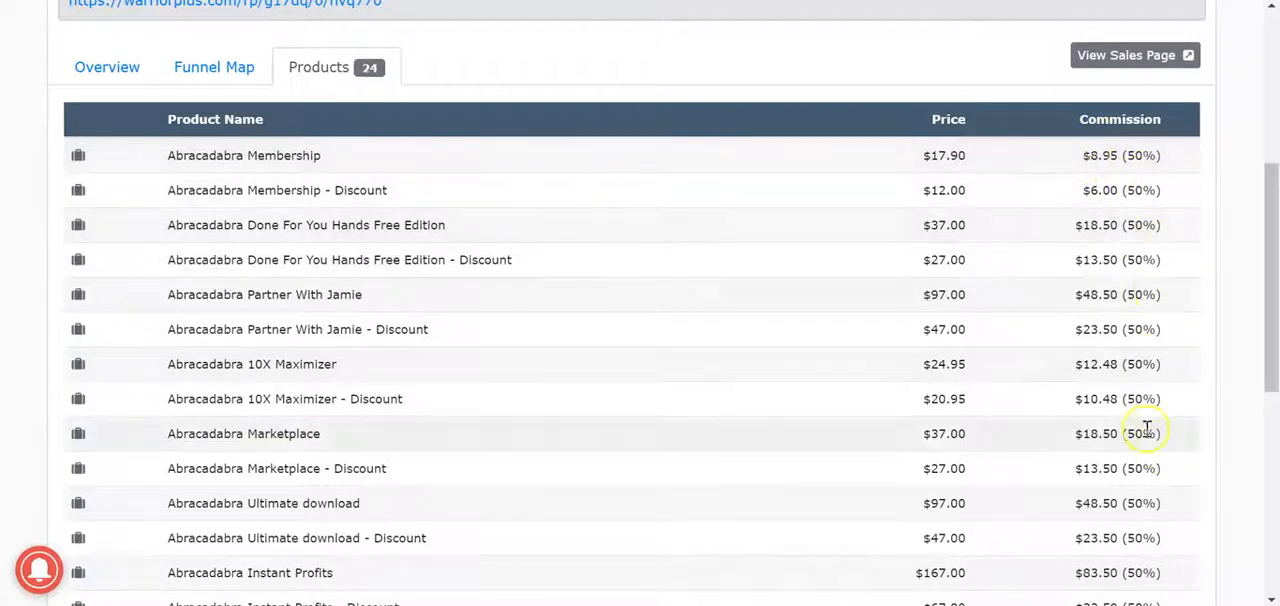
{"action": "scroll", "scroll_direction": "down", "scroll_amount": 3}
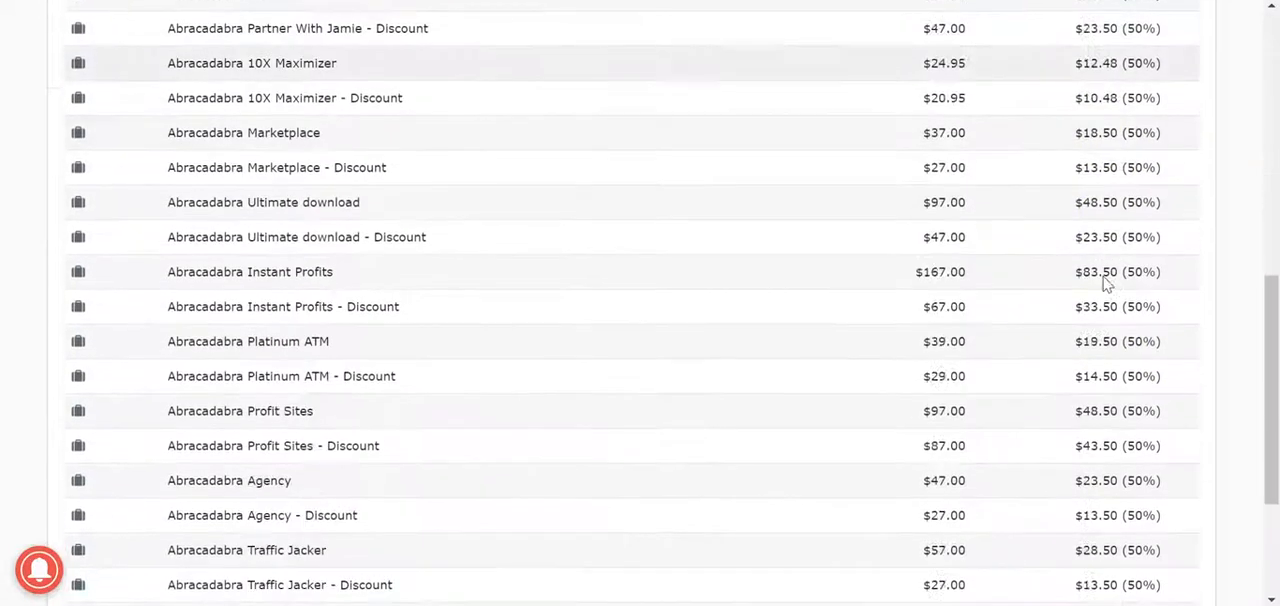
{"action": "scroll", "scroll_direction": "down", "scroll_amount": 3}
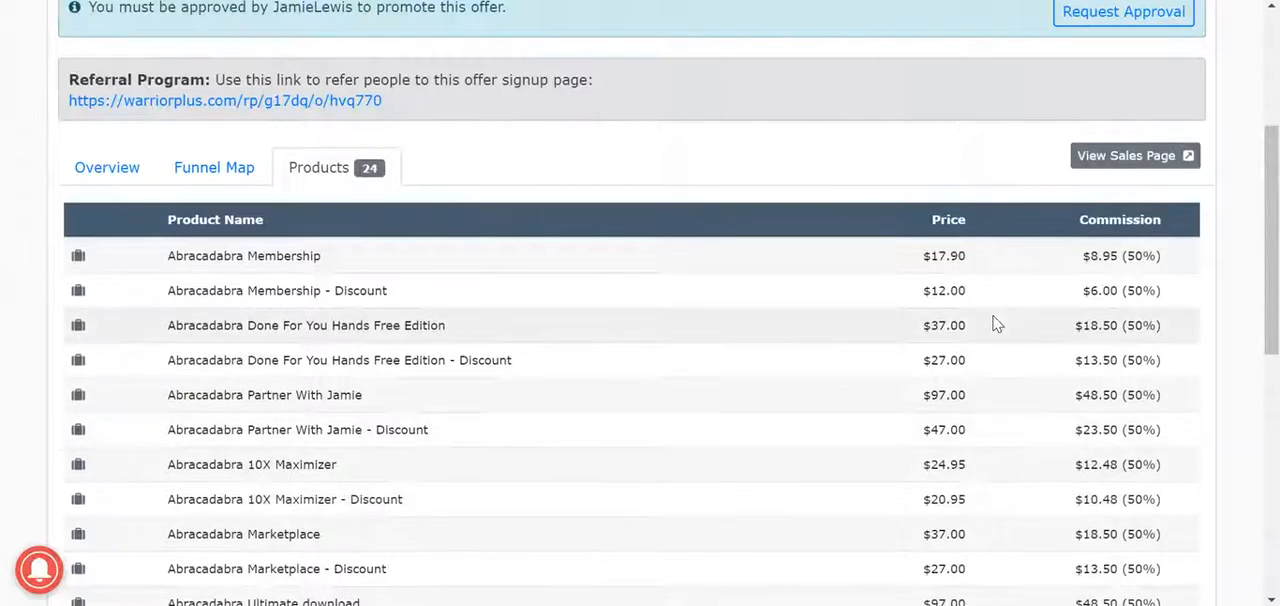
{"action": "mouse_move", "coordinate": [240, 190]}
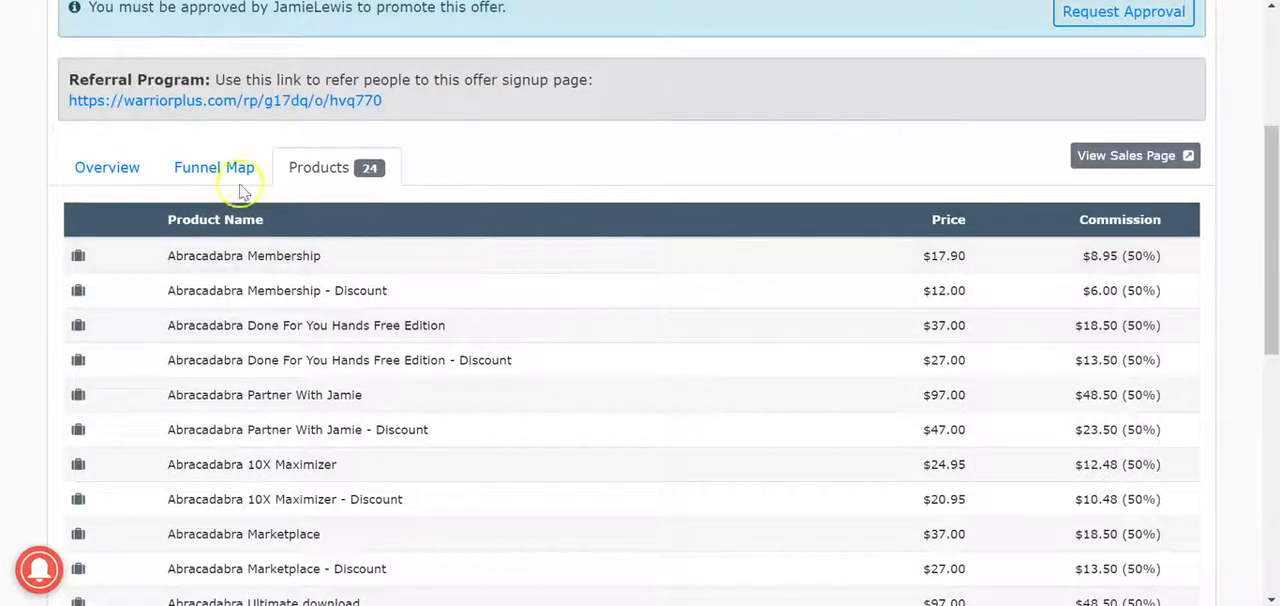
{"action": "left_click", "coordinate": [106, 168]}
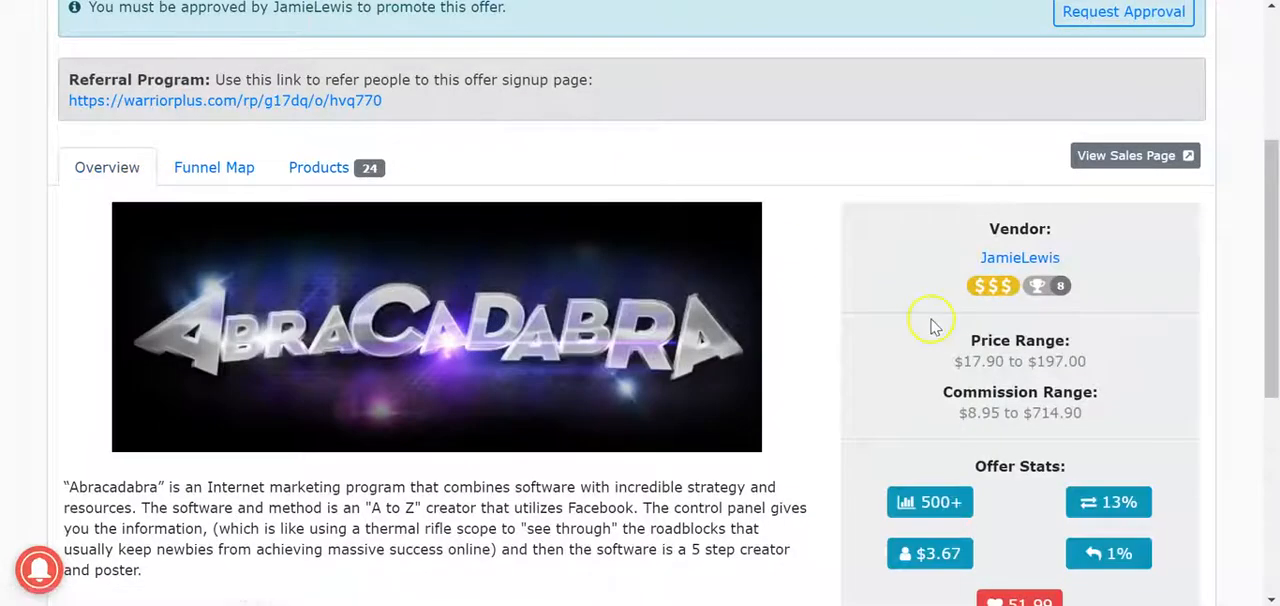
{"action": "scroll", "scroll_direction": "down", "scroll_amount": 3}
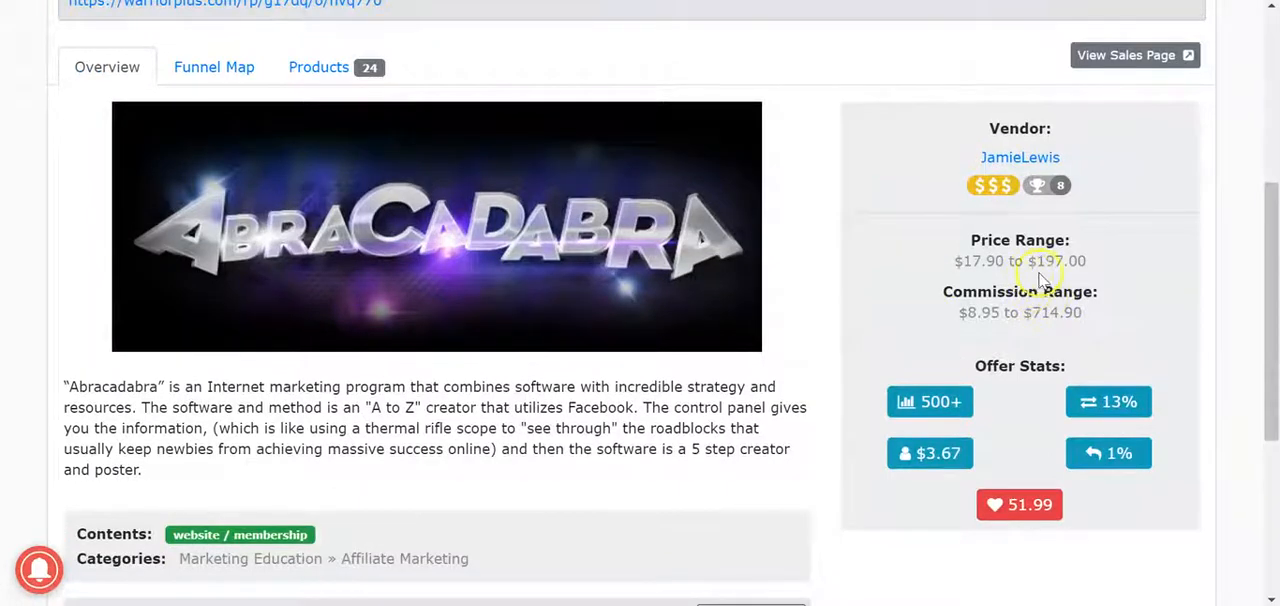
{"action": "mouse_move", "coordinate": [1044, 330]}
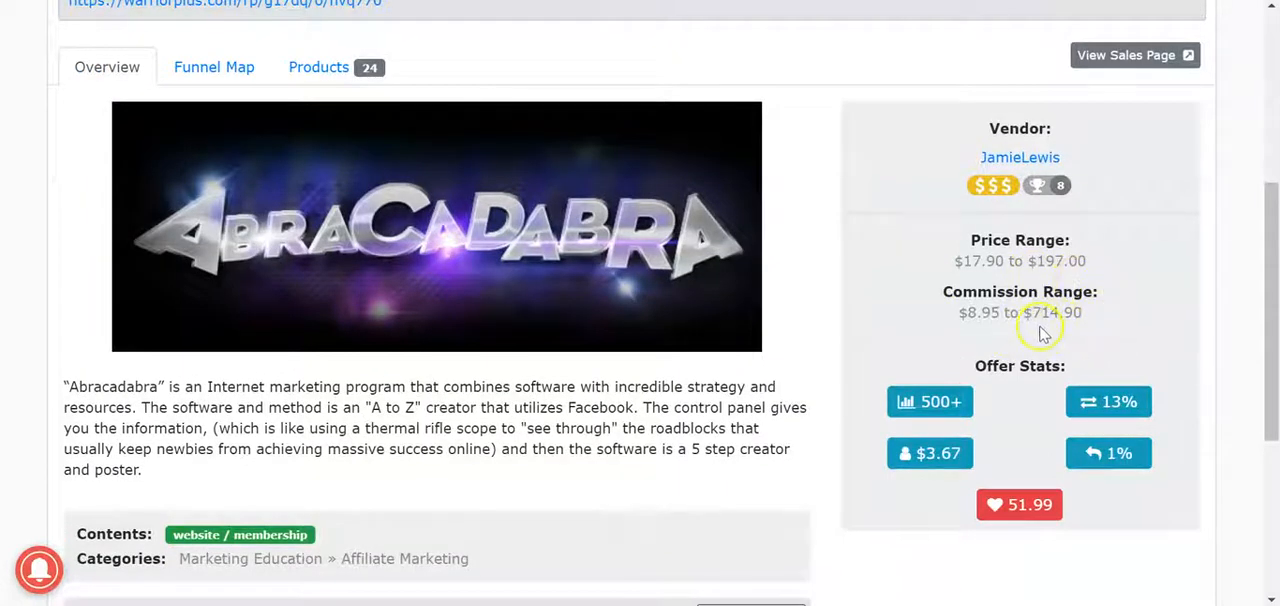
{"action": "mouse_move", "coordinate": [1048, 318]}
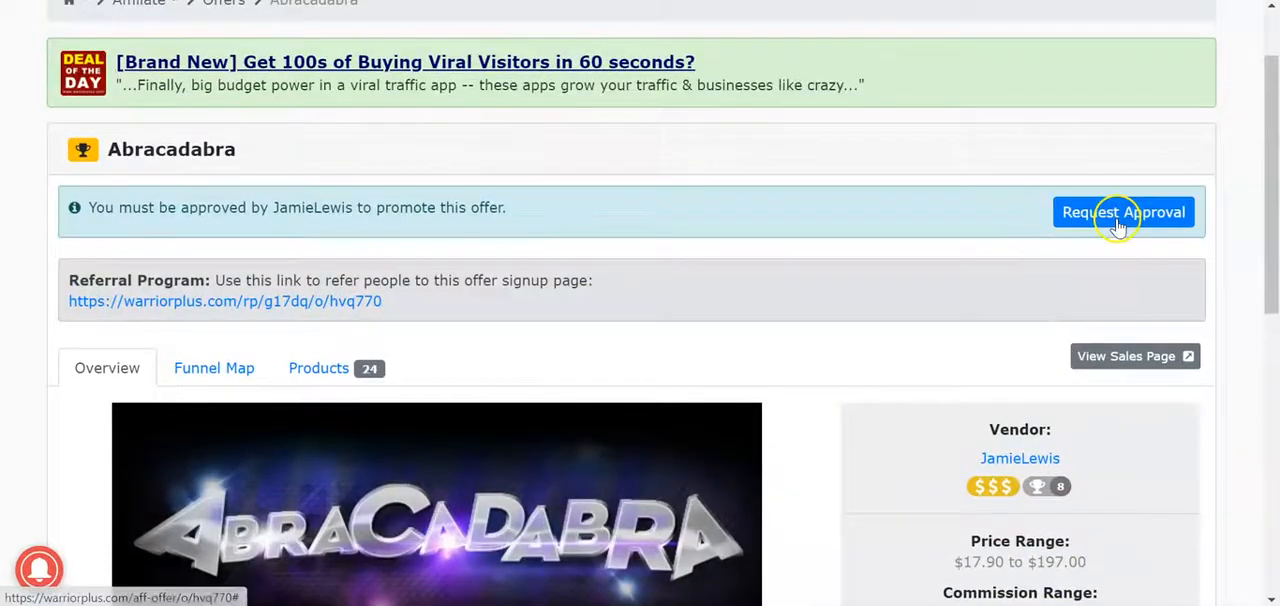
- Request to promote Abracadabra with a note introducing Mark, fairly new, building a list with Phoenix, wanting to promote the offer
{"action": "left_click", "coordinate": [1124, 212]}
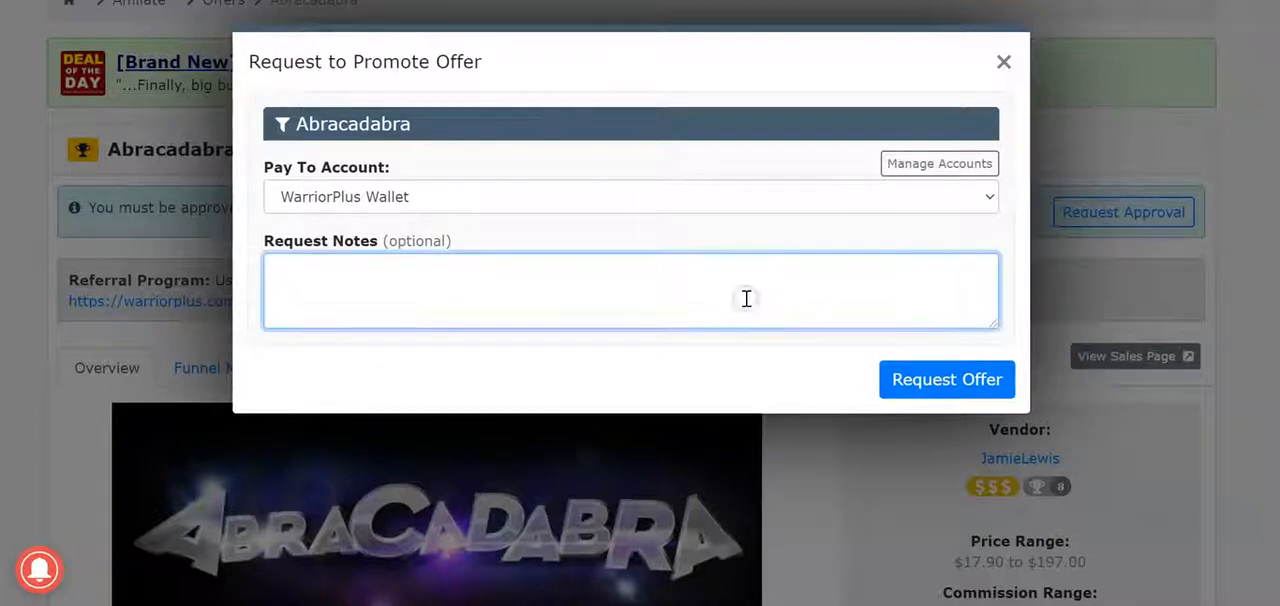
{"action": "type", "text": "Hi my na"}
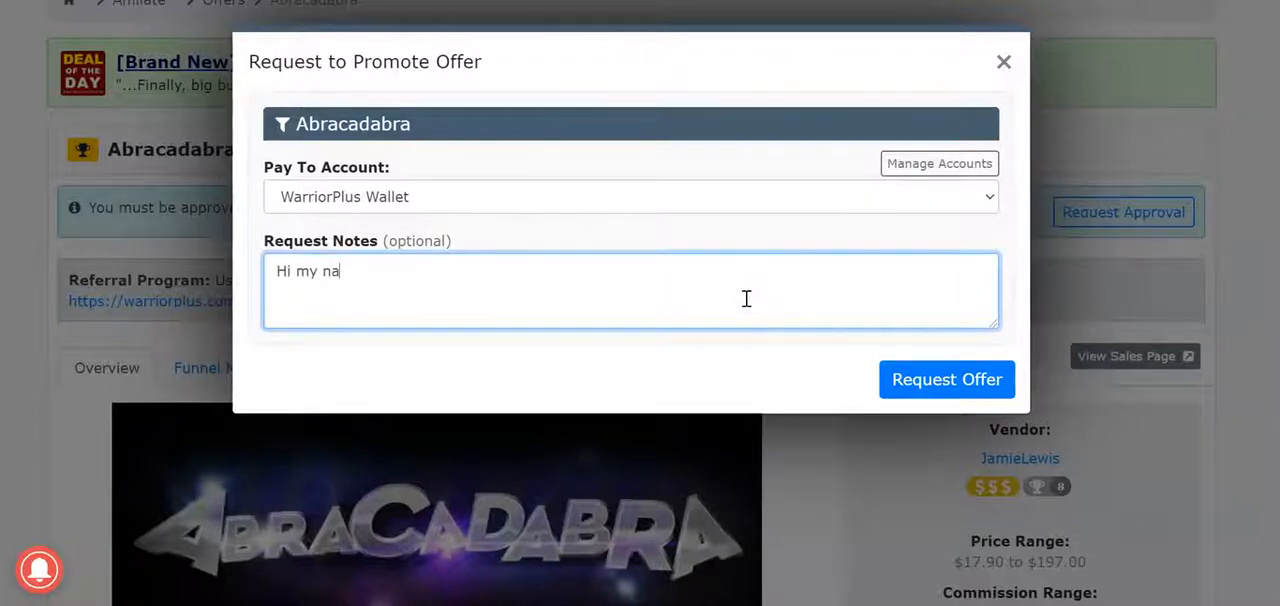
{"action": "type", "text": "me"}
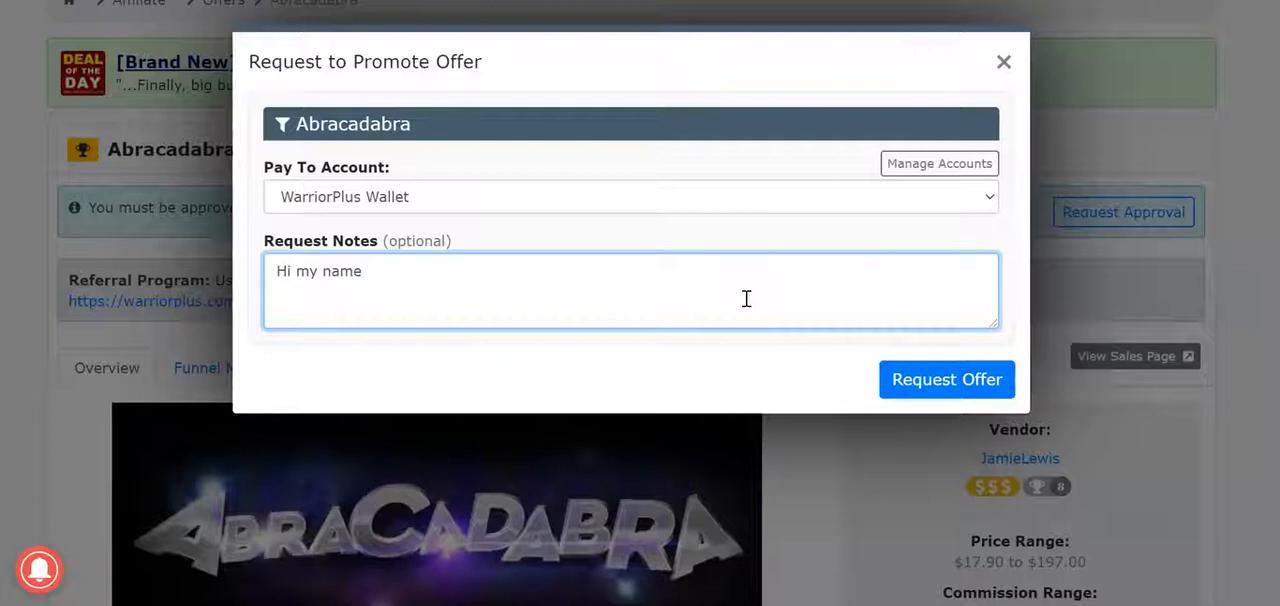
{"action": "type", "text": "i"}
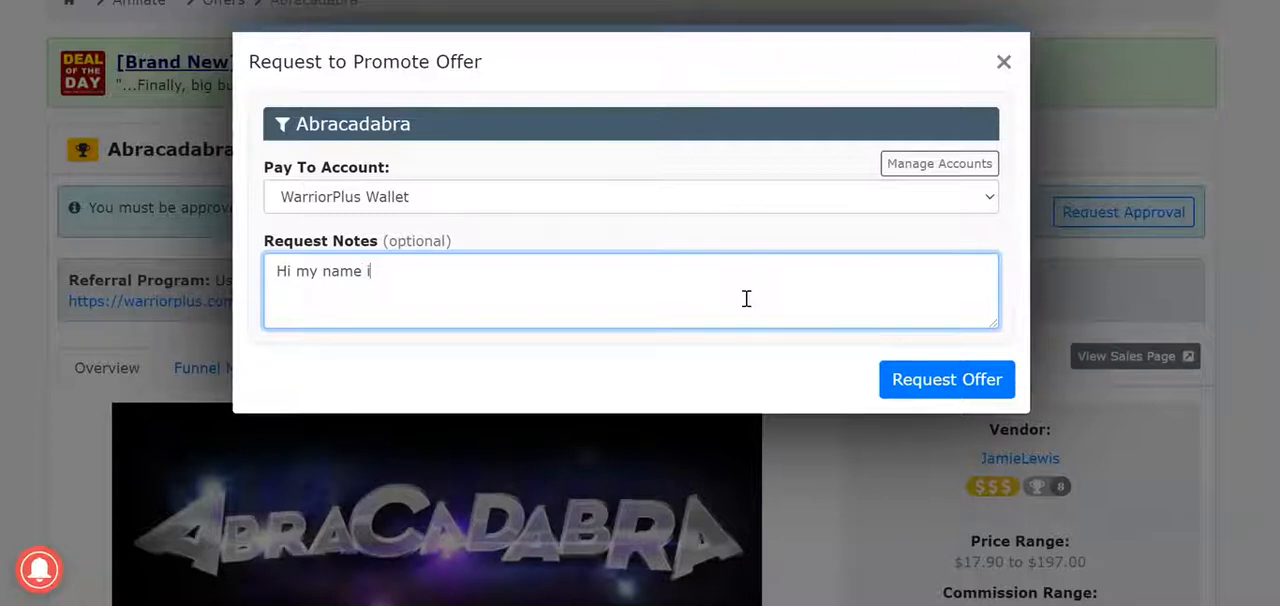
{"action": "type", "text": "s"}
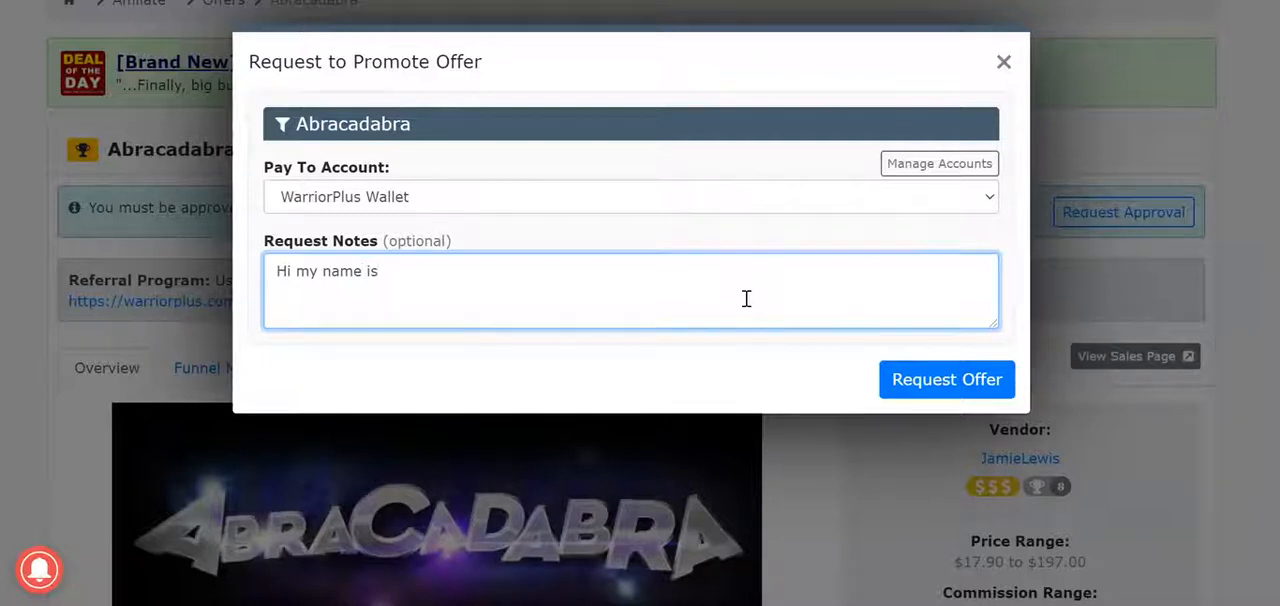
{"action": "type", "text": "mark, i"}
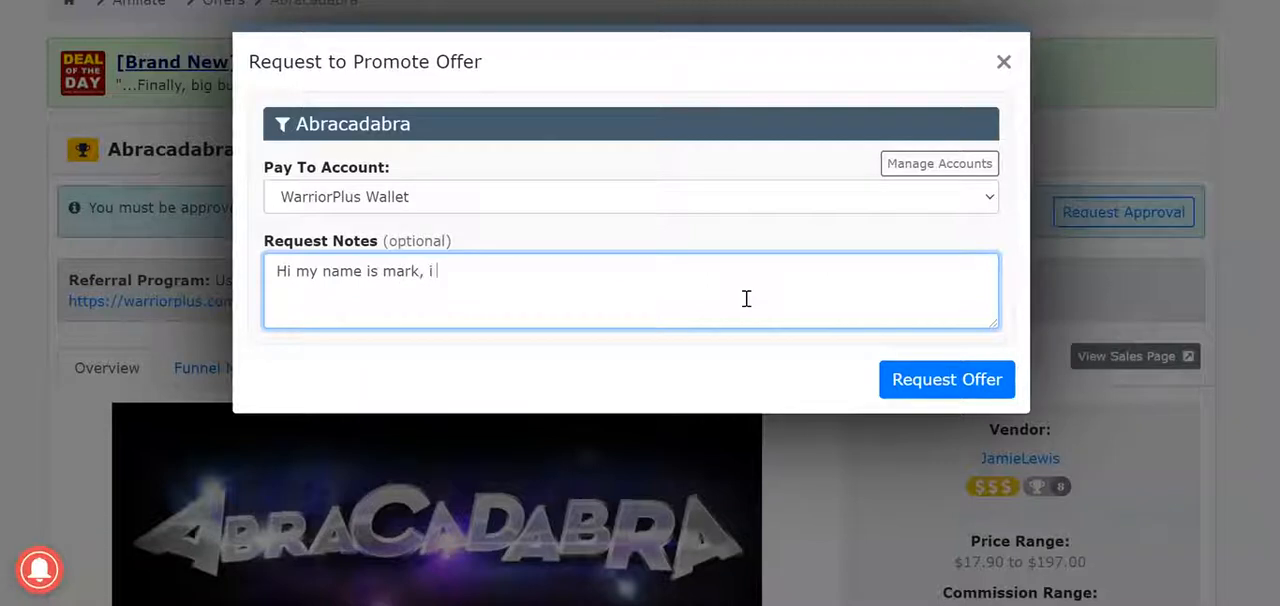
{"action": "type", "text": "am fairly new to w+"}
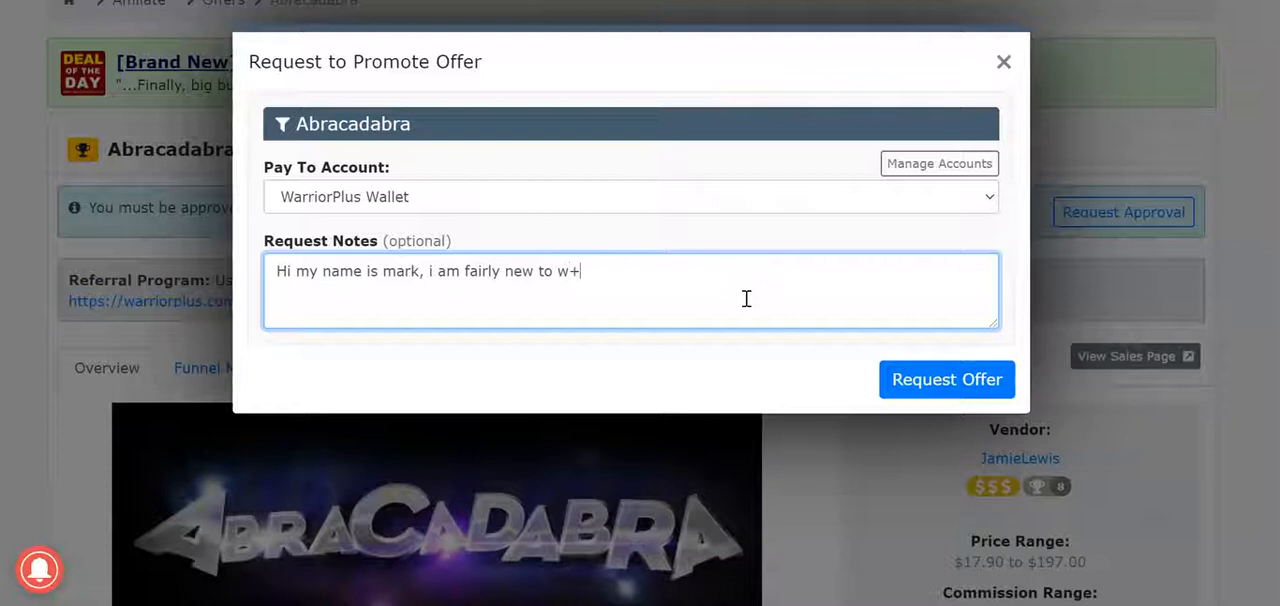
{"action": "type", "text": "but am buil"}
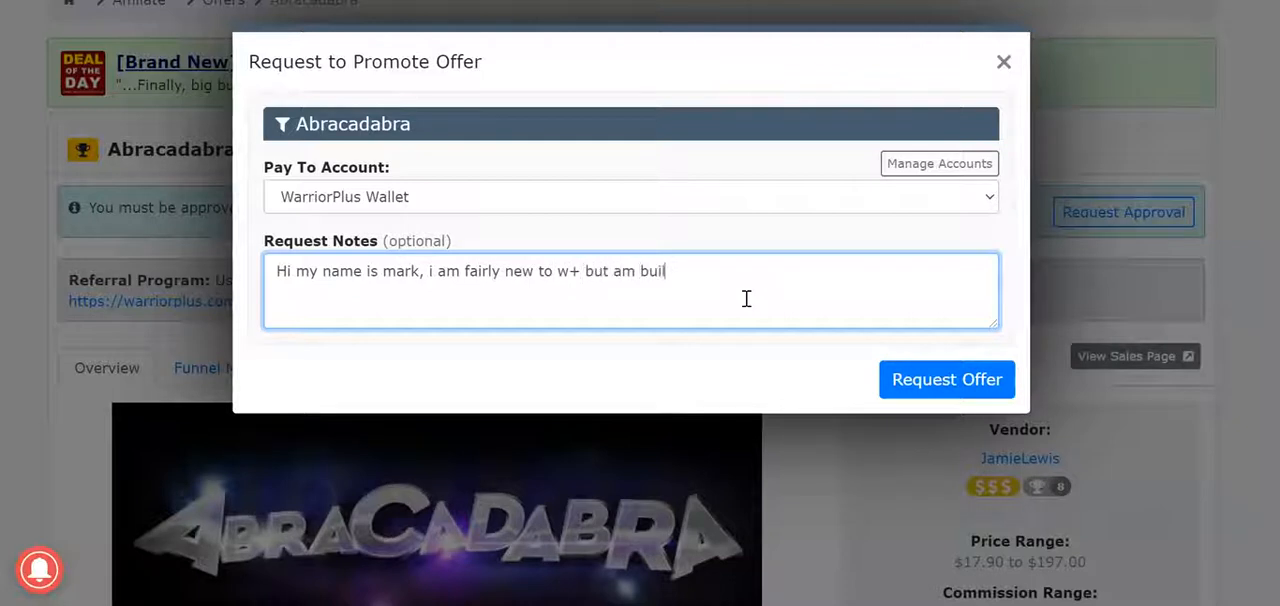
{"action": "type", "text": "lding my list"}
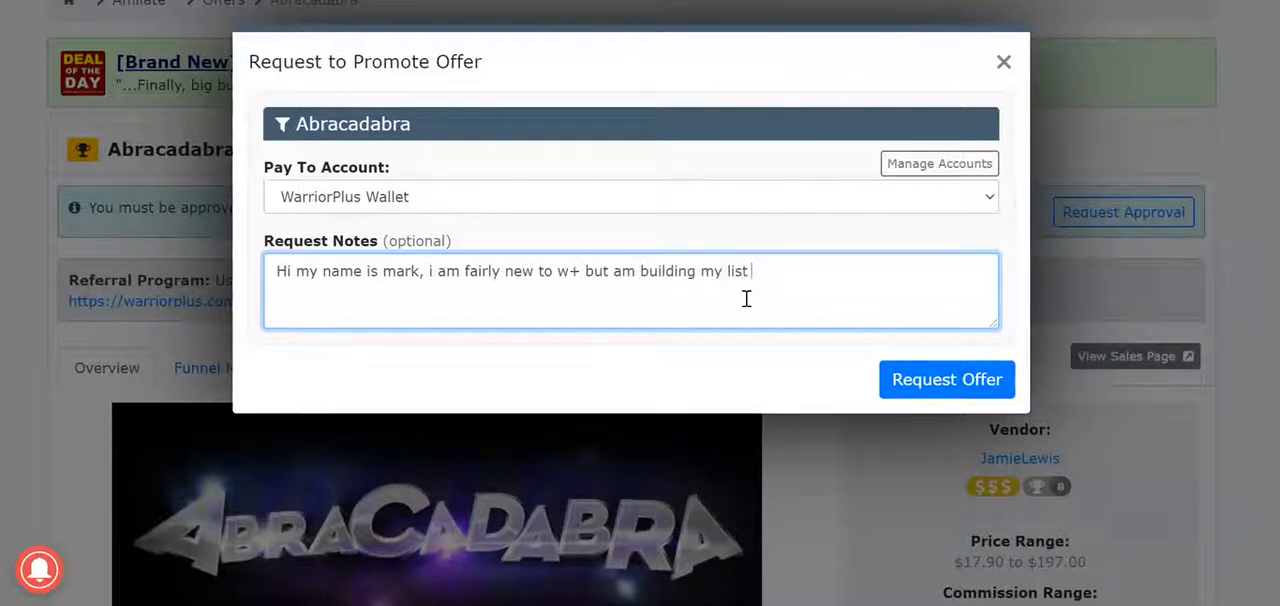
{"action": "type", "text": "using"}
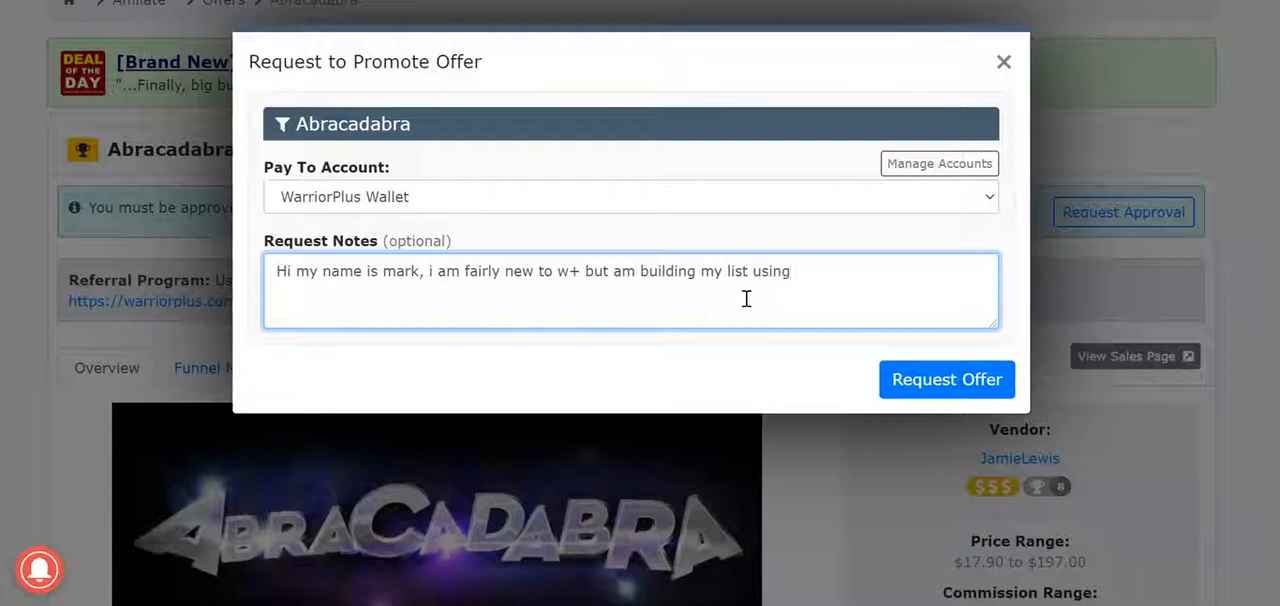
{"action": "type", "text": "phoen"}
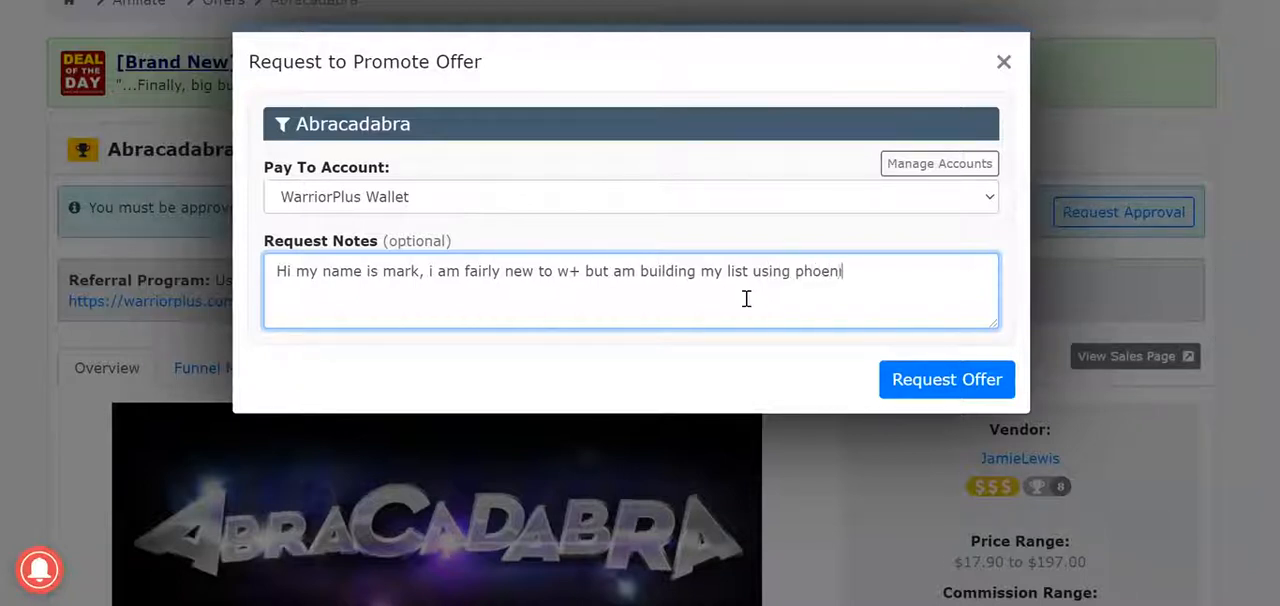
{"action": "type", "text": "ix, and i woul"}
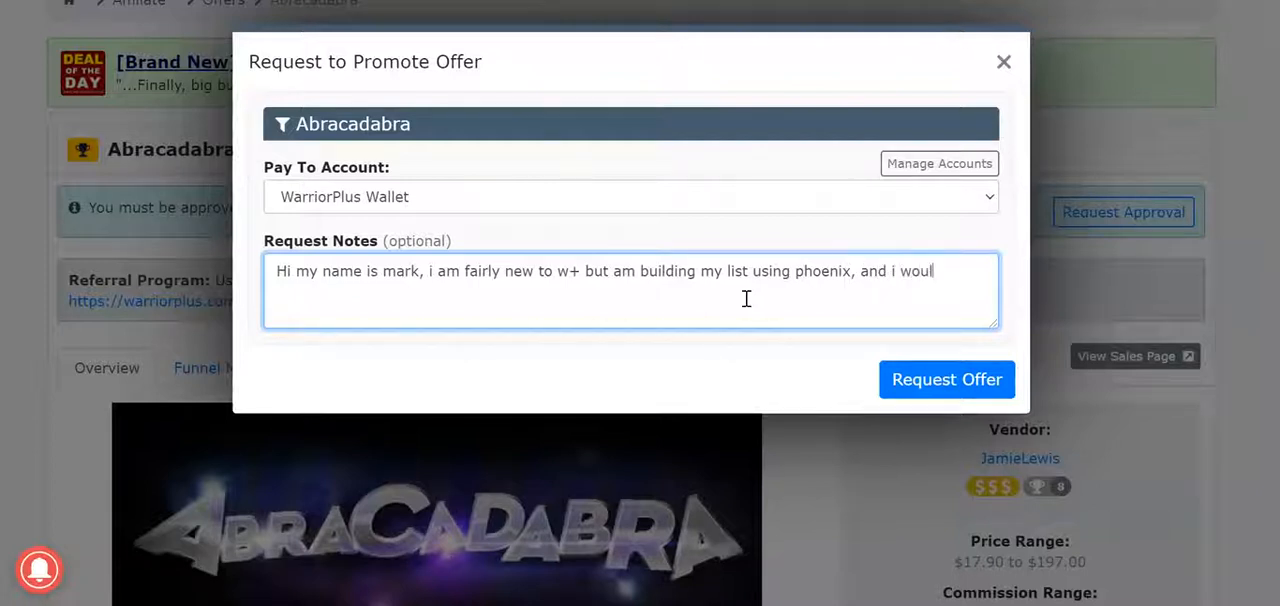
{"action": "type", "text": "d love to have the chance to"}
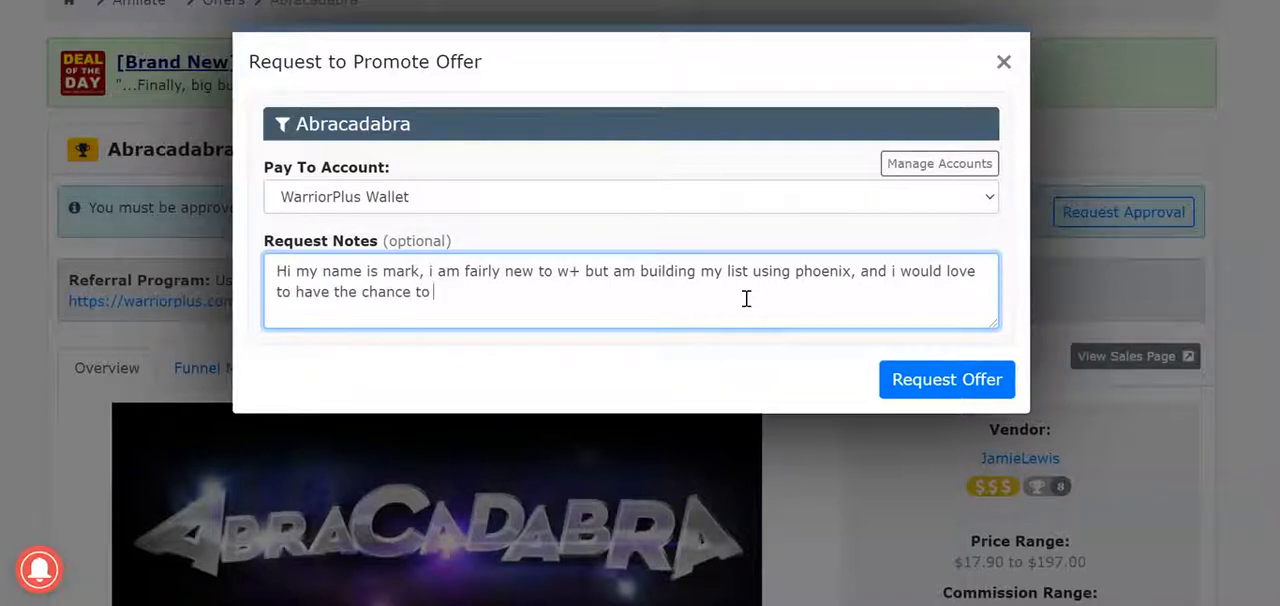
{"action": "type", "text": "promote yo"}
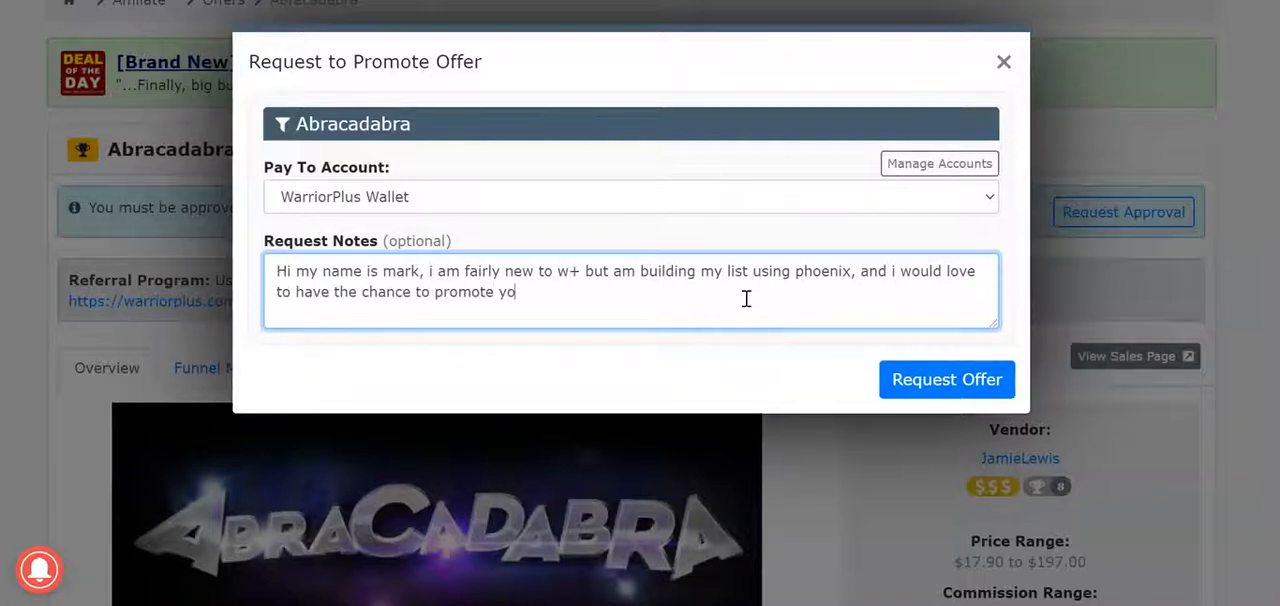
{"action": "type", "text": "ur offer"}
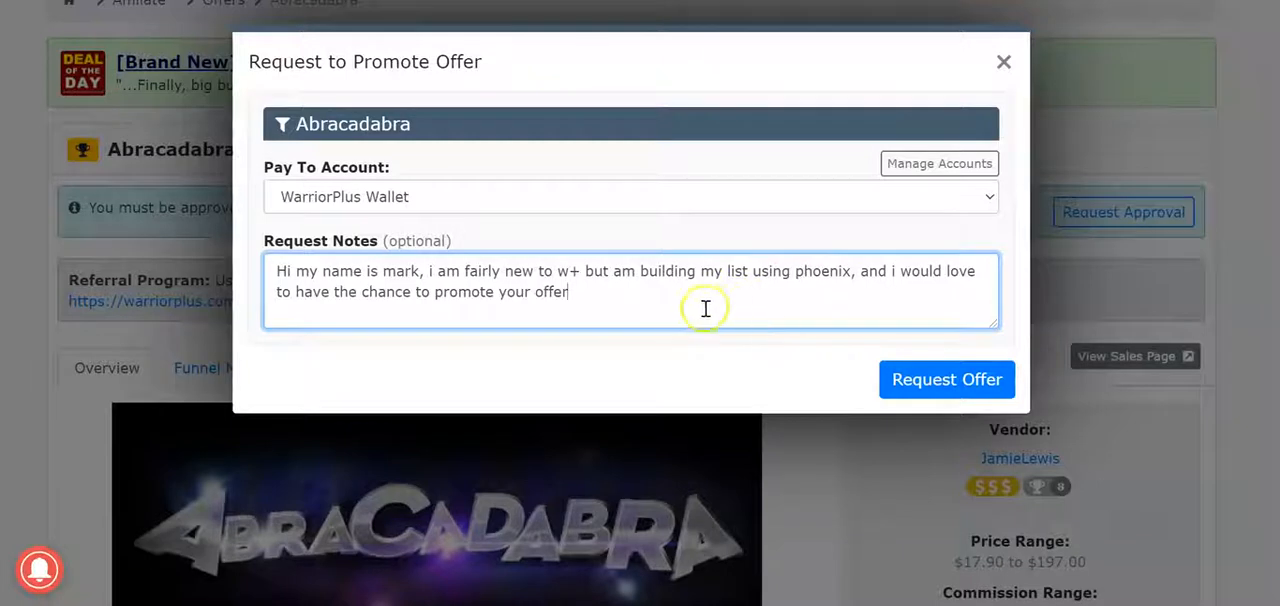
{"action": "mouse_move", "coordinate": [548, 270]}
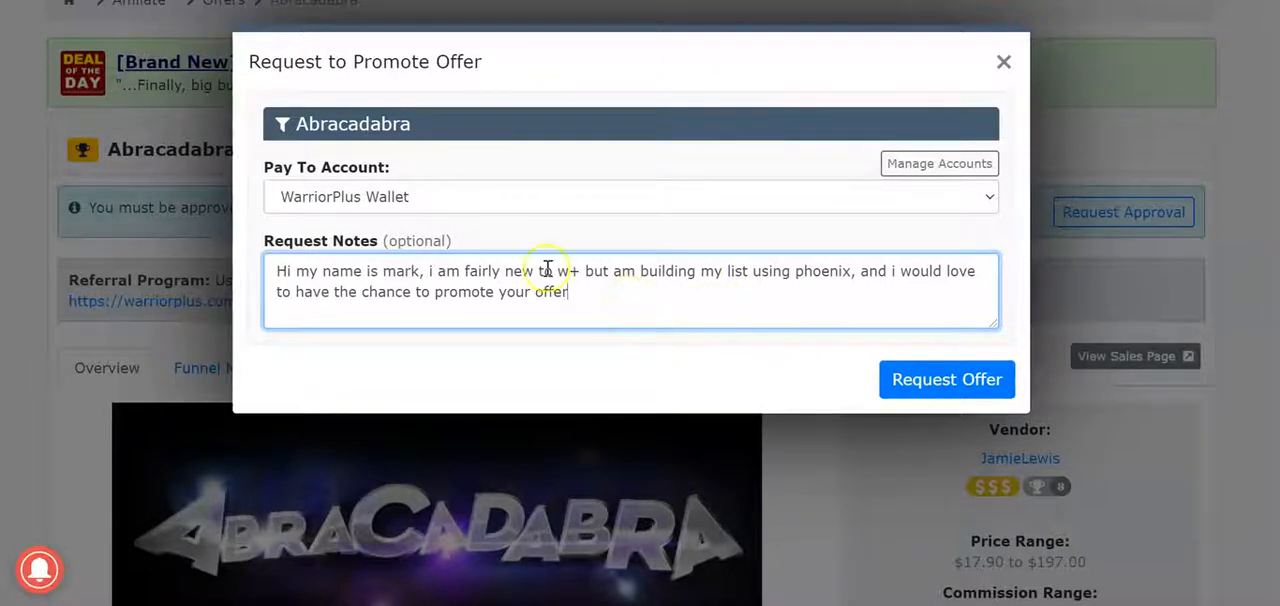
{"action": "mouse_move", "coordinate": [612, 300]}
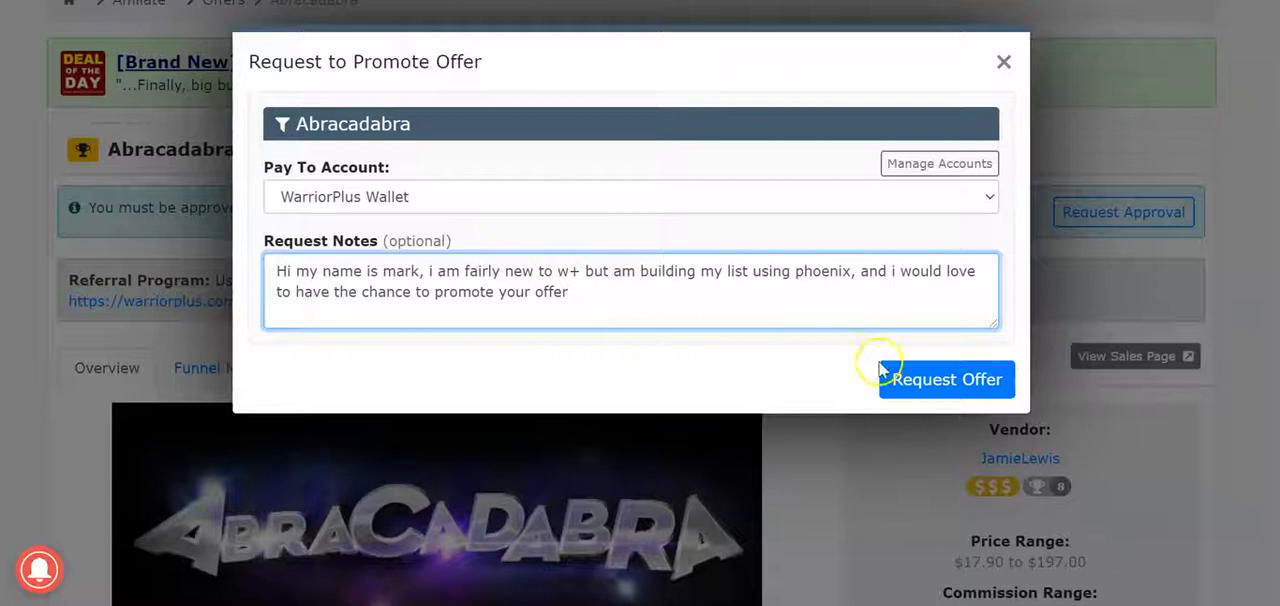
{"action": "mouse_move", "coordinate": [588, 304]}
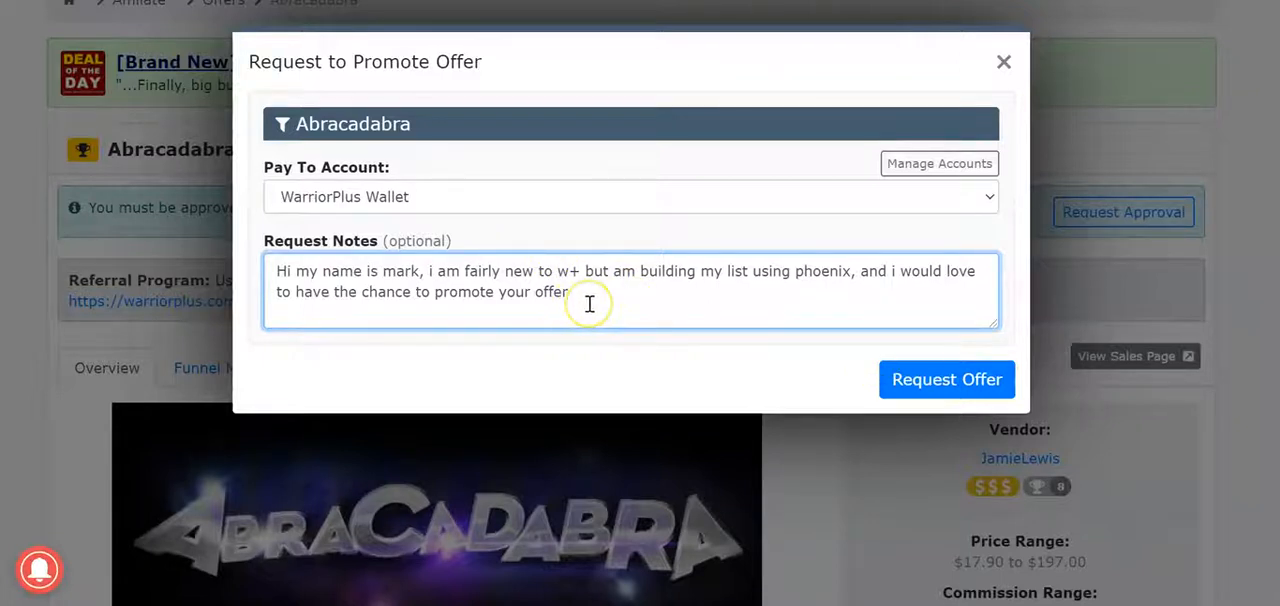
{"action": "mouse_move", "coordinate": [576, 280]}
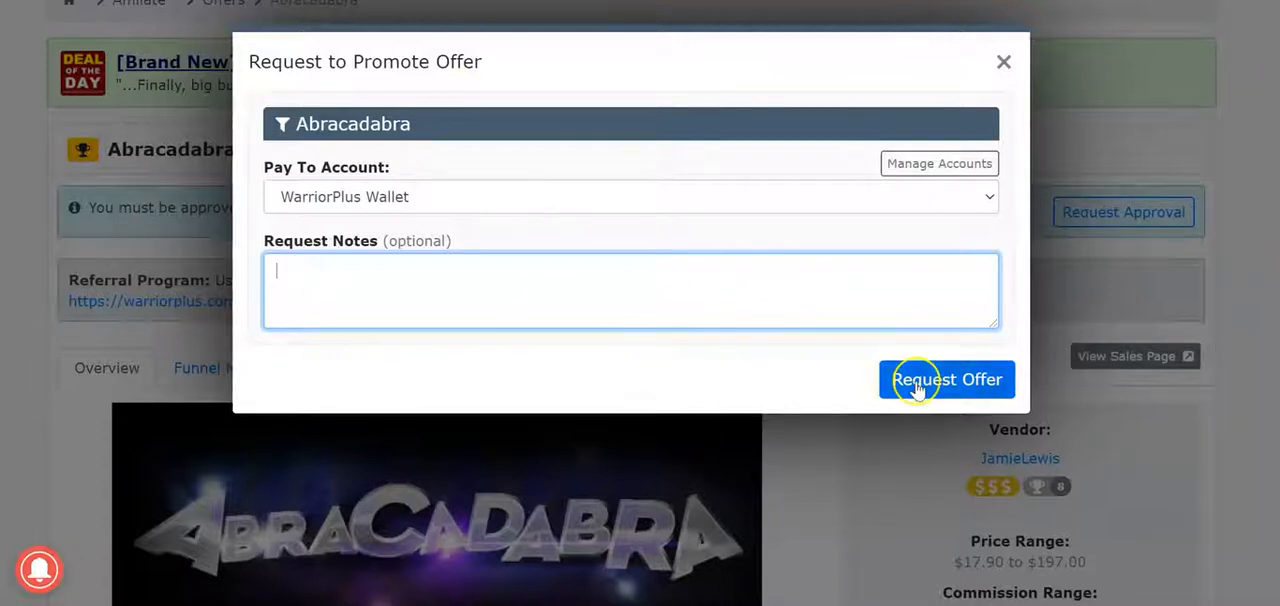
- Send the promotion request so the SUCCESS confirmation that it went to the seller appears
{"action": "left_click", "coordinate": [946, 380]}
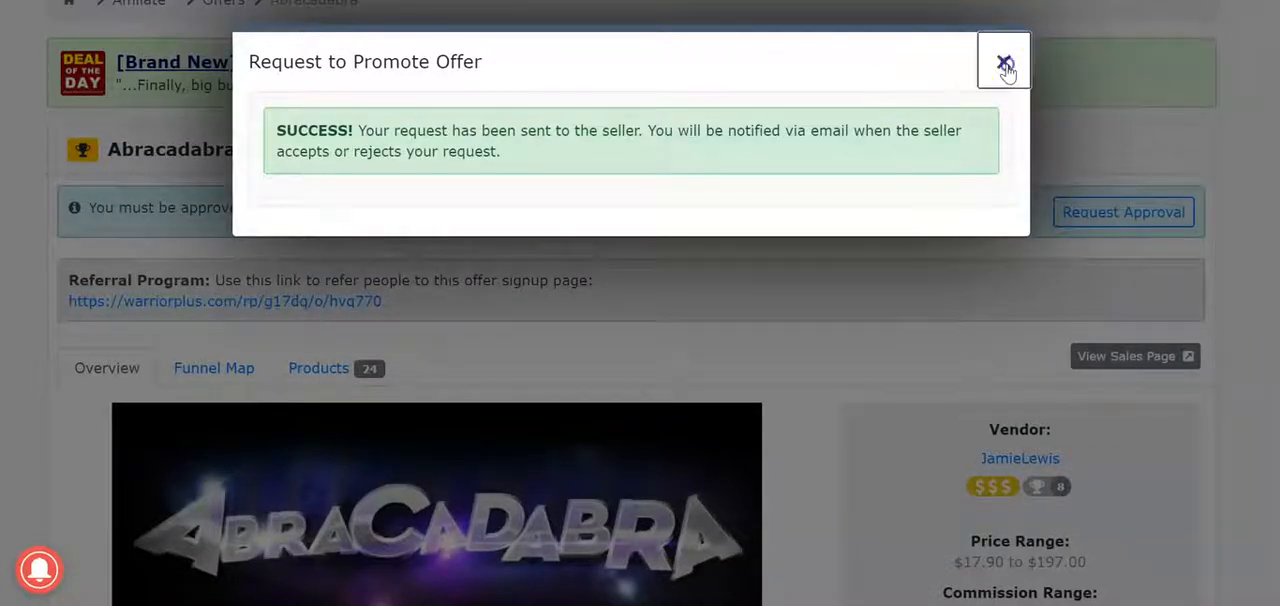
{"action": "left_click", "coordinate": [1000, 60]}
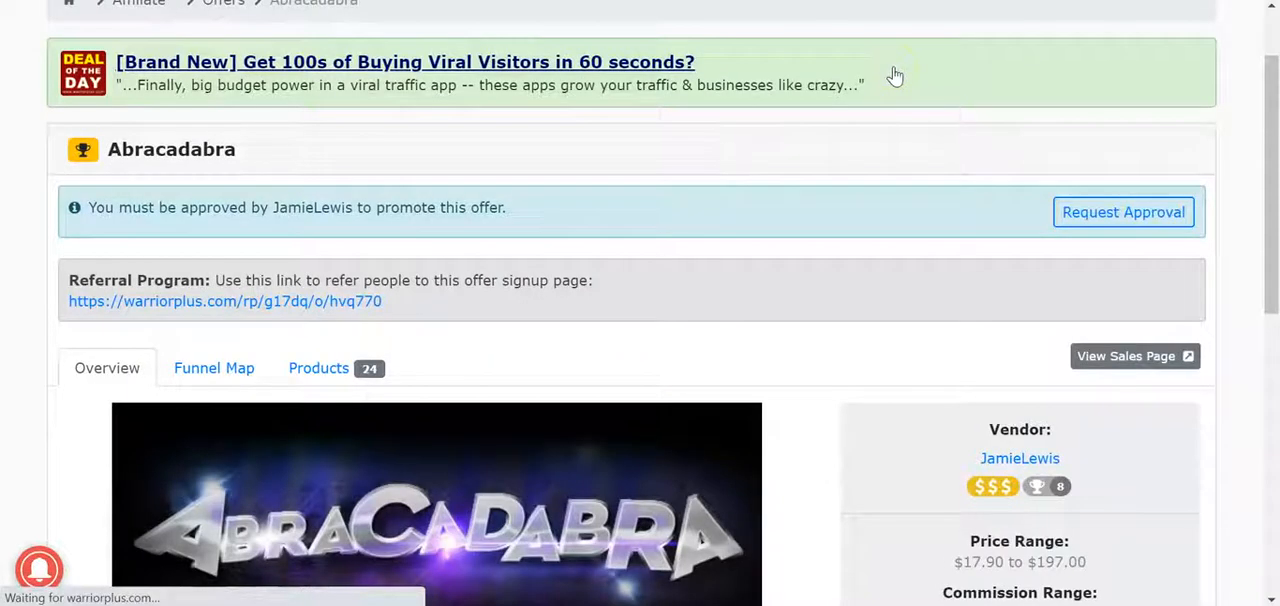
{"action": "left_click", "coordinate": [1124, 212]}
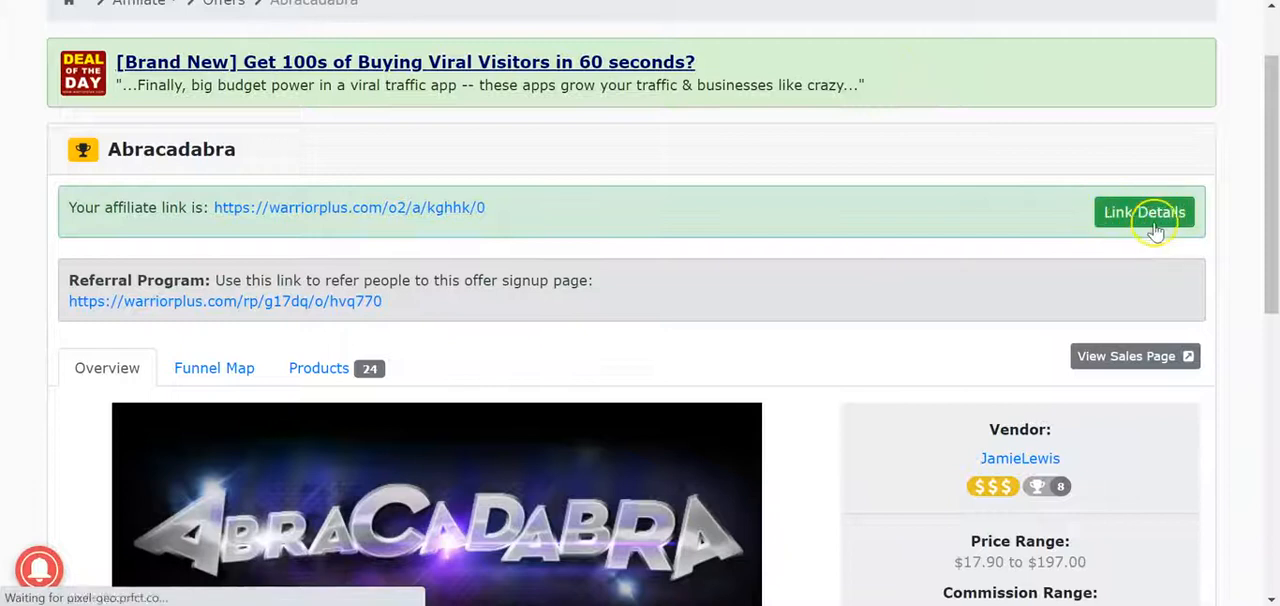
{"action": "mouse_move", "coordinate": [1072, 216]}
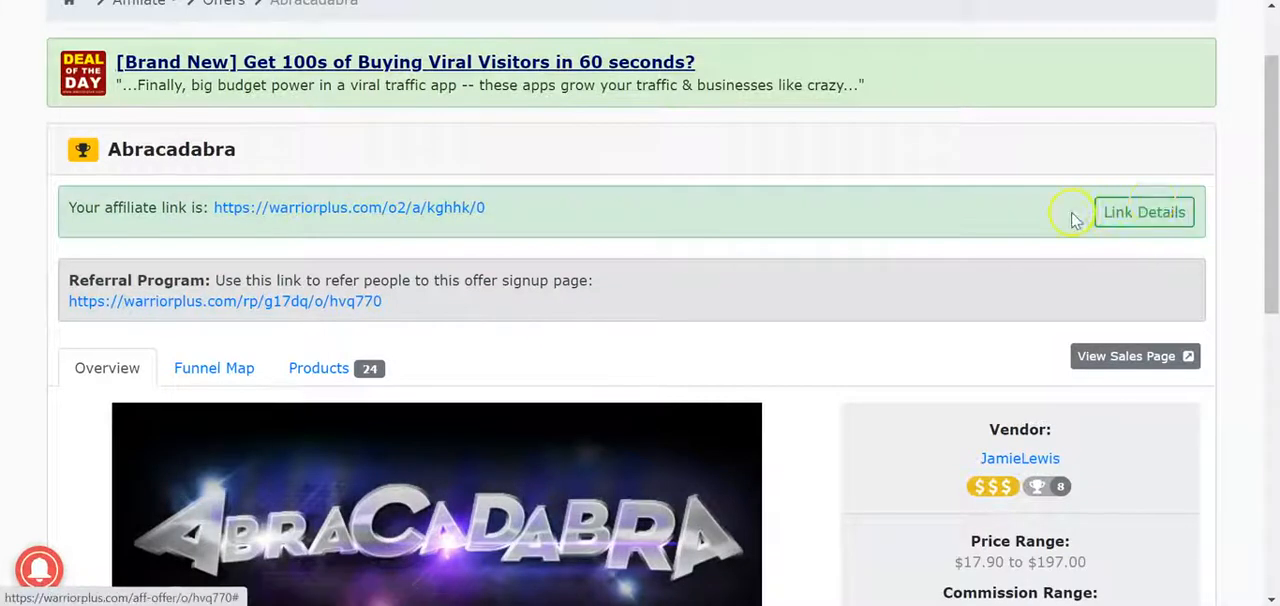
{"action": "mouse_move", "coordinate": [576, 222]}
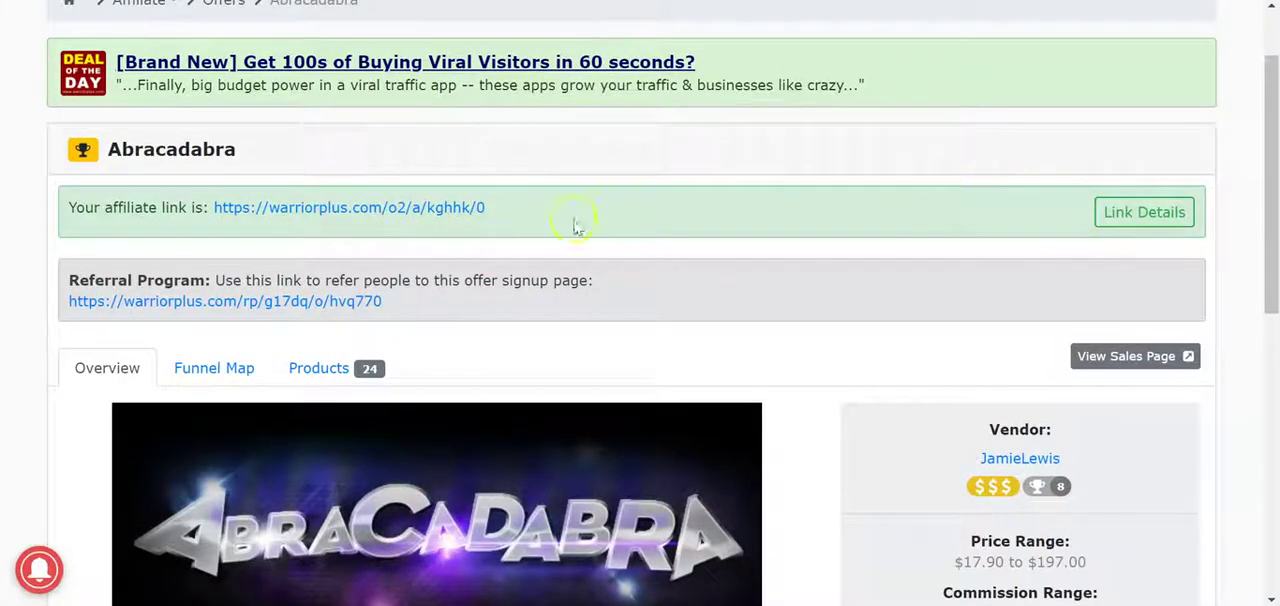
{"action": "mouse_move", "coordinate": [612, 210]}
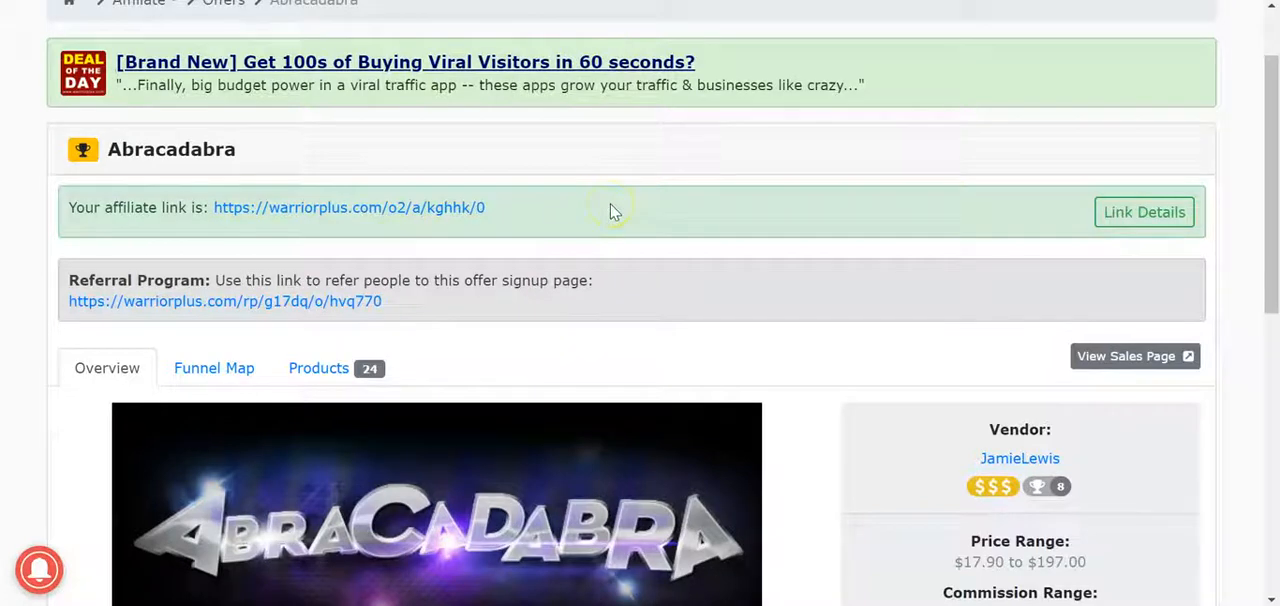
{"action": "mouse_move", "coordinate": [348, 220]}
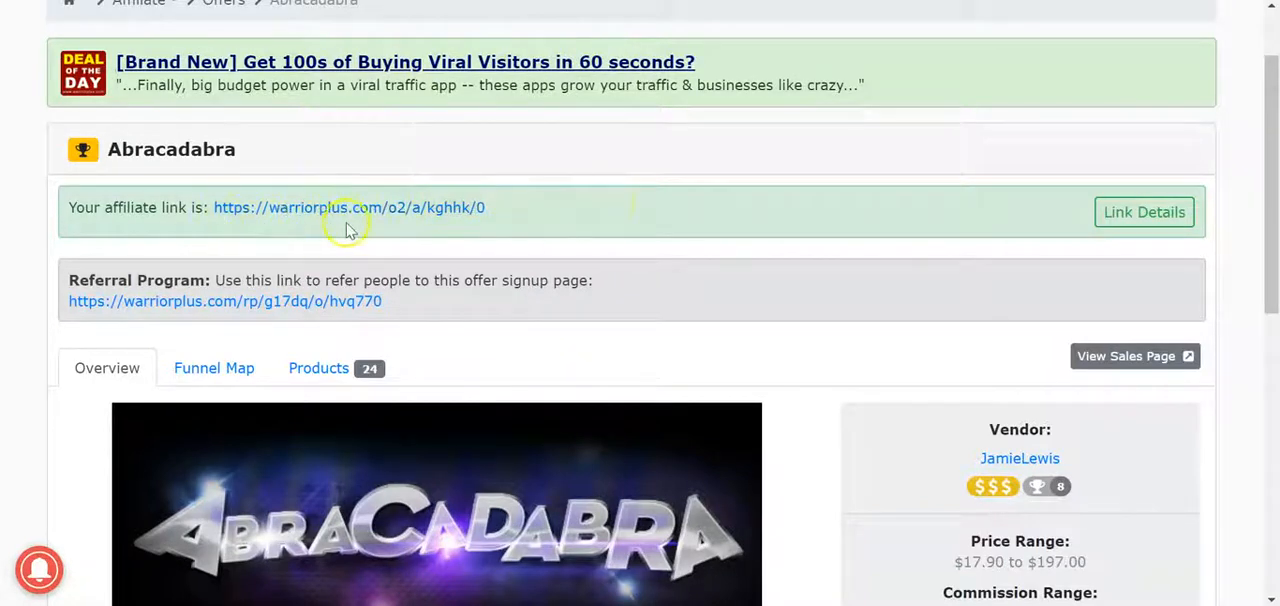
{"action": "left_click", "coordinate": [1144, 212]}
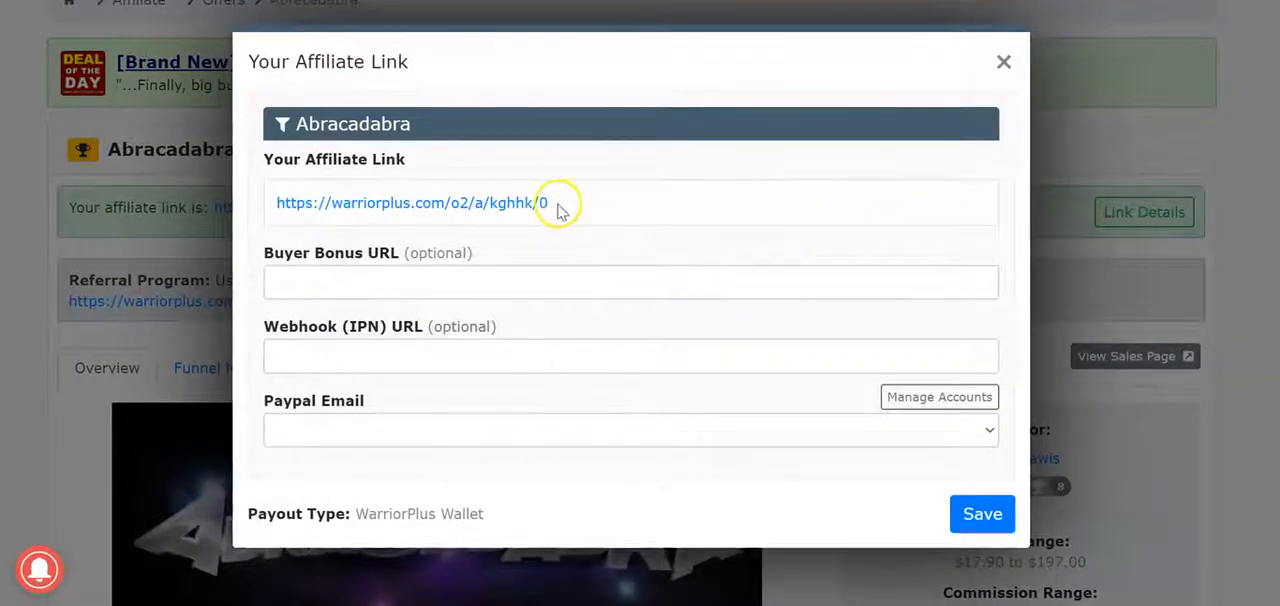
{"action": "triple_click", "coordinate": [410, 202]}
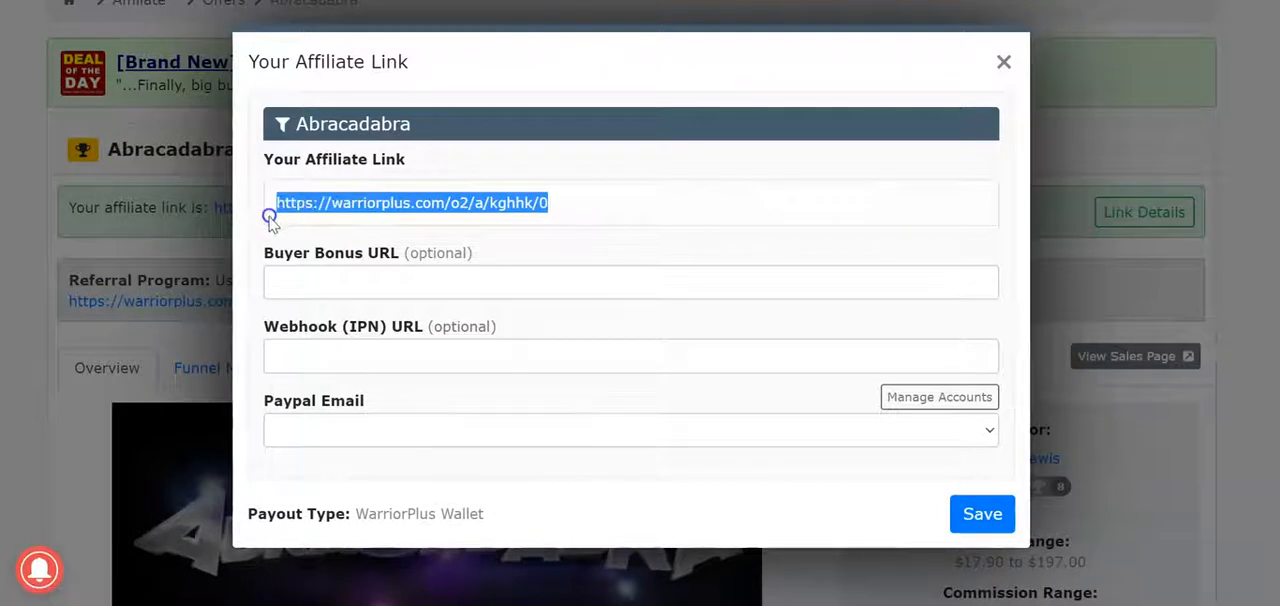
{"action": "right_click", "coordinate": [412, 204]}
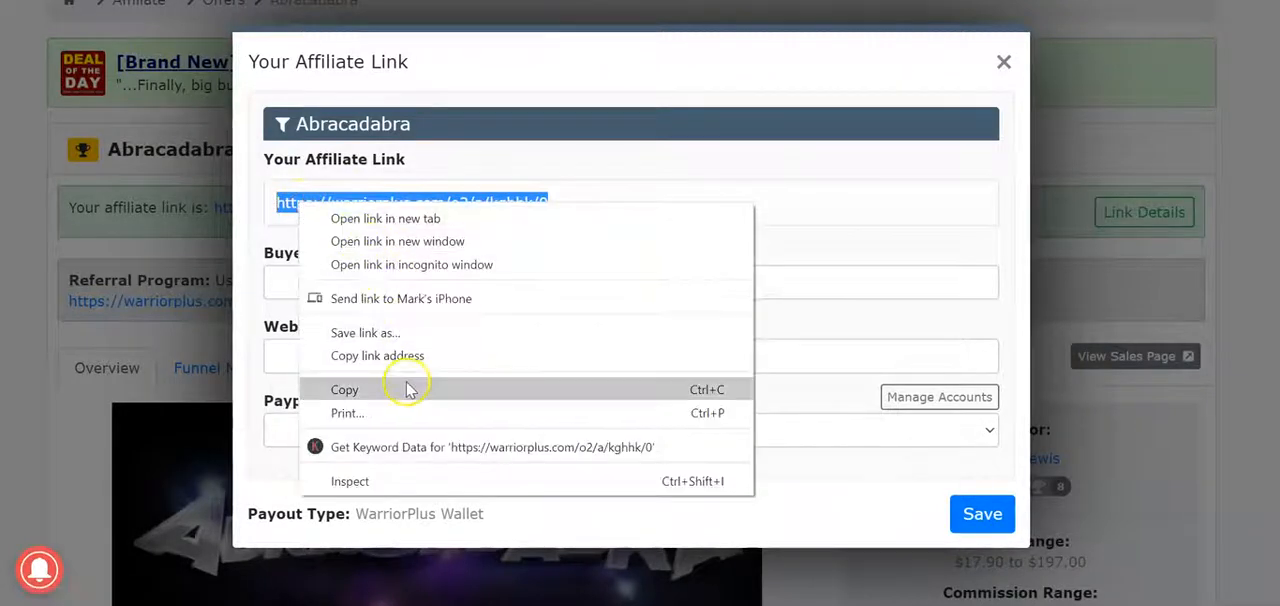
{"action": "left_click", "coordinate": [344, 390]}
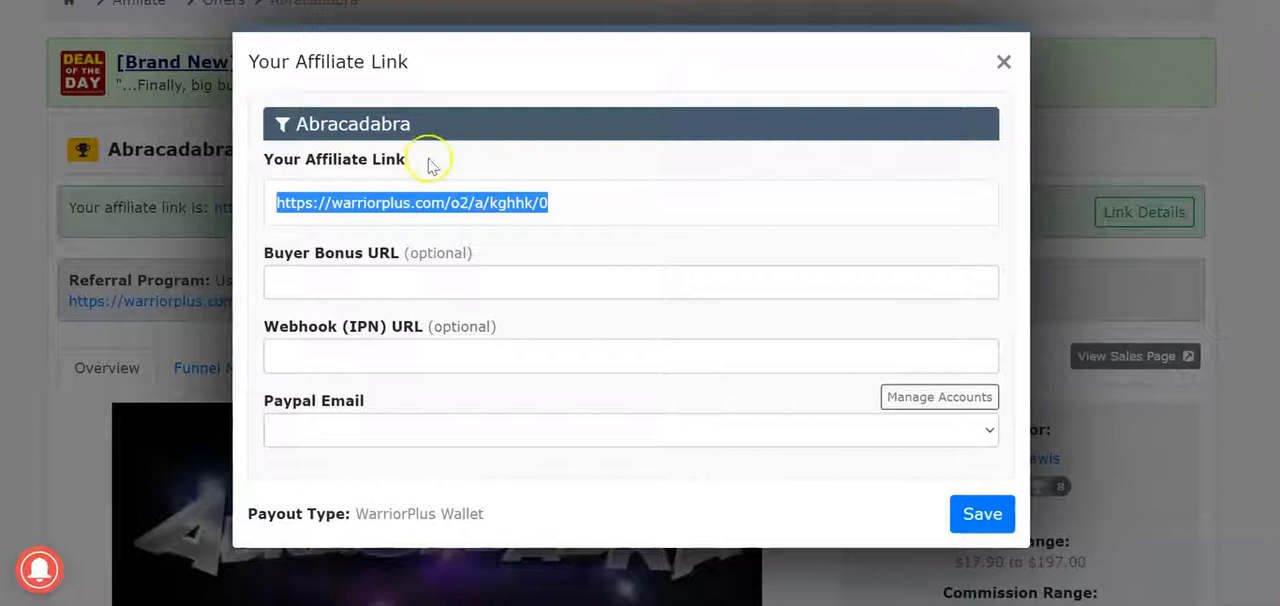
{"action": "mouse_move", "coordinate": [1076, 150]}
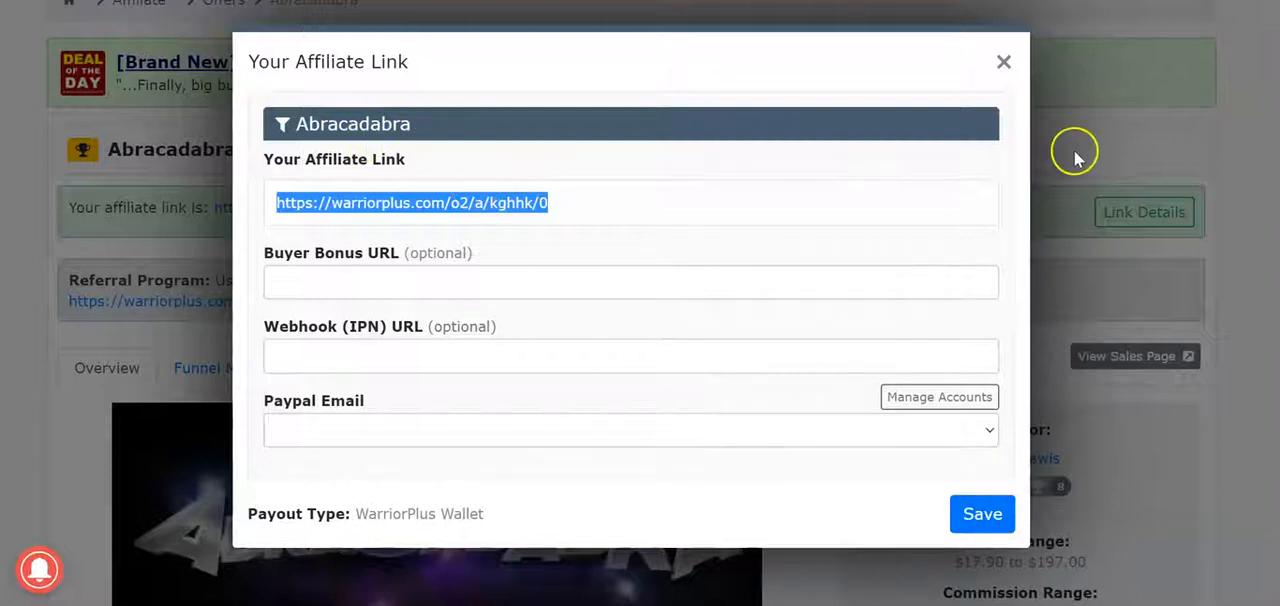
{"action": "mouse_move", "coordinate": [528, 376]}
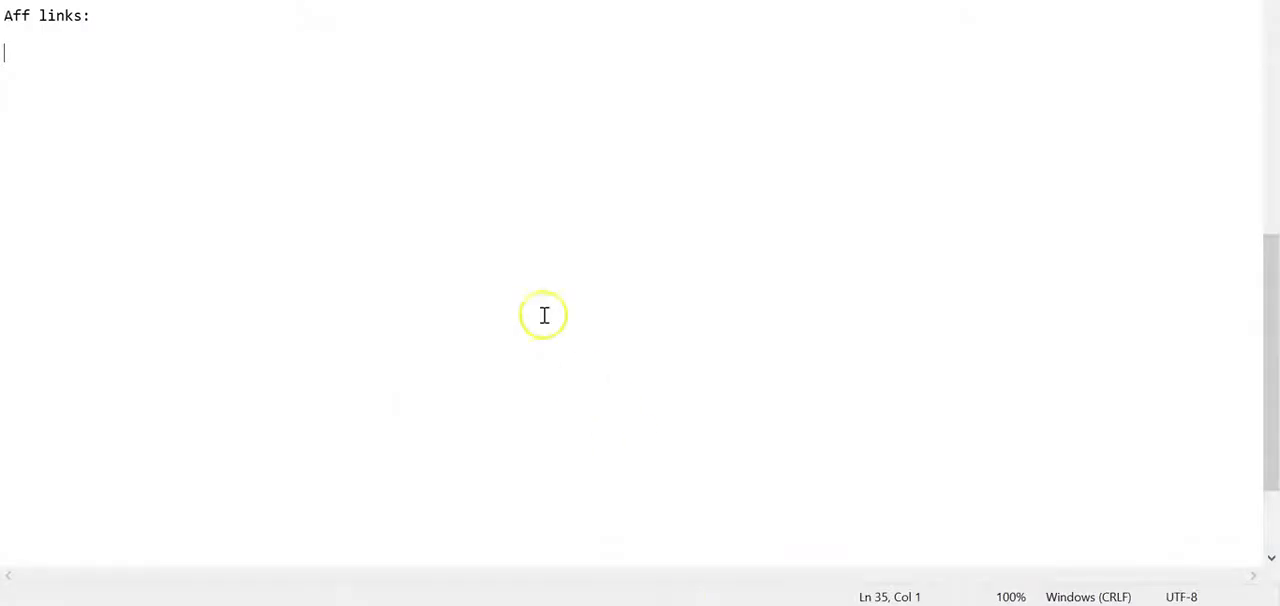
{"action": "type", "text": "Abrac"}
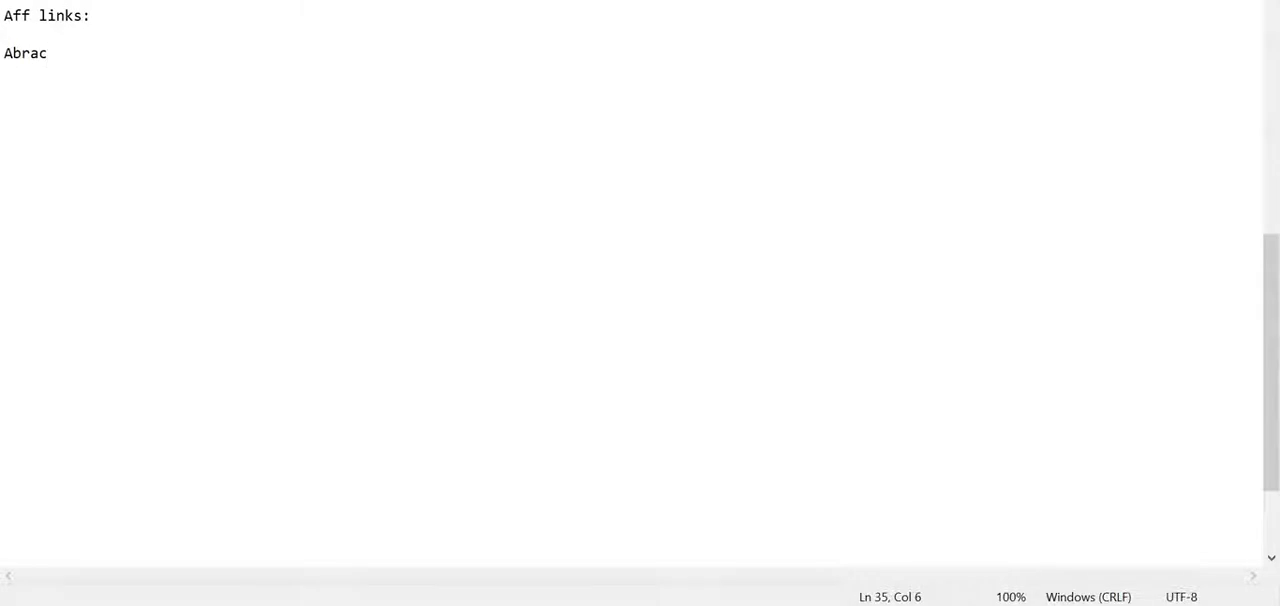
{"action": "type", "text": "adabra"}
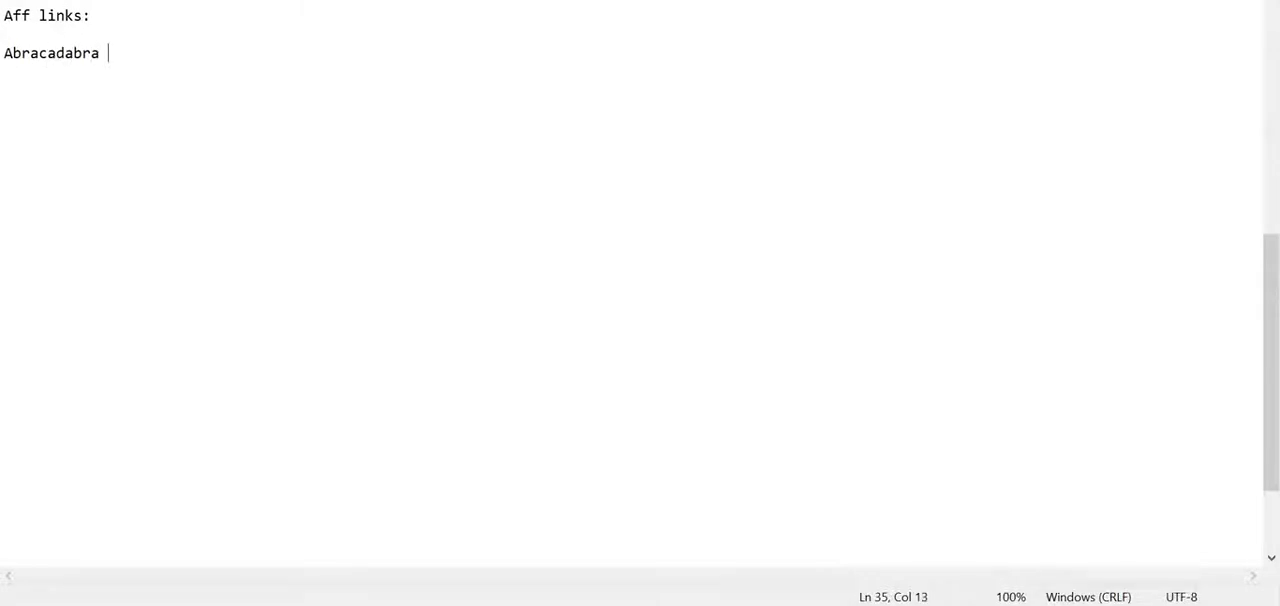
{"action": "type", "text": "- https://warriorplus.com/o2/a/kghhk/0"}
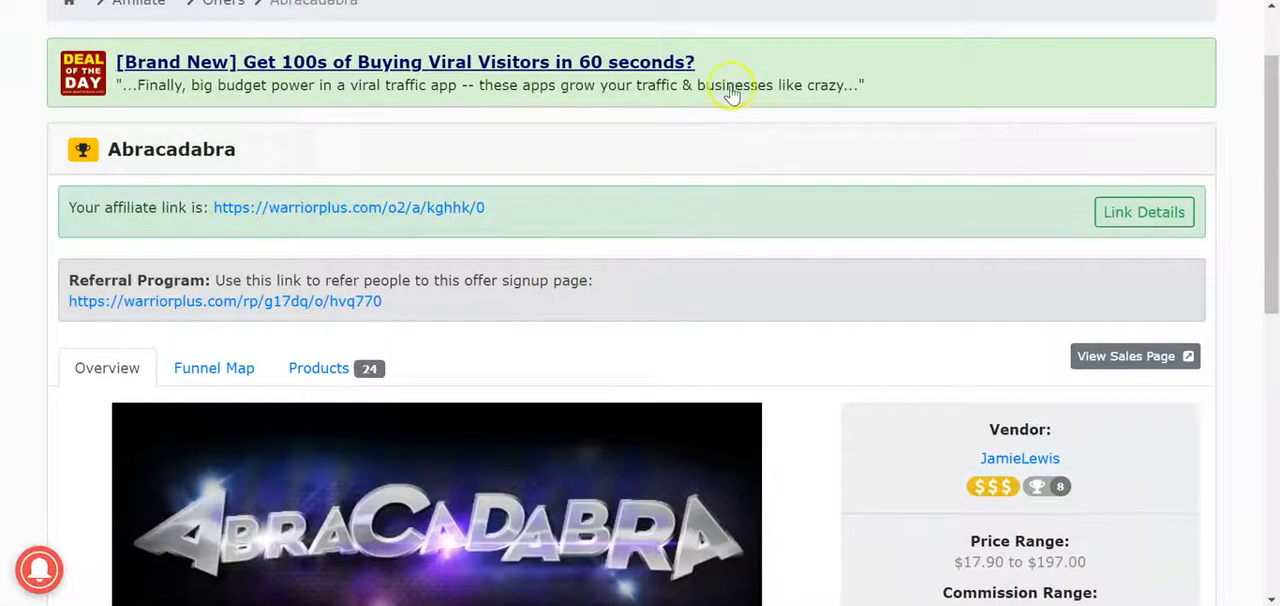
{"action": "mouse_move", "coordinate": [594, 148]}
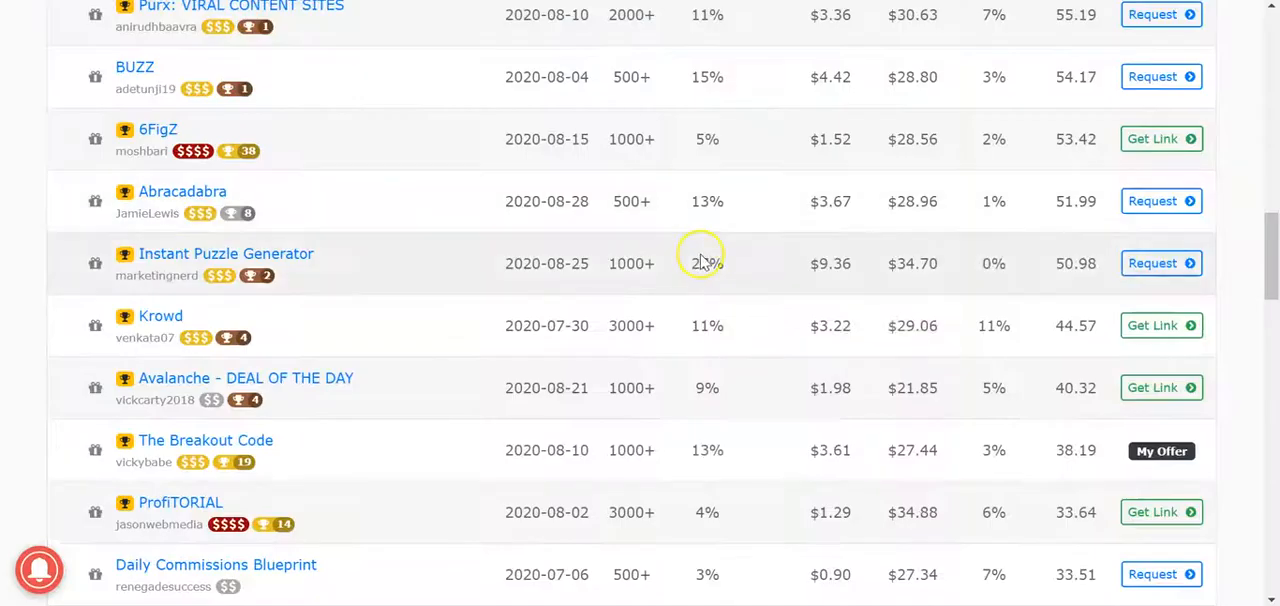
- Get and copy the RAIID affiliate link from the offers list, then dismiss its link details
{"action": "scroll", "scroll_direction": "up", "scroll_amount": 3}
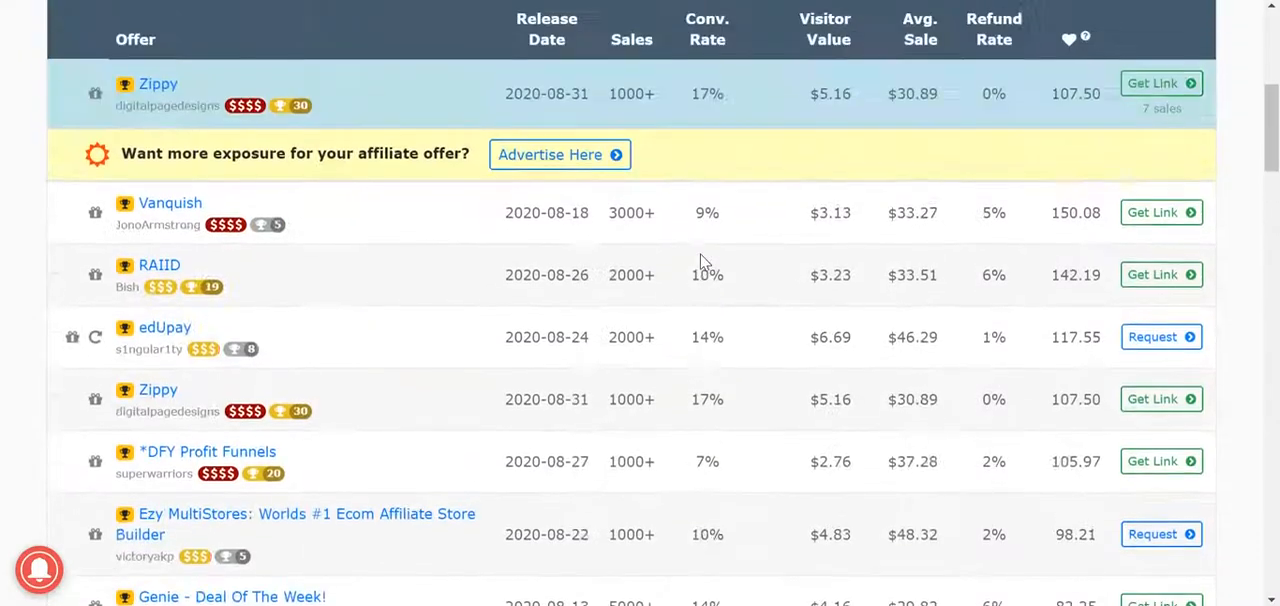
{"action": "left_click", "coordinate": [1160, 84]}
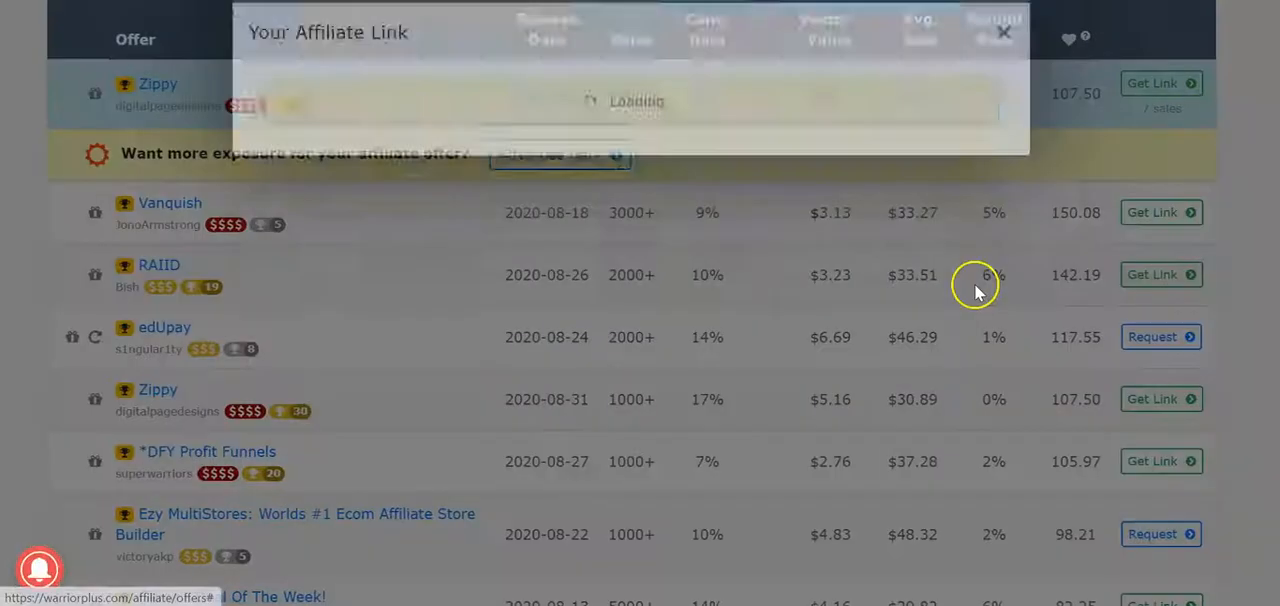
{"action": "left_click", "coordinate": [1160, 274]}
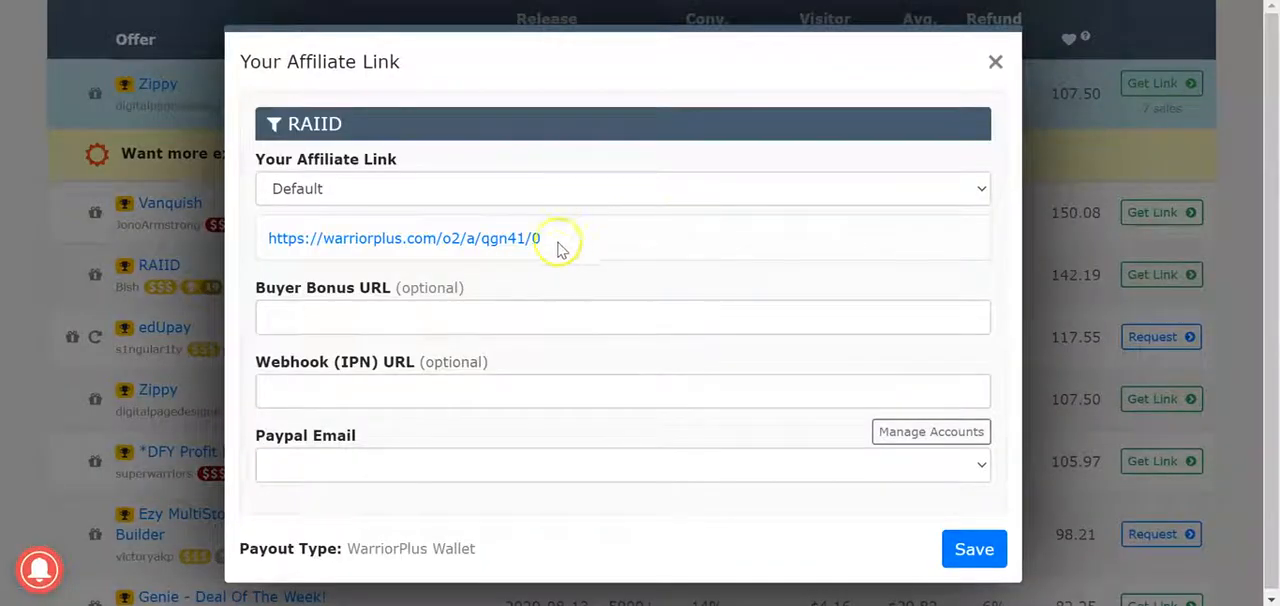
{"action": "double_click", "coordinate": [404, 238]}
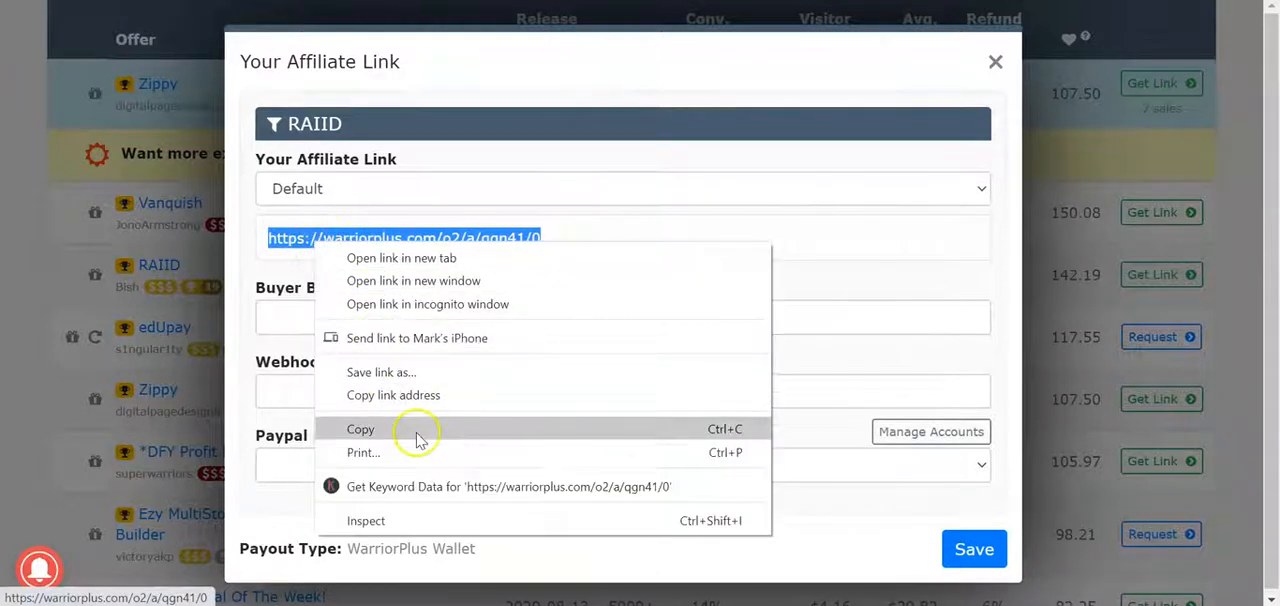
{"action": "left_click", "coordinate": [360, 428]}
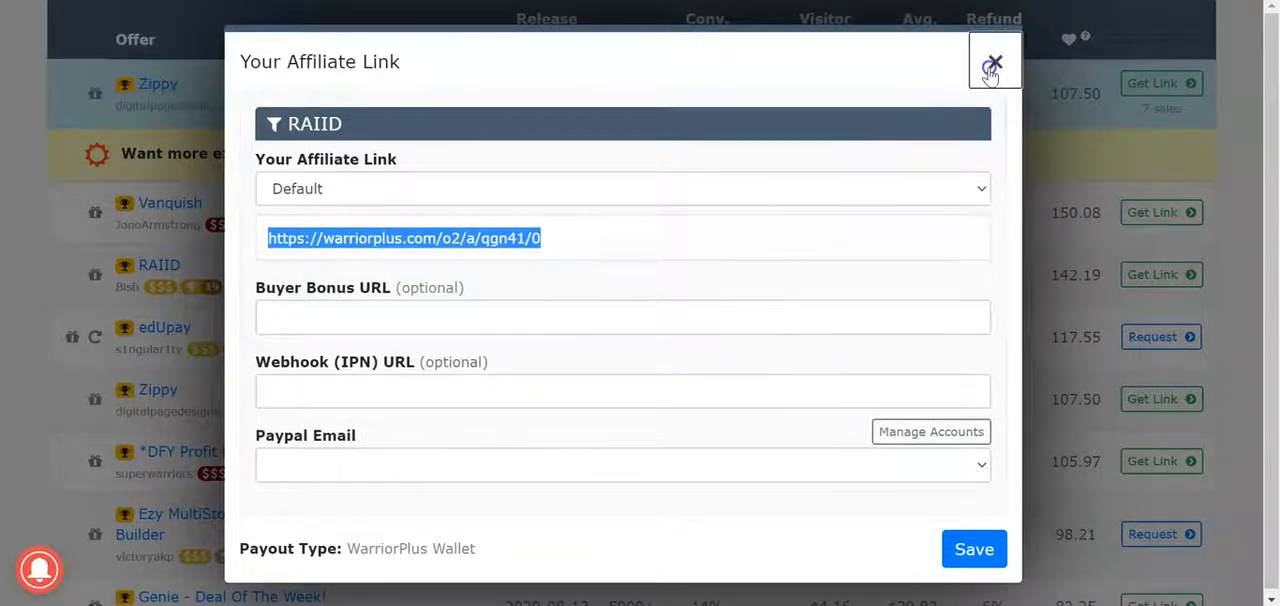
{"action": "left_click", "coordinate": [990, 62]}
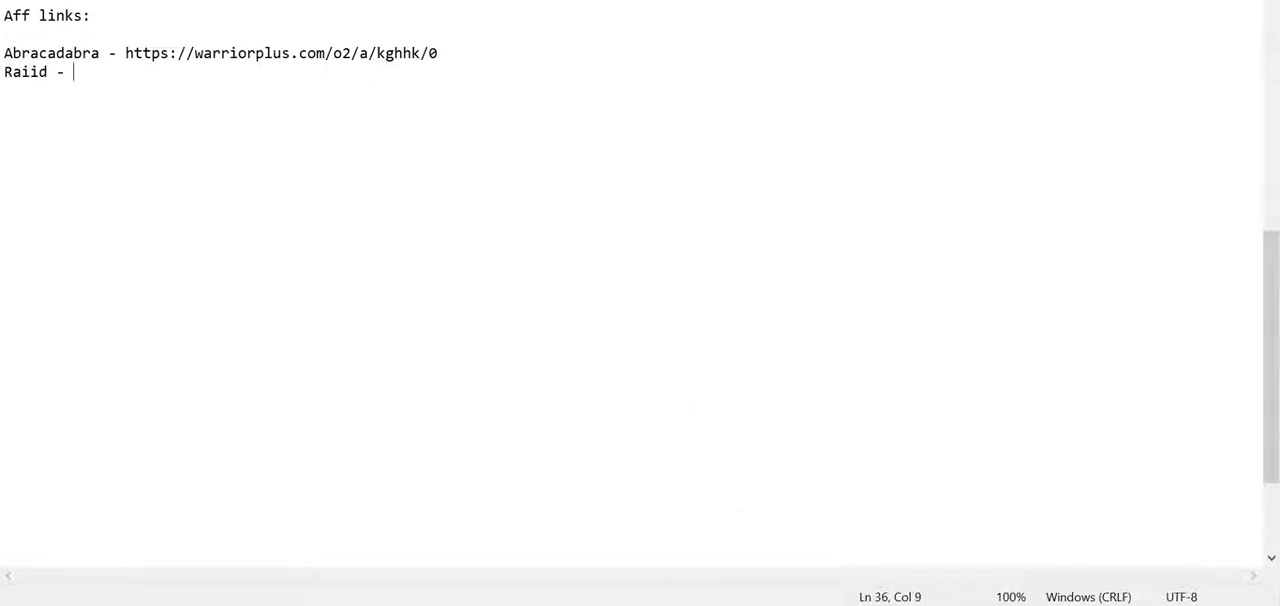
{"action": "type", "text": "https://warriorplus.com/o2/a/qgn41/0"}
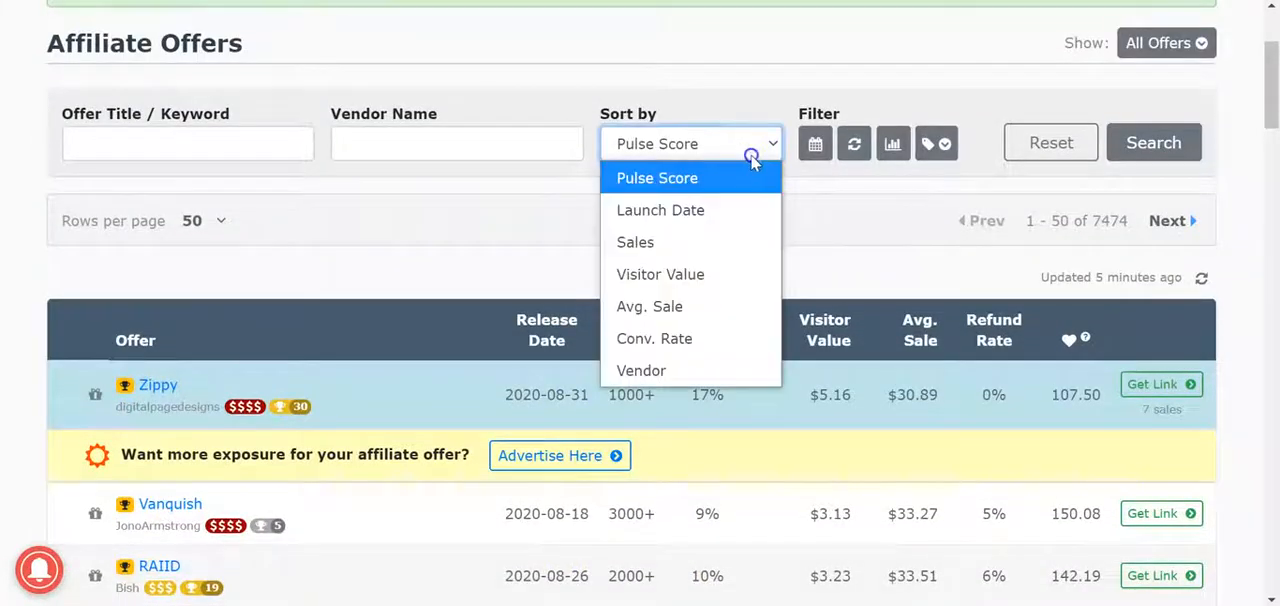
- Sort offers by Pulse Score, find Flipp Me, and copy its affiliate link warriorplus.com/o2/a/tkjl3/0
{"action": "left_click", "coordinate": [636, 242]}
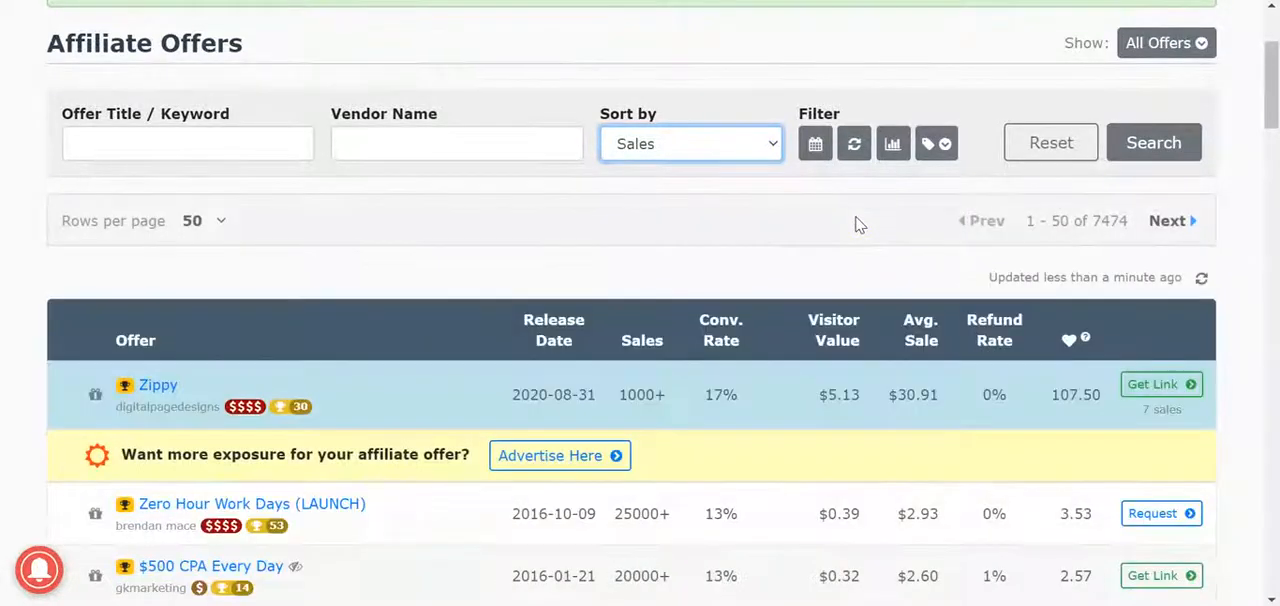
{"action": "scroll", "scroll_direction": "down", "scroll_amount": 3}
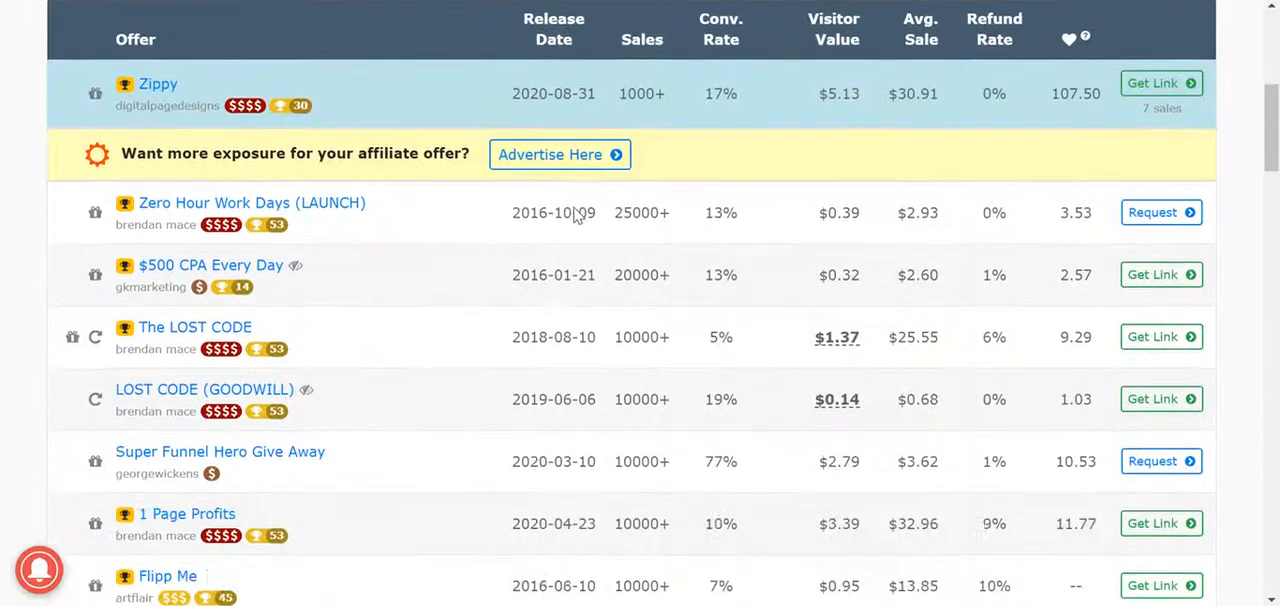
{"action": "mouse_move", "coordinate": [738, 244]}
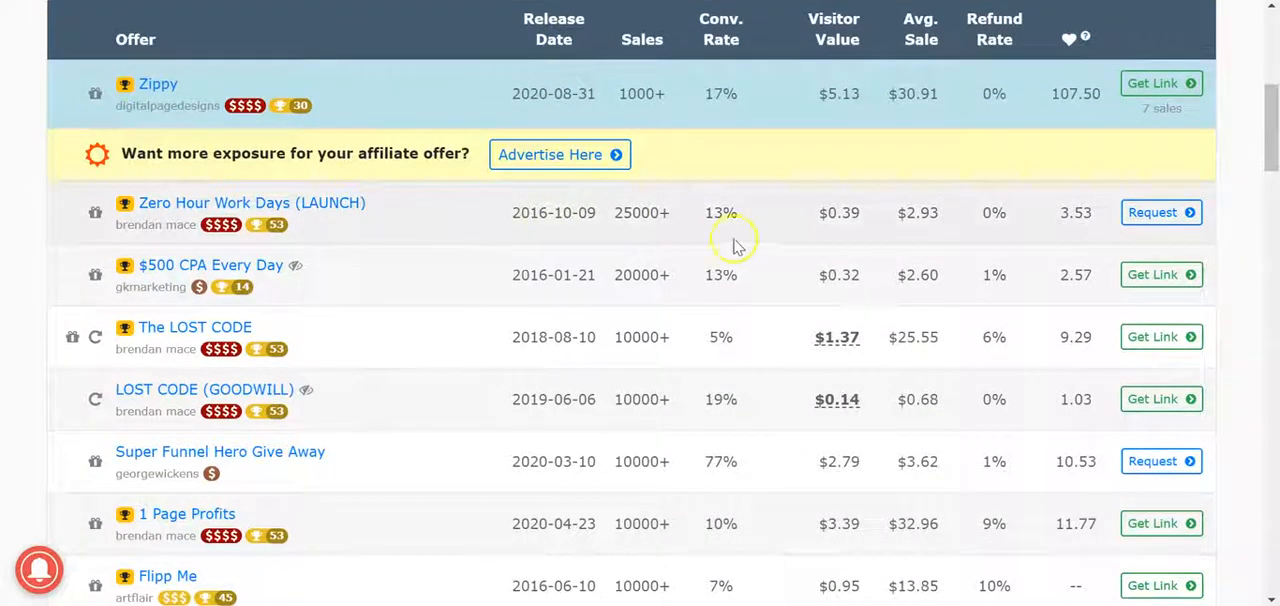
{"action": "mouse_move", "coordinate": [418, 270]}
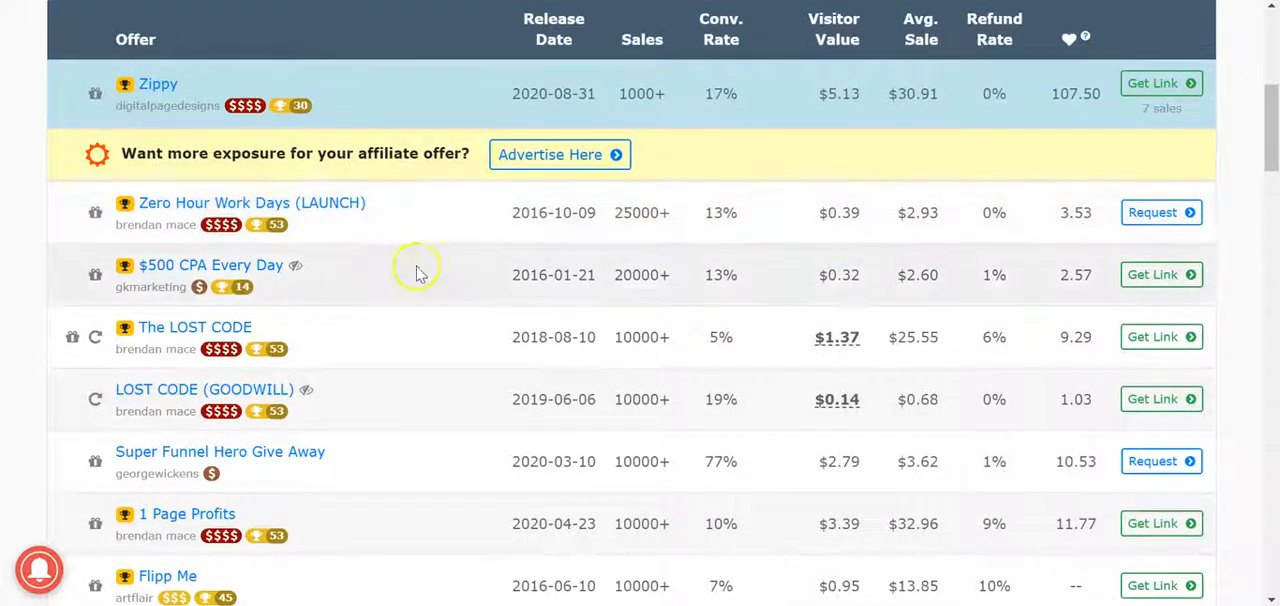
{"action": "mouse_move", "coordinate": [528, 360]}
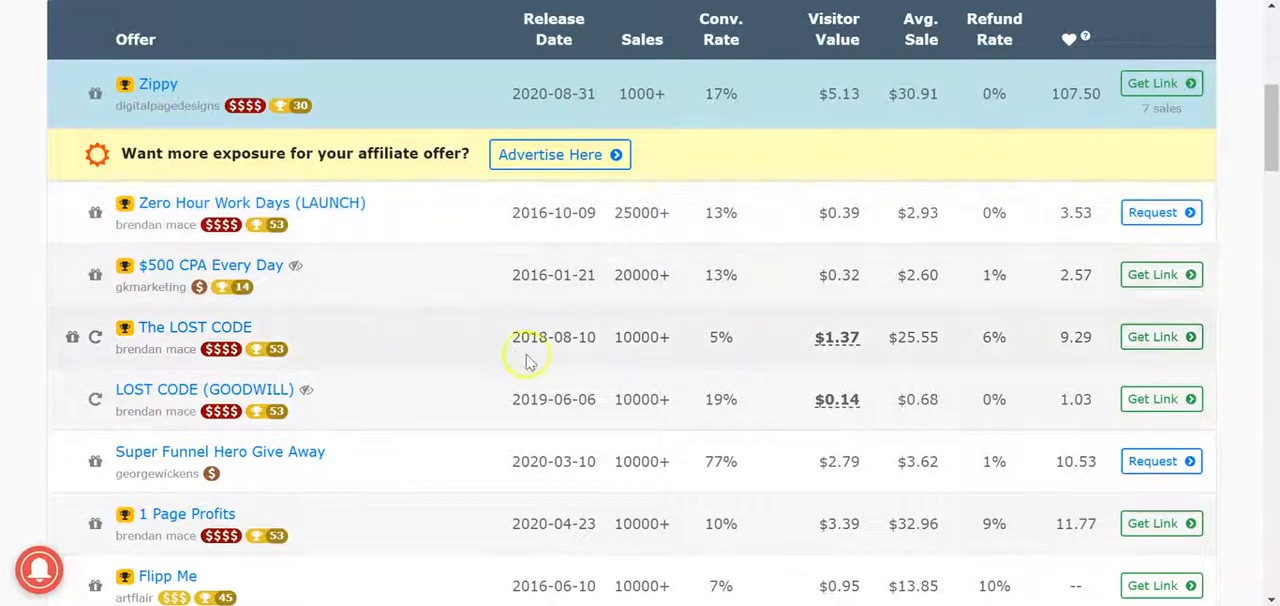
{"action": "mouse_move", "coordinate": [632, 356]}
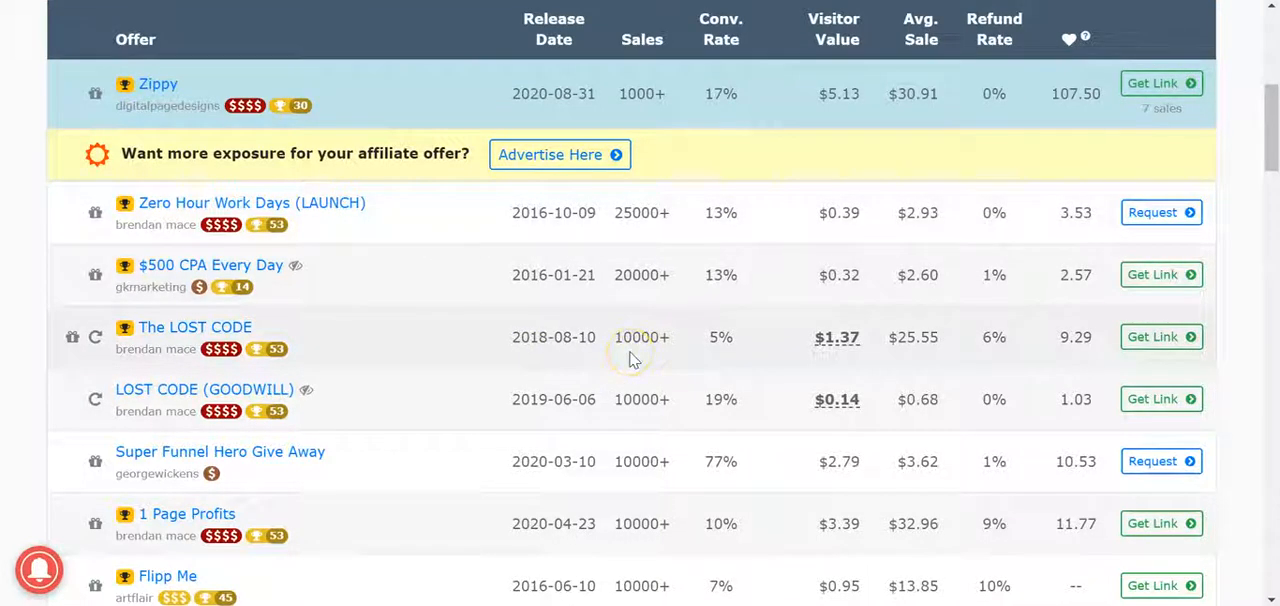
{"action": "scroll", "scroll_direction": "down", "scroll_amount": 3}
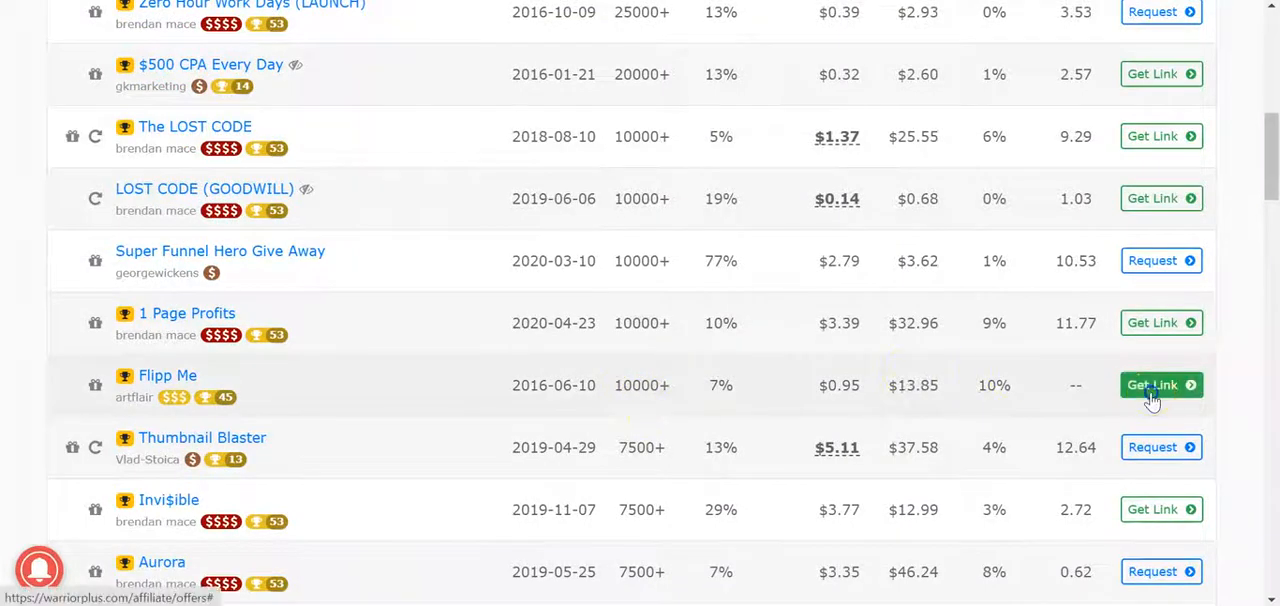
{"action": "left_click", "coordinate": [1160, 384]}
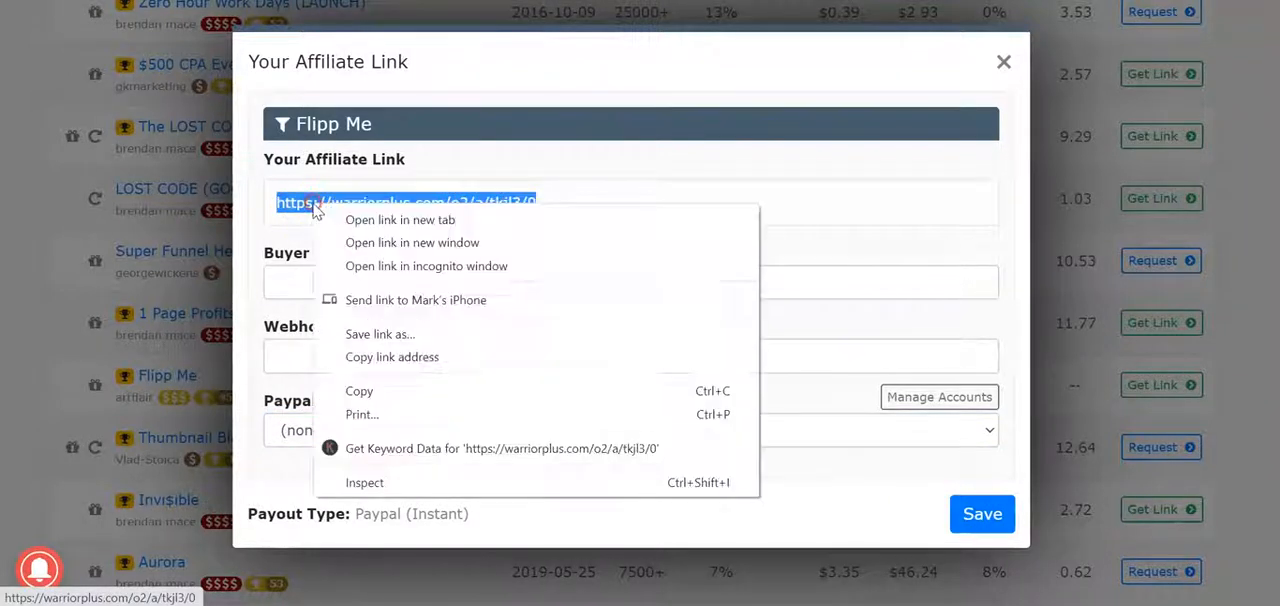
{"action": "left_click", "coordinate": [1004, 140]}
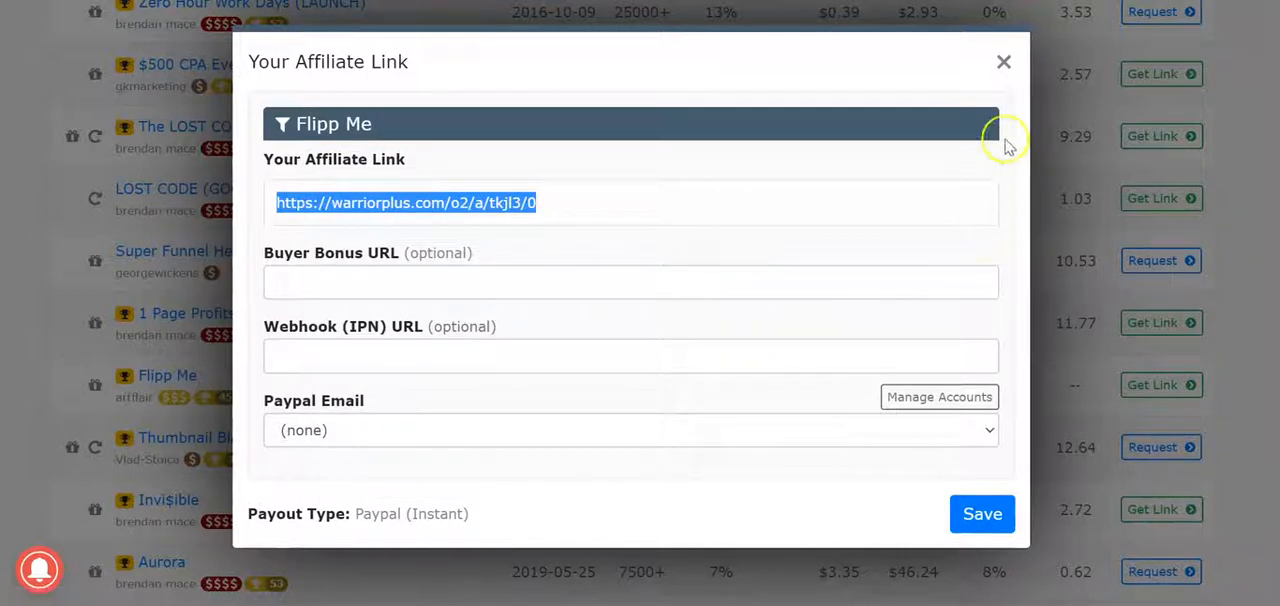
{"action": "left_click", "coordinate": [1000, 60]}
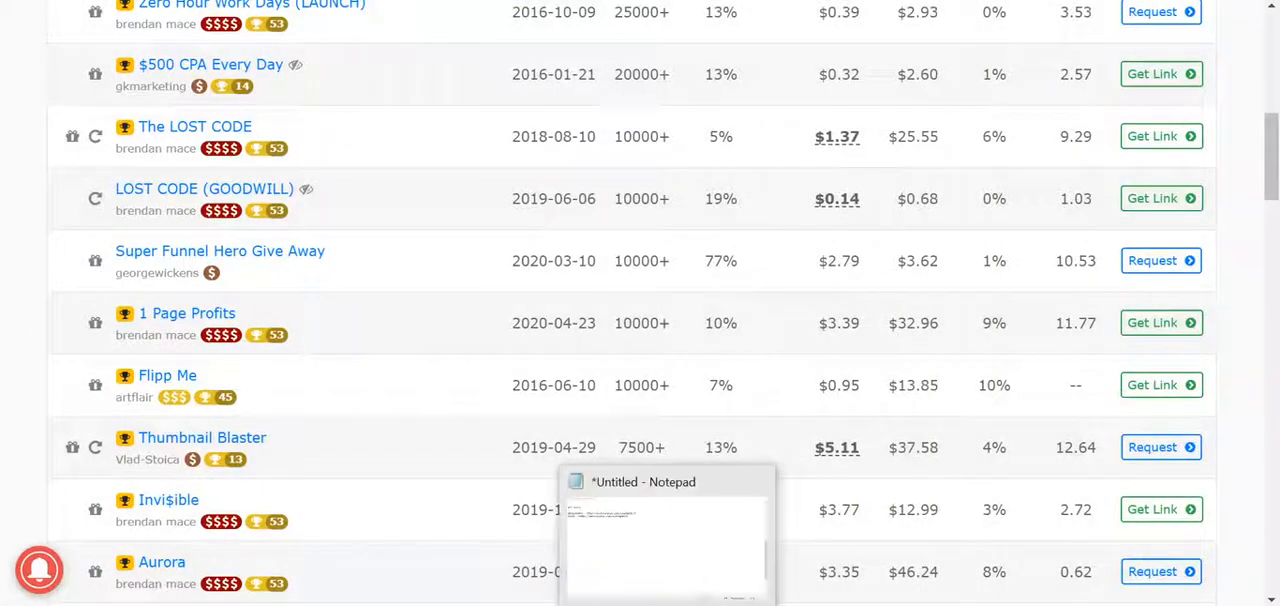
{"action": "left_click", "coordinate": [666, 480]}
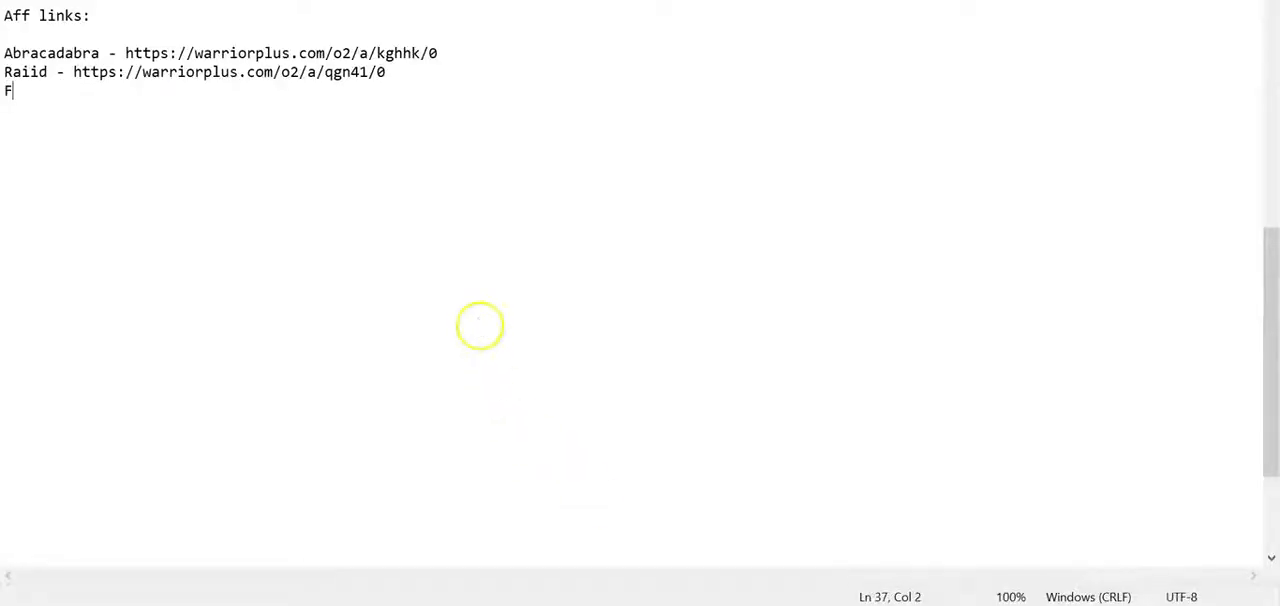
{"action": "type", "text": "lippMe"}
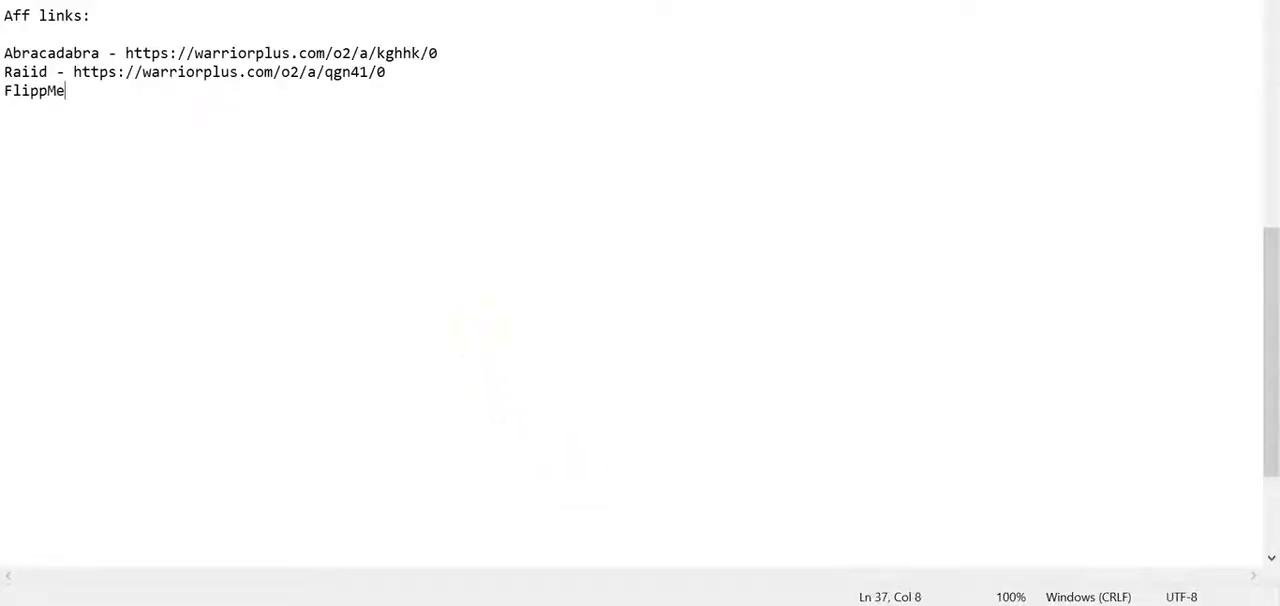
{"action": "type", "text": "- https://warriorplus.com/o2/a/tkjl3/0"}
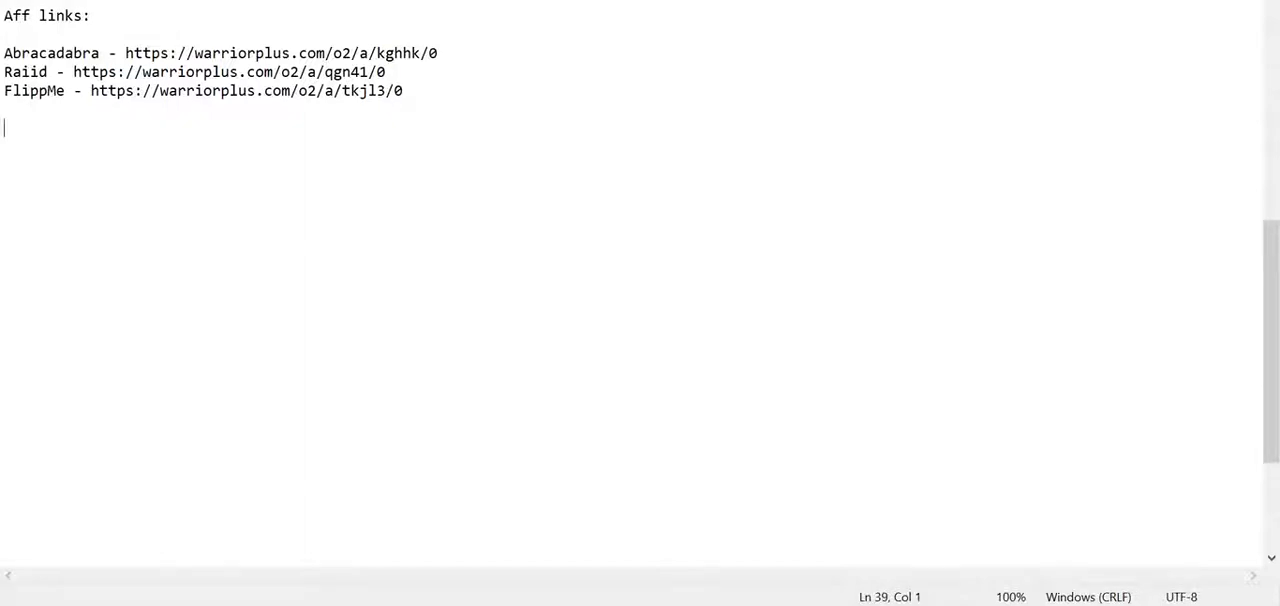
{"action": "mouse_move", "coordinate": [656, 472]}
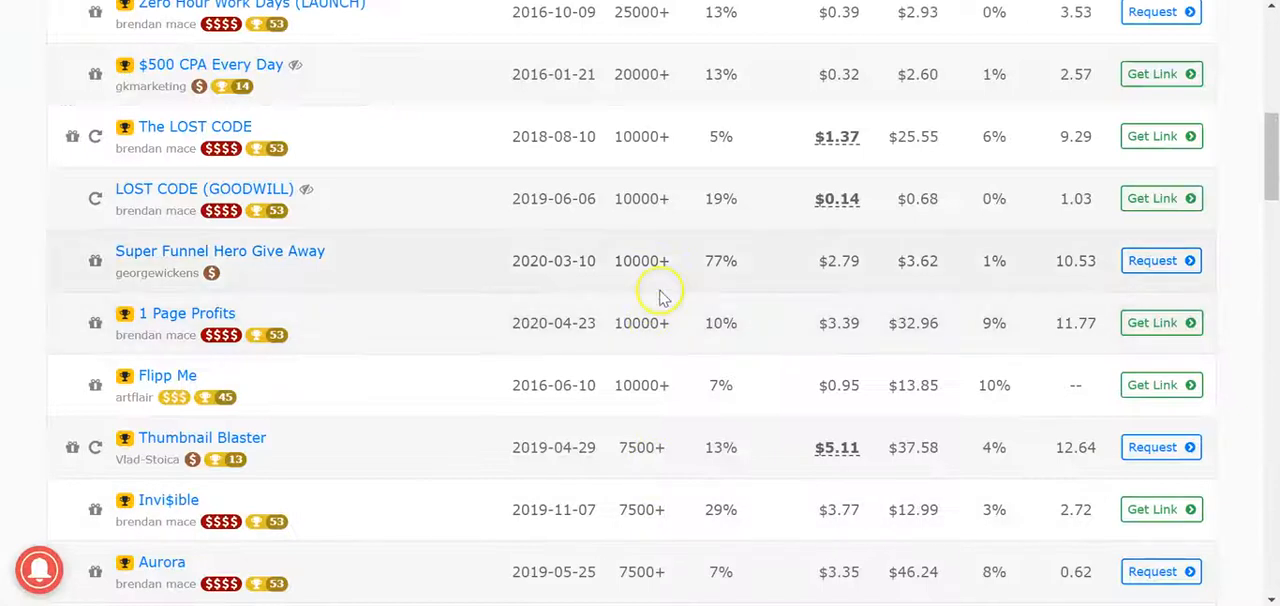
- Scroll further down the Affiliate Offers table to look over more offers
{"action": "scroll", "scroll_direction": "down", "scroll_amount": 3}
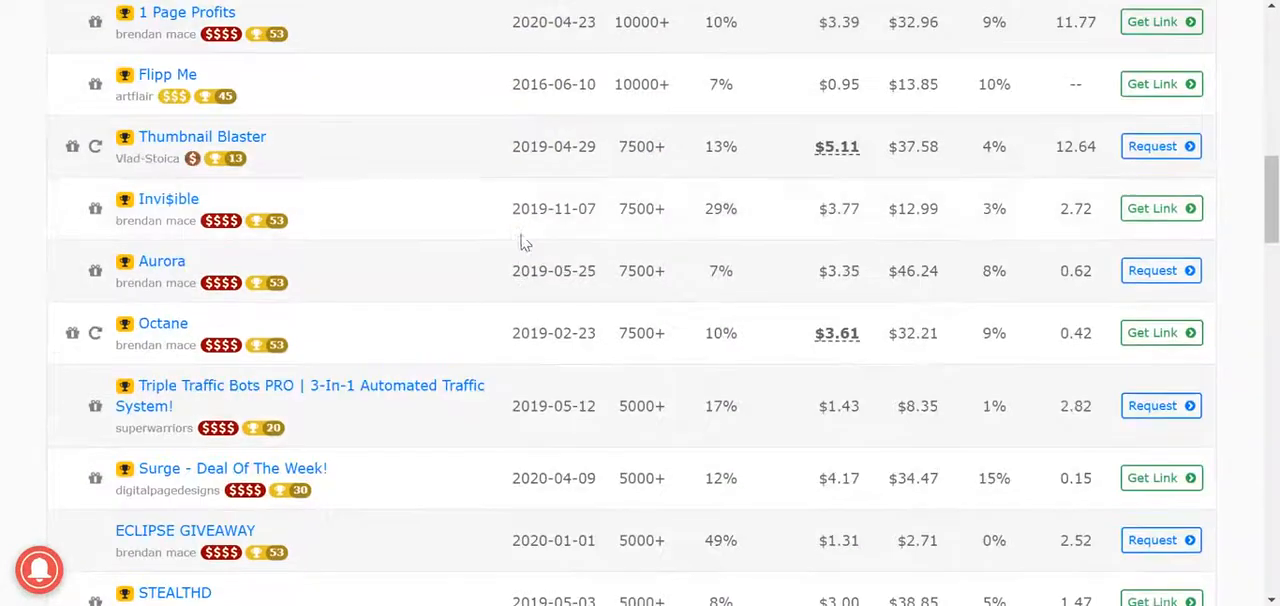
{"action": "scroll", "scroll_direction": "down", "scroll_amount": 3}
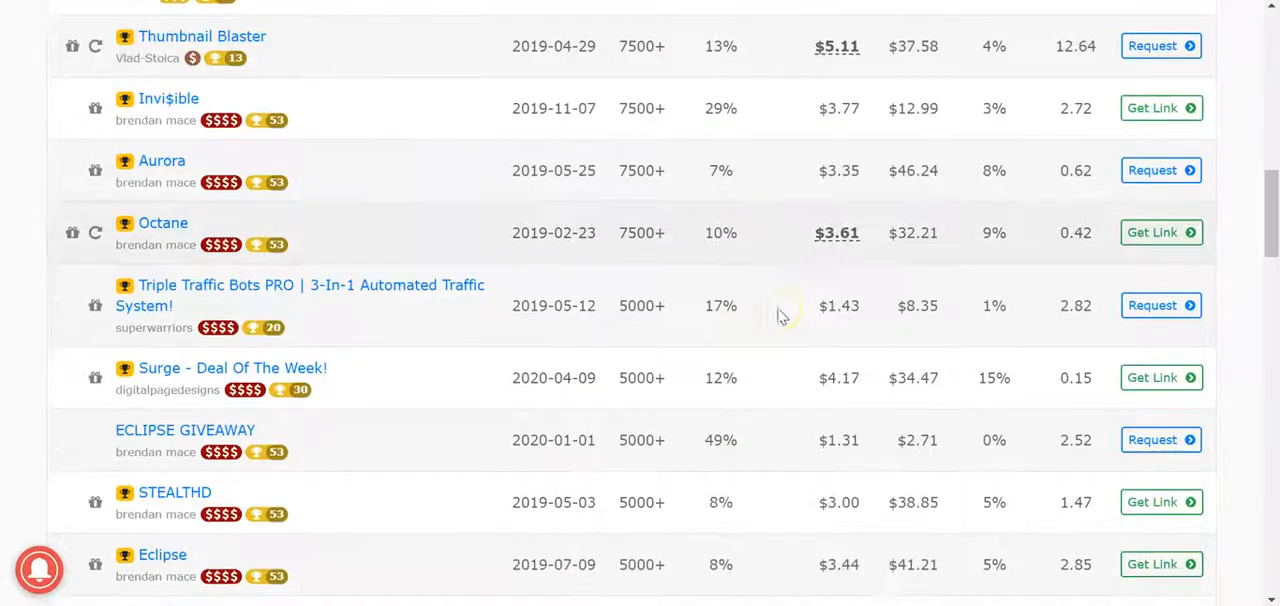
{"action": "scroll", "scroll_direction": "down", "scroll_amount": 3}
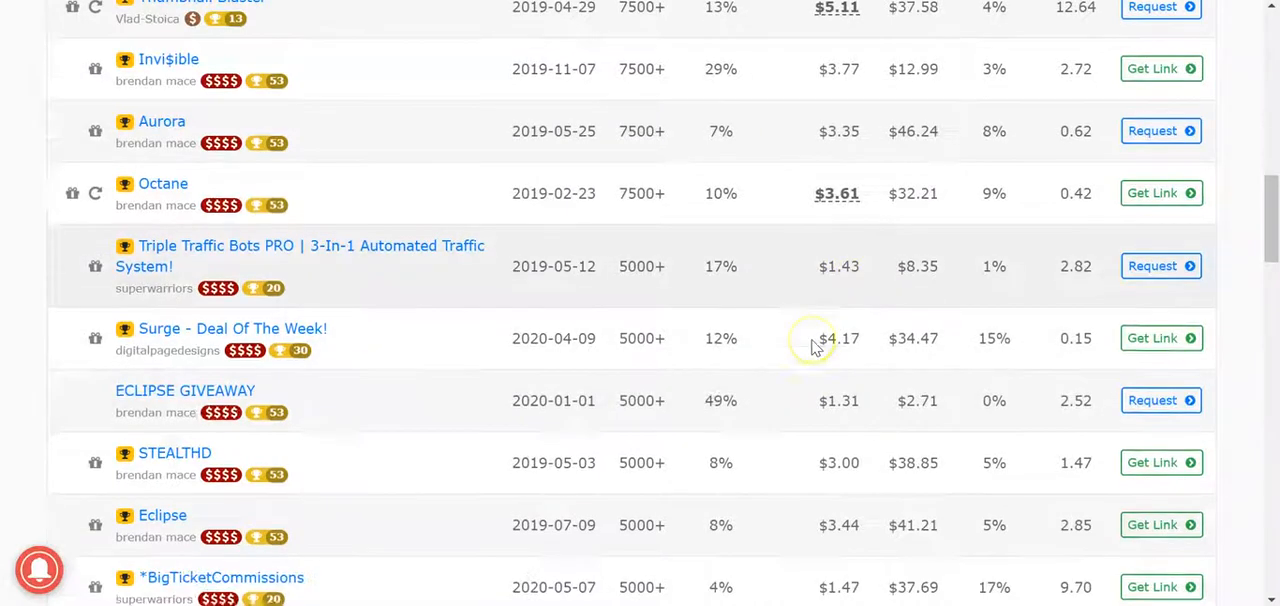
{"action": "scroll", "scroll_direction": "down", "scroll_amount": 3}
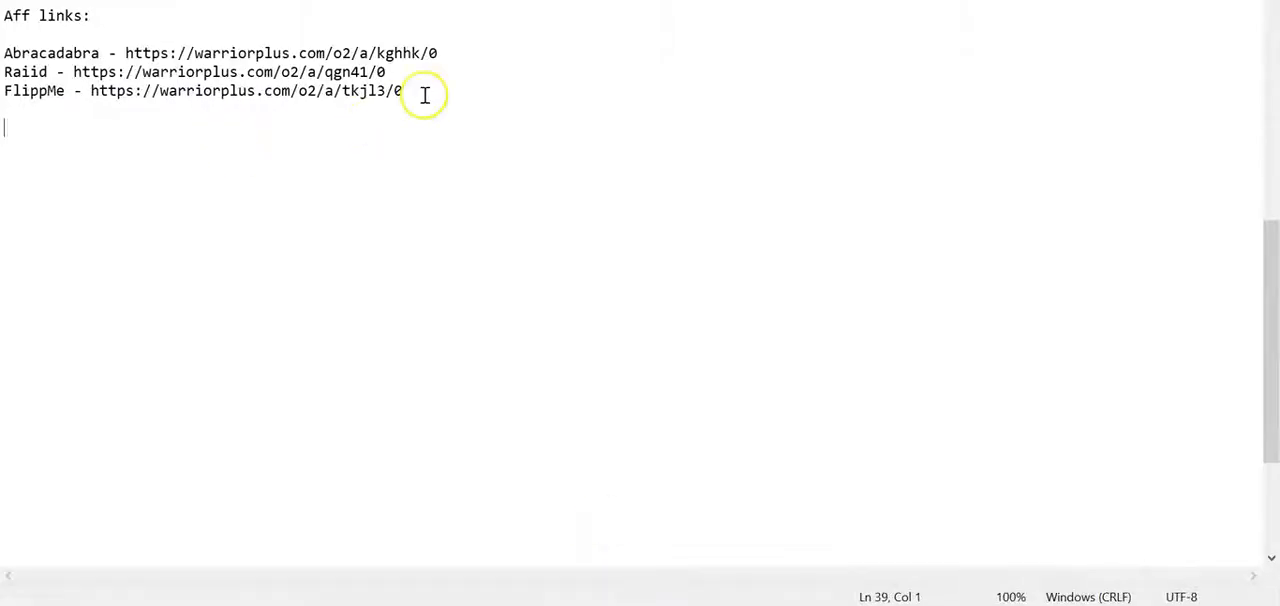
- Select the FlippMe URL on the third line and copy it for opening in the browser
{"action": "left_click_drag", "start_coordinate": [90, 92], "coordinate": [404, 92]}
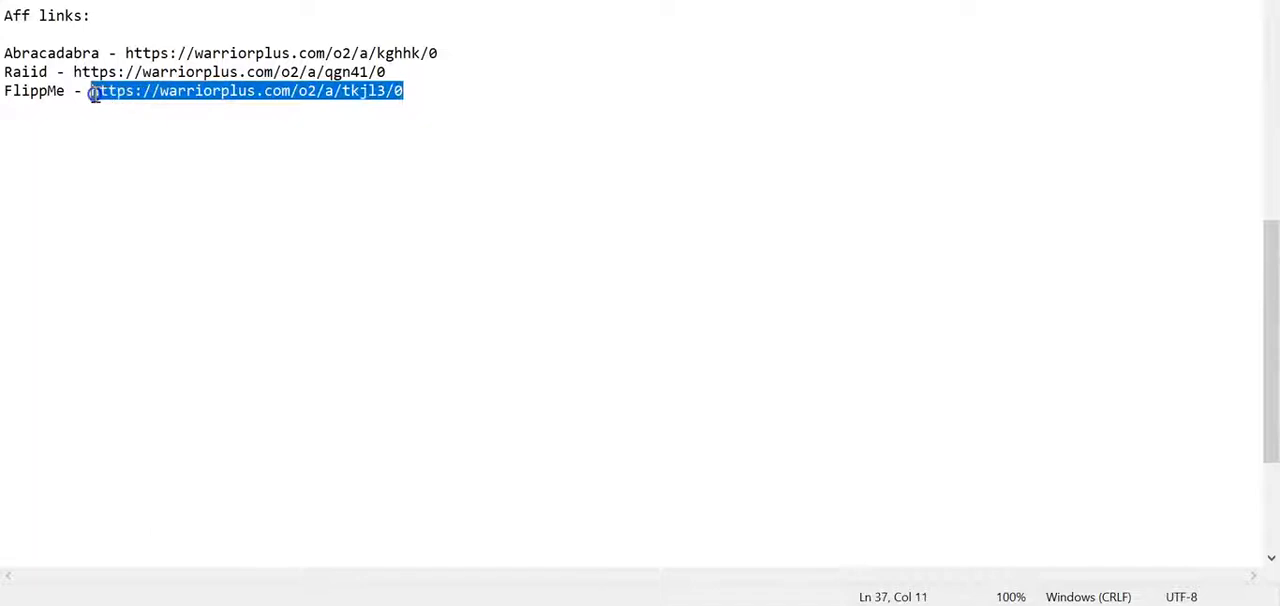
{"action": "right_click", "coordinate": [96, 90]}
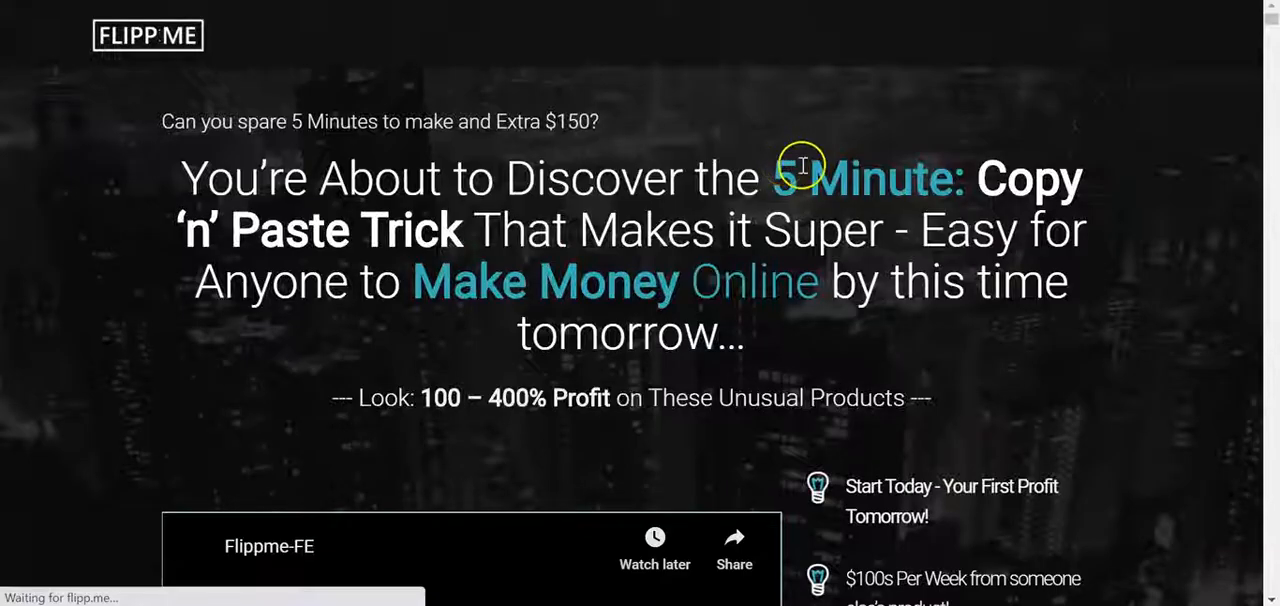
- Use the BUY NOW offer to reach the WarriorPlus checkout showing Flipp Me at USD 2.95
{"action": "scroll", "scroll_direction": "down", "scroll_amount": 3}
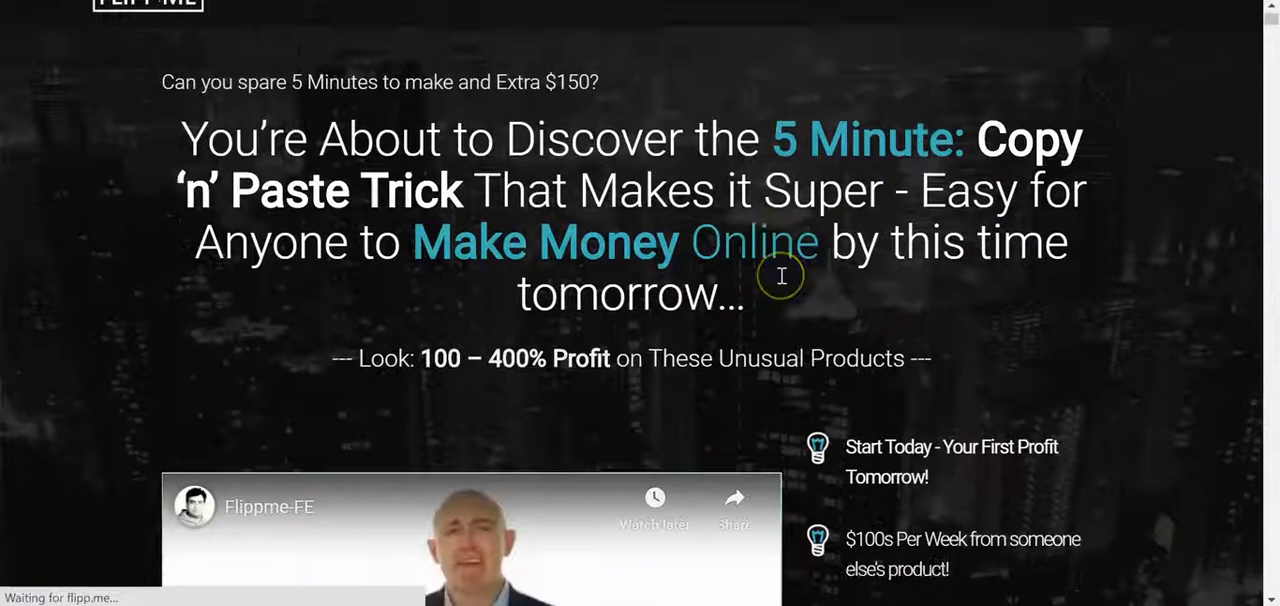
{"action": "scroll", "scroll_direction": "down", "scroll_amount": 3}
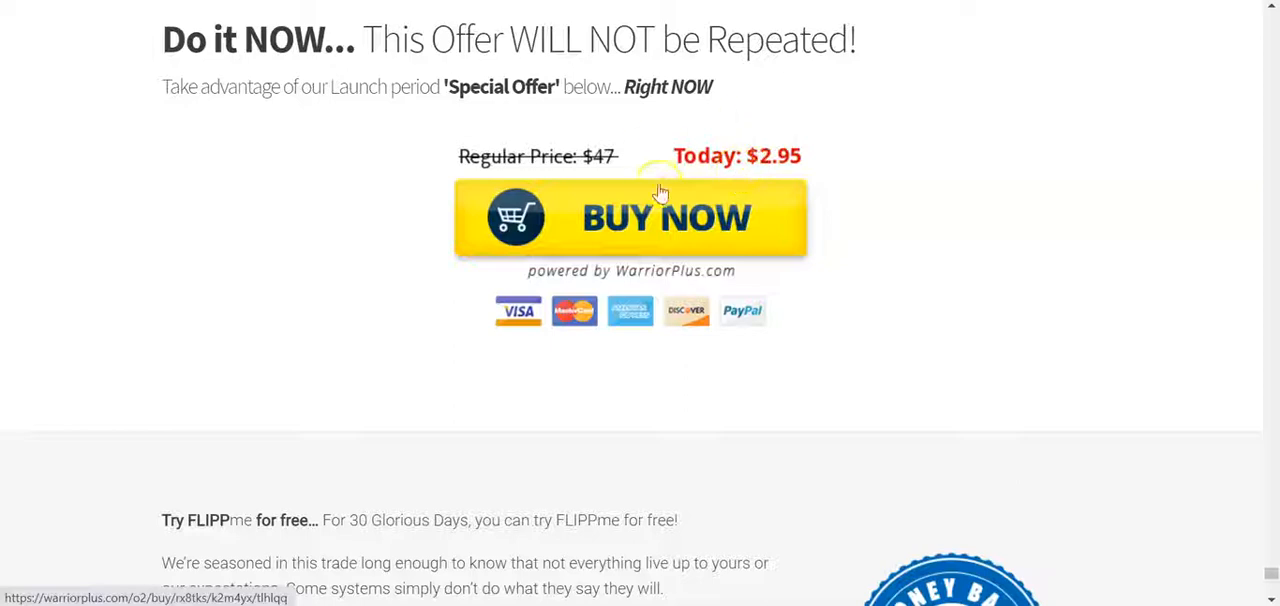
{"action": "left_click", "coordinate": [630, 218]}
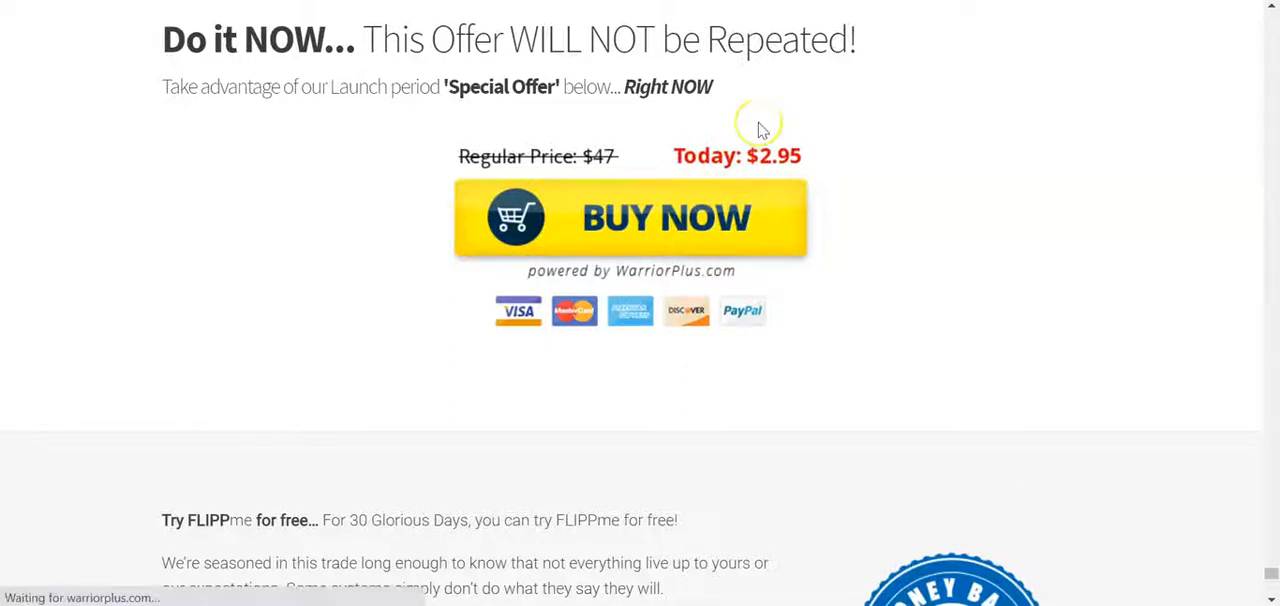
{"action": "left_click", "coordinate": [626, 216]}
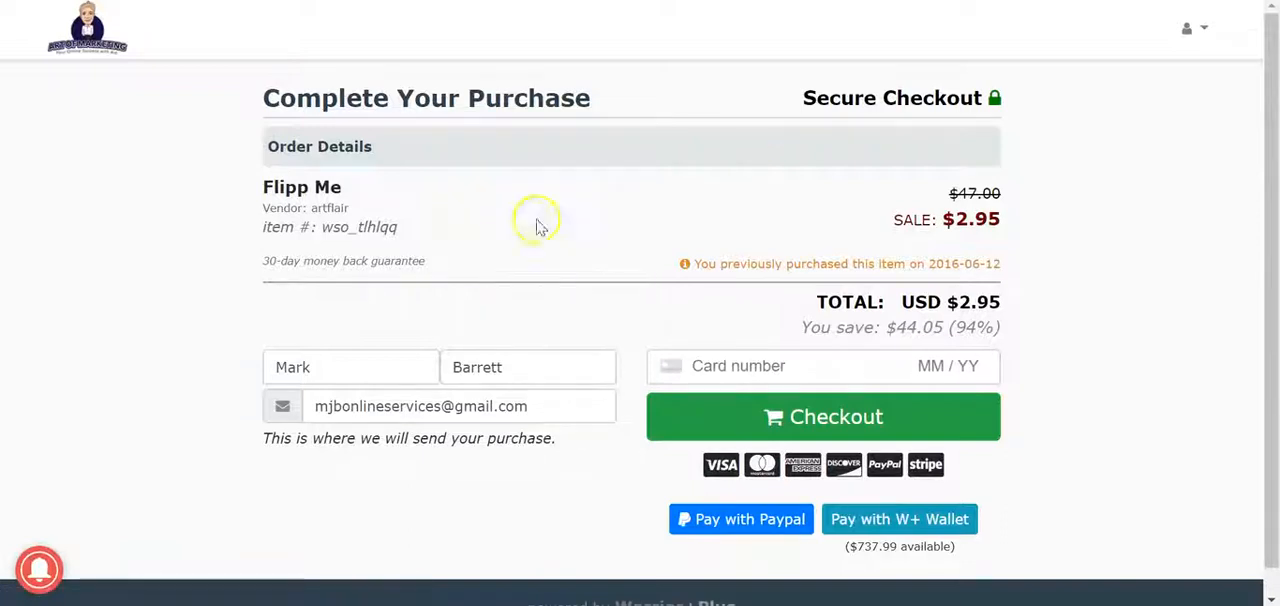
{"action": "mouse_move", "coordinate": [524, 340]}
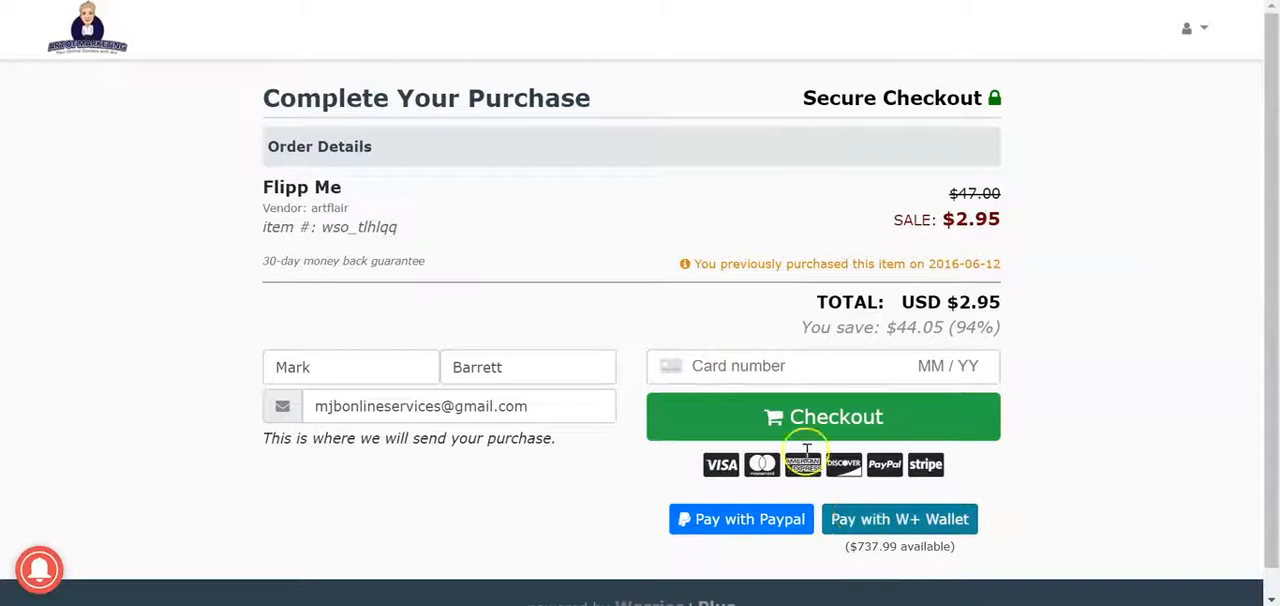
{"action": "mouse_move", "coordinate": [852, 548]}
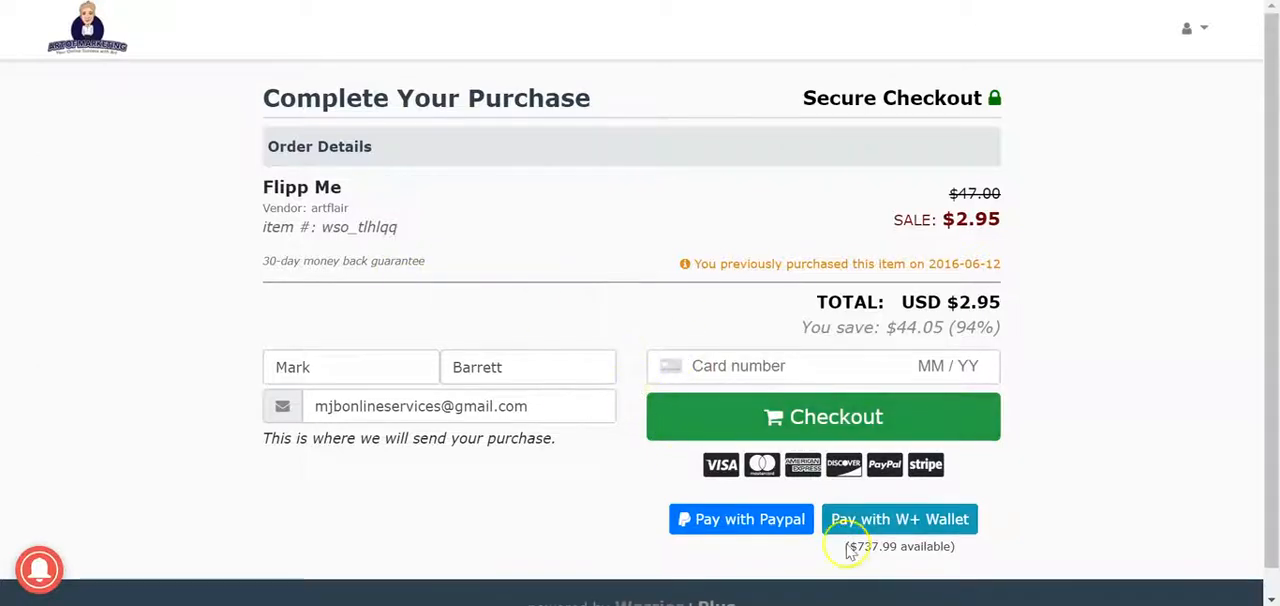
{"action": "mouse_move", "coordinate": [790, 250]}
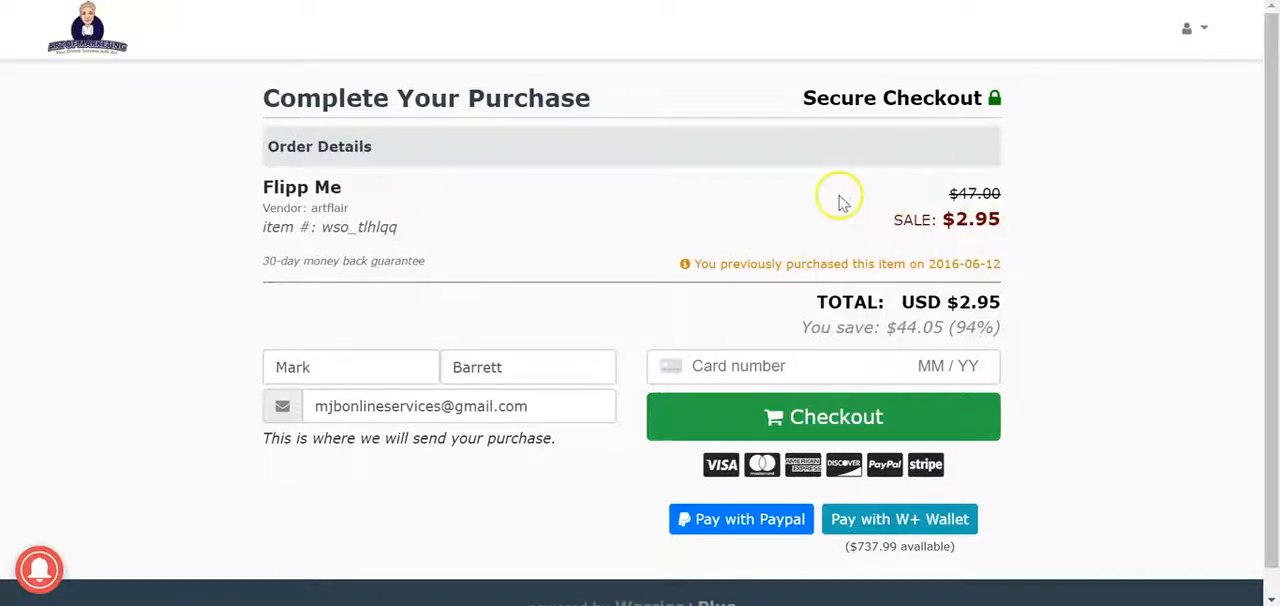
{"action": "mouse_move", "coordinate": [1030, 10]}
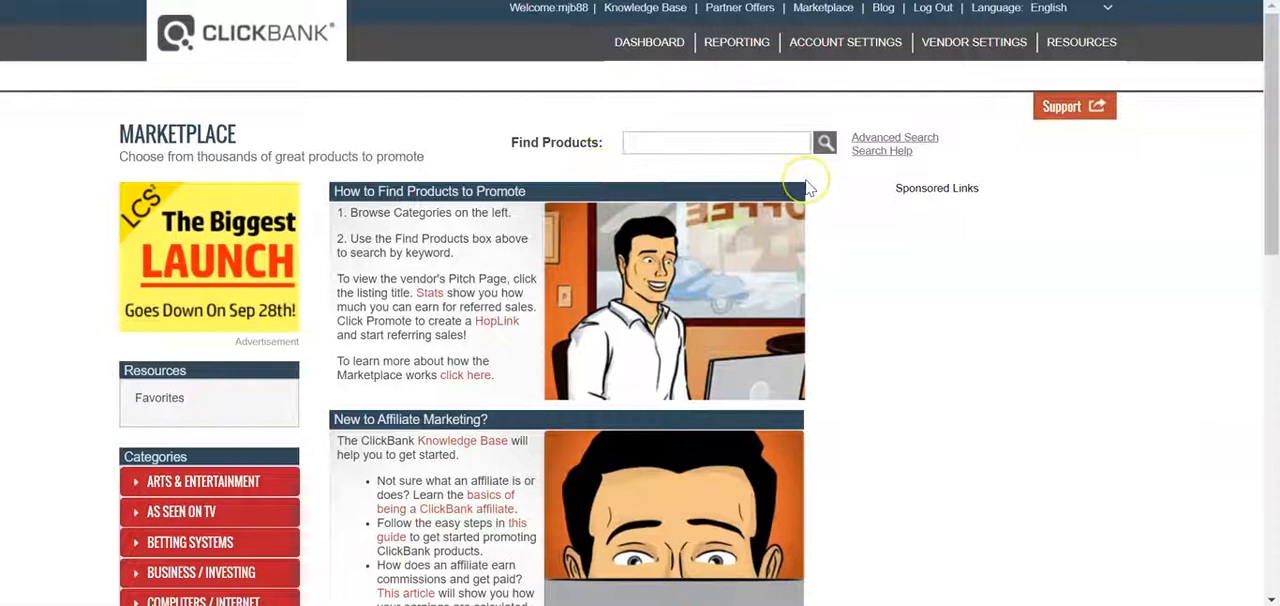
{"action": "mouse_move", "coordinate": [528, 130]}
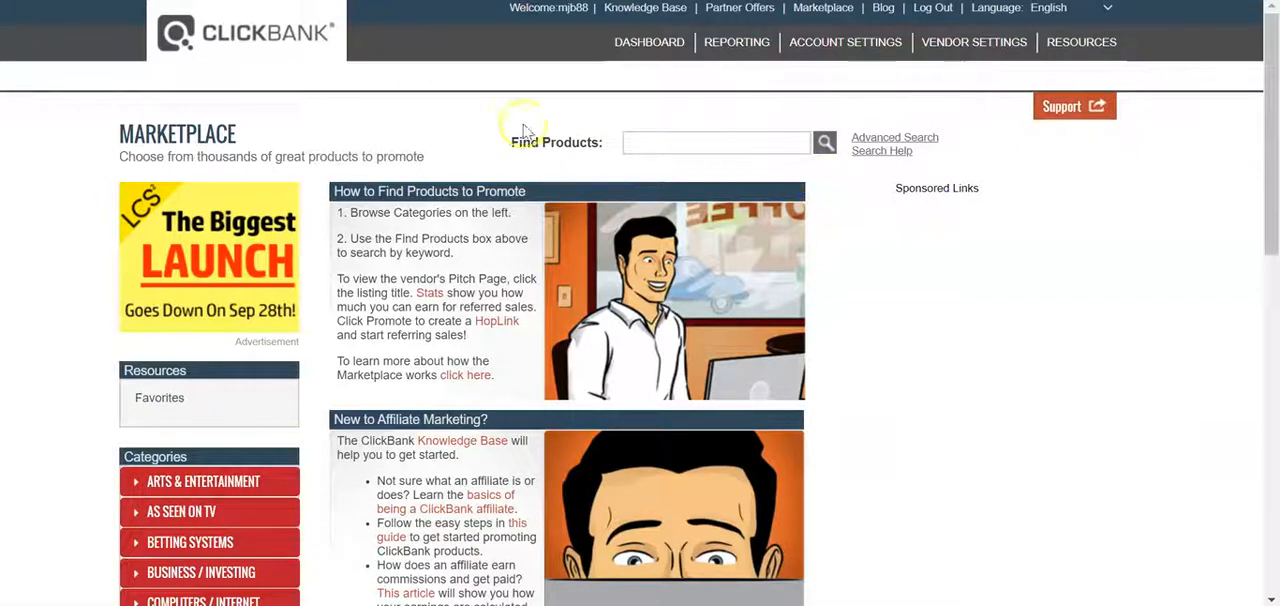
{"action": "mouse_move", "coordinate": [280, 50]}
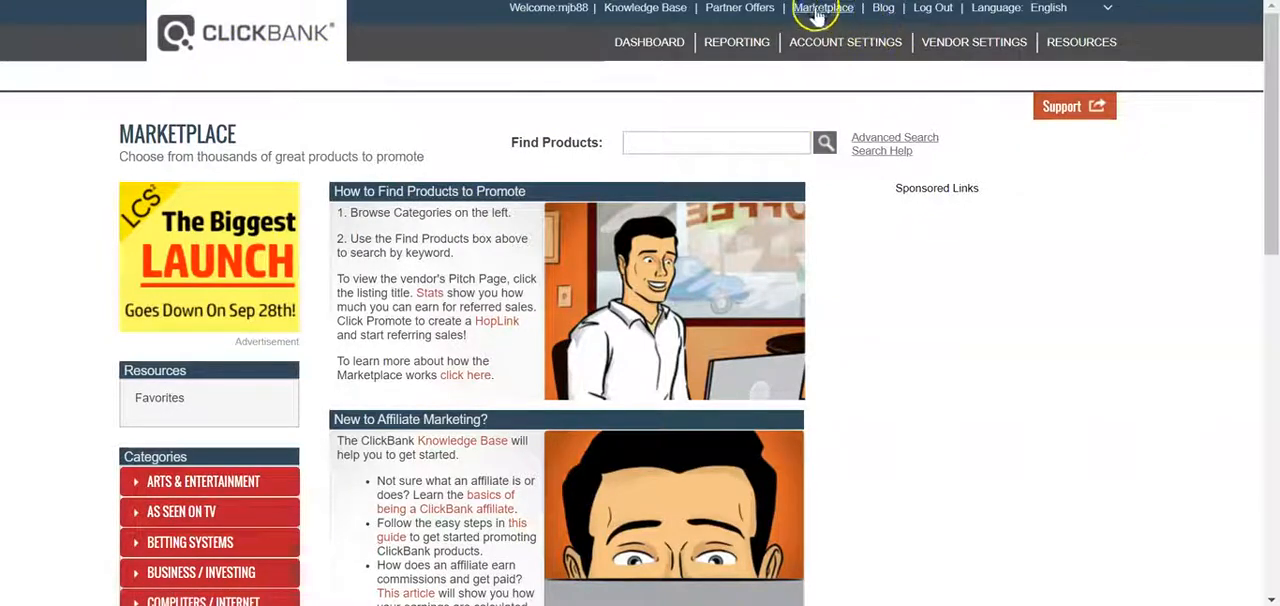
- Browse the E-business & E-marketing category listings such as Perpetual Income 365 and CB University
{"action": "scroll", "scroll_direction": "down", "scroll_amount": 3}
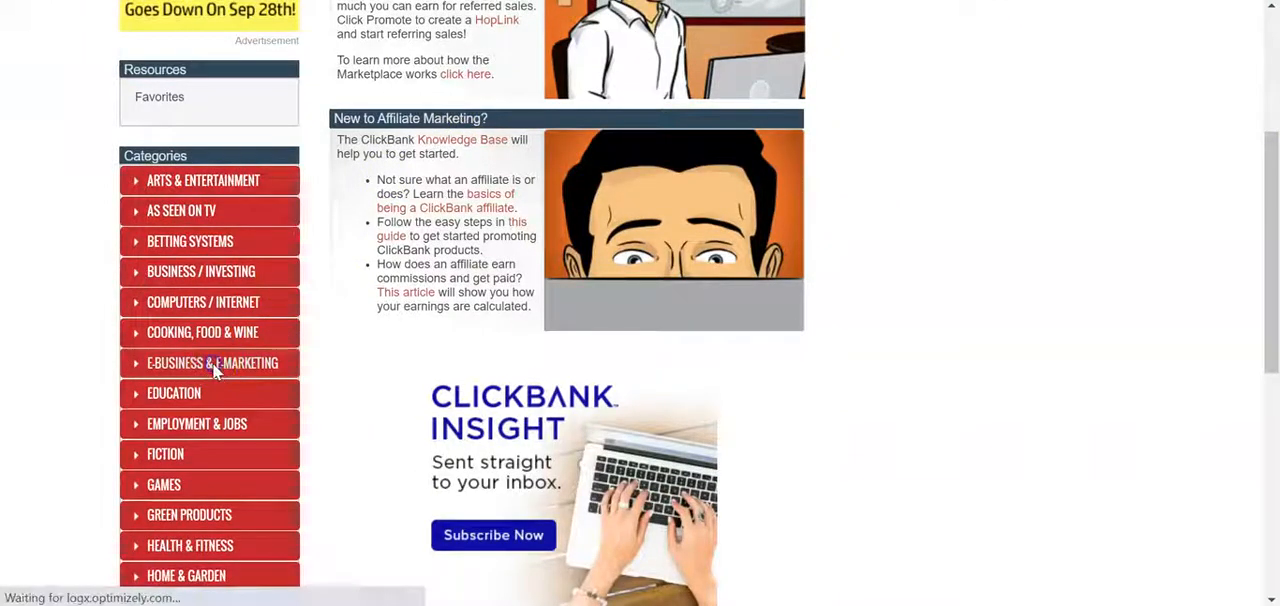
{"action": "left_click", "coordinate": [212, 364]}
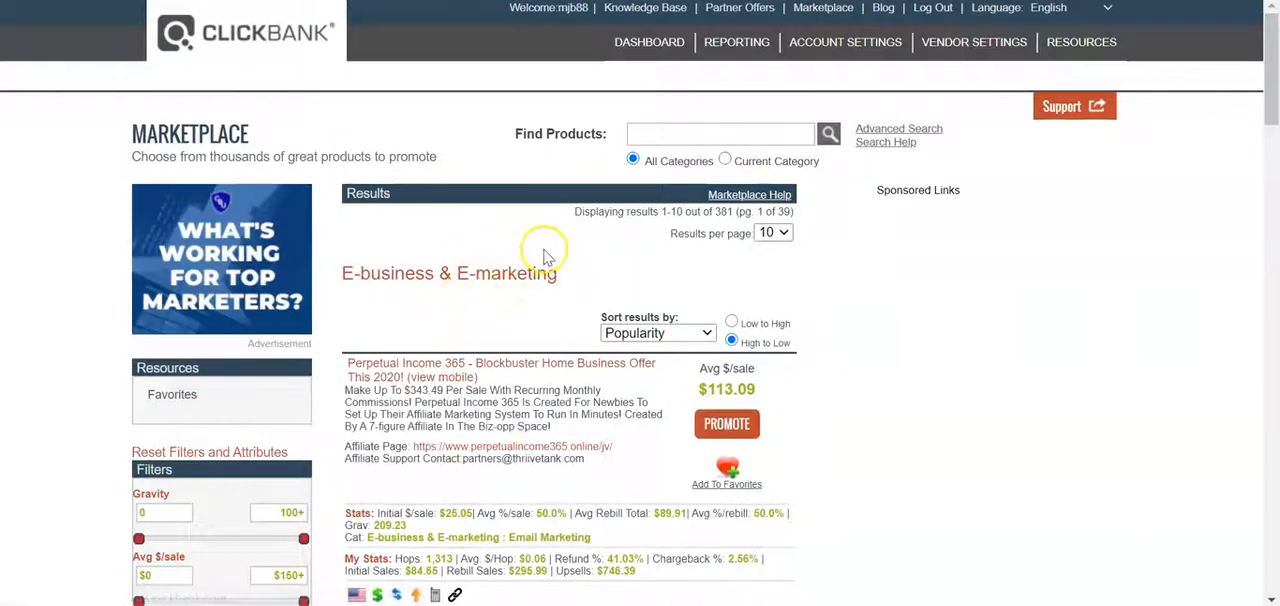
{"action": "mouse_move", "coordinate": [610, 248]}
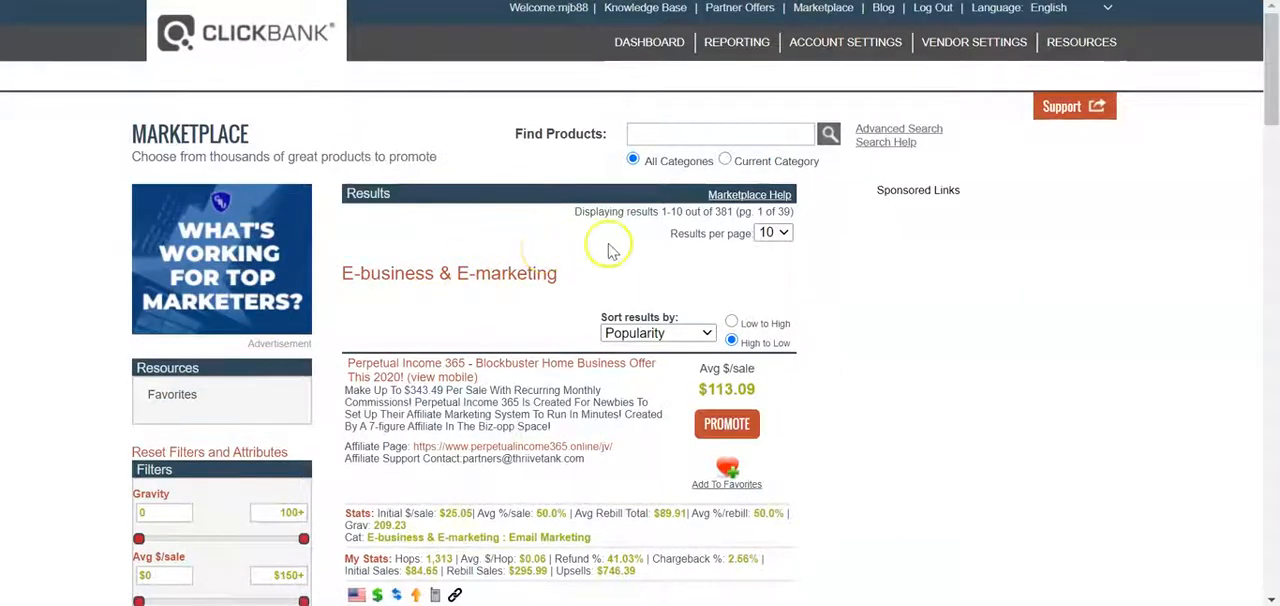
{"action": "mouse_move", "coordinate": [584, 270]}
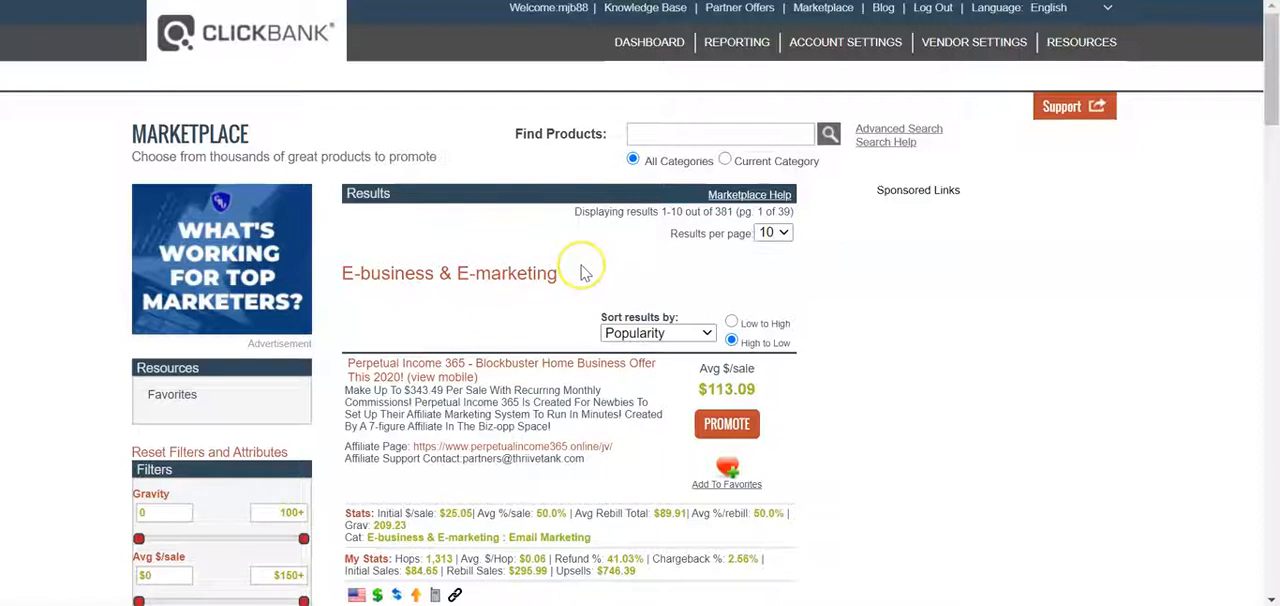
{"action": "scroll", "scroll_direction": "down", "scroll_amount": 3}
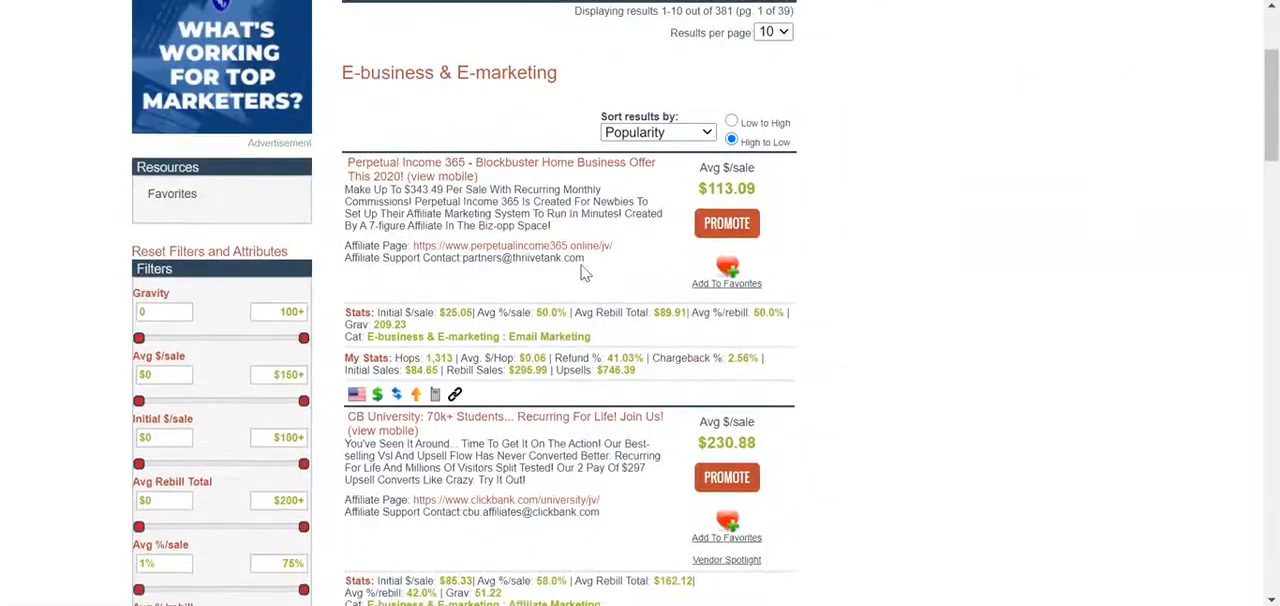
{"action": "scroll", "scroll_direction": "down", "scroll_amount": 3}
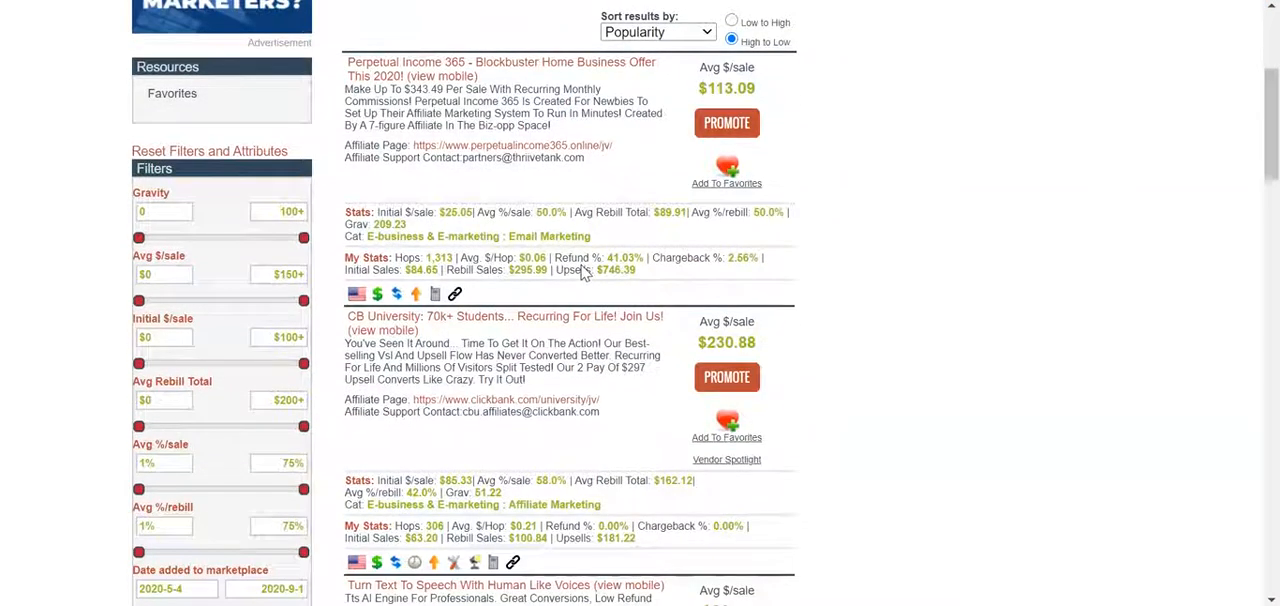
{"action": "mouse_move", "coordinate": [476, 330]}
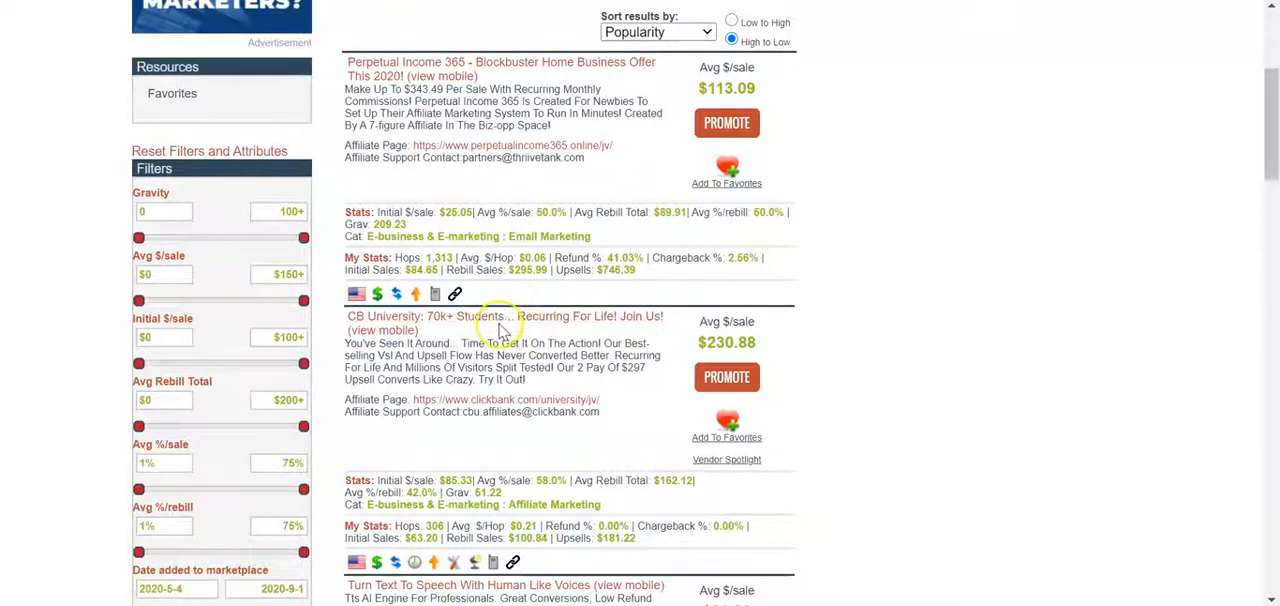
{"action": "scroll", "scroll_direction": "down", "scroll_amount": 3}
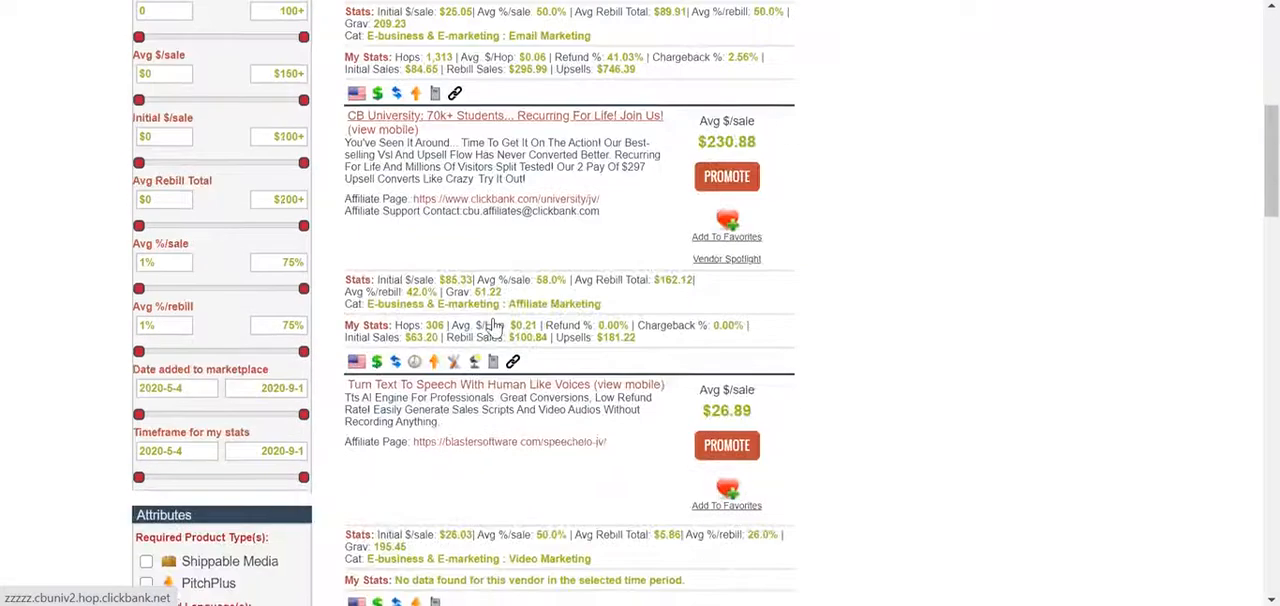
- Promote The 12 Minute Affiliate System and generate its ClickBank HopLink
{"action": "scroll", "scroll_direction": "down", "scroll_amount": 3}
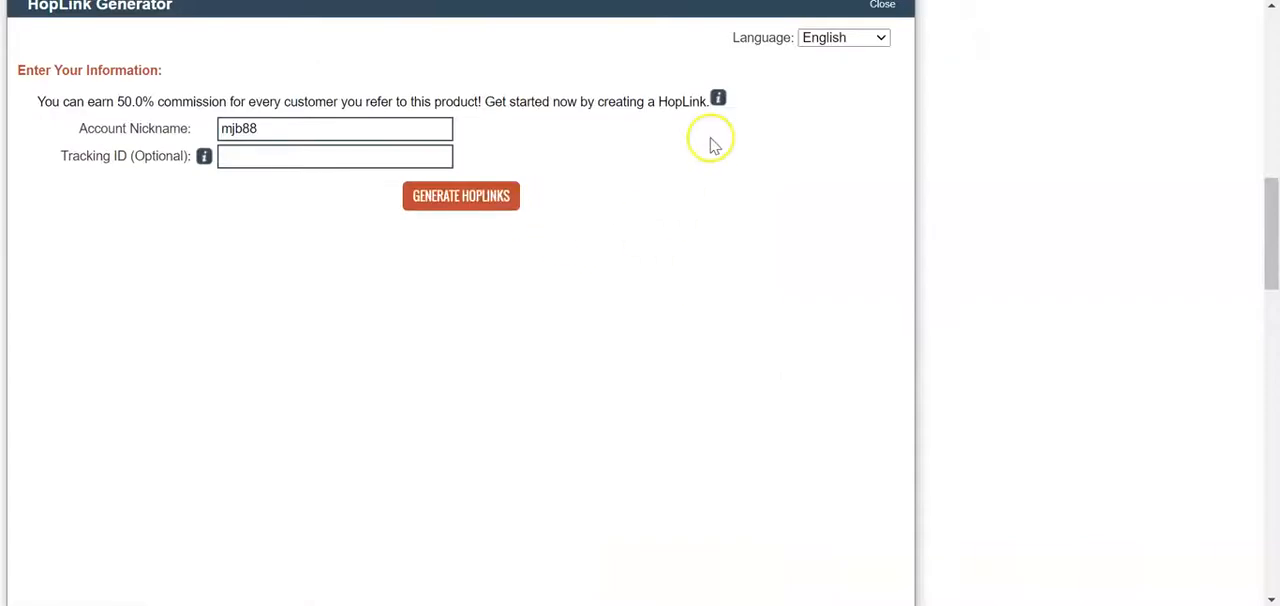
{"action": "mouse_move", "coordinate": [152, 104]}
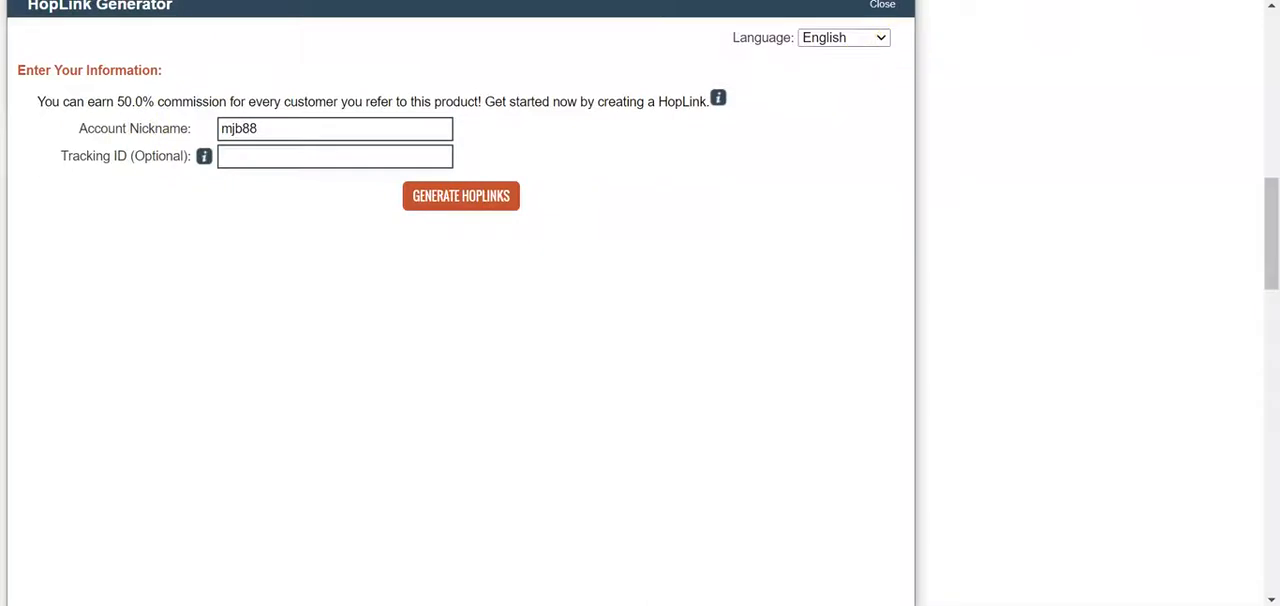
{"action": "left_click", "coordinate": [884, 4]}
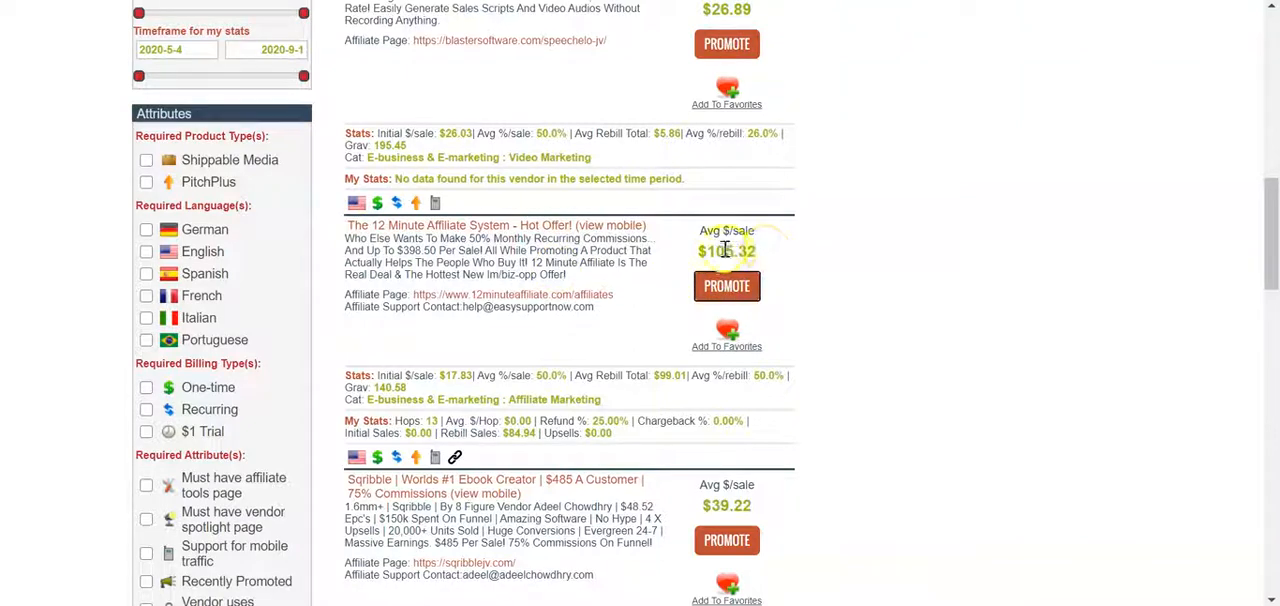
{"action": "mouse_move", "coordinate": [592, 308]}
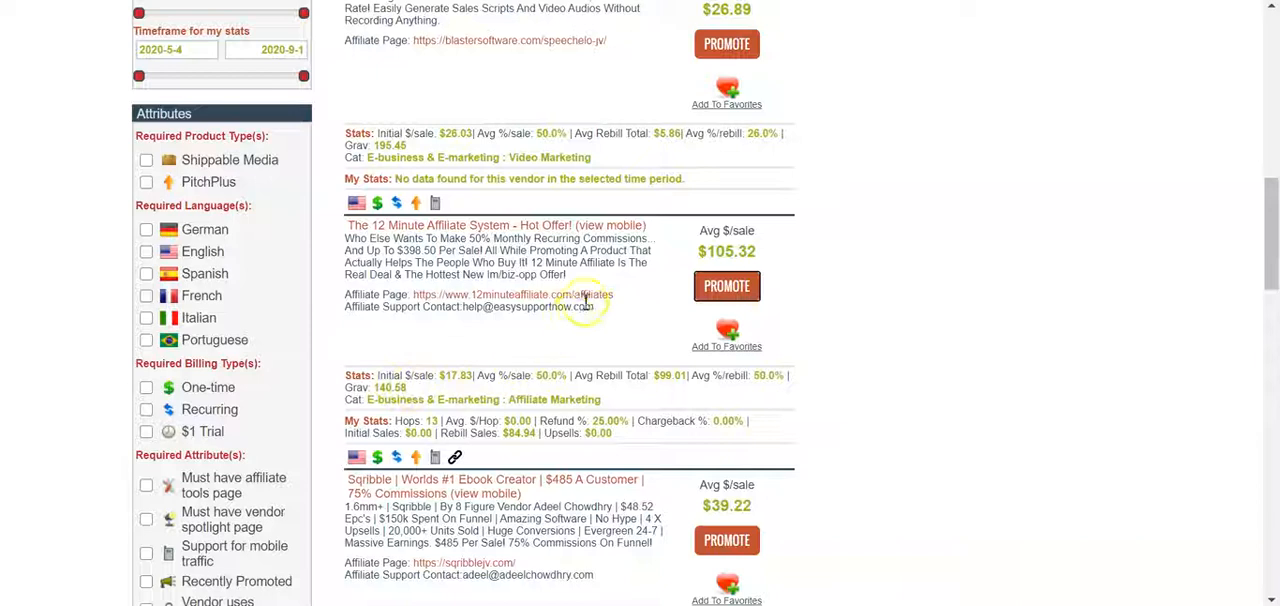
{"action": "mouse_move", "coordinate": [728, 288]}
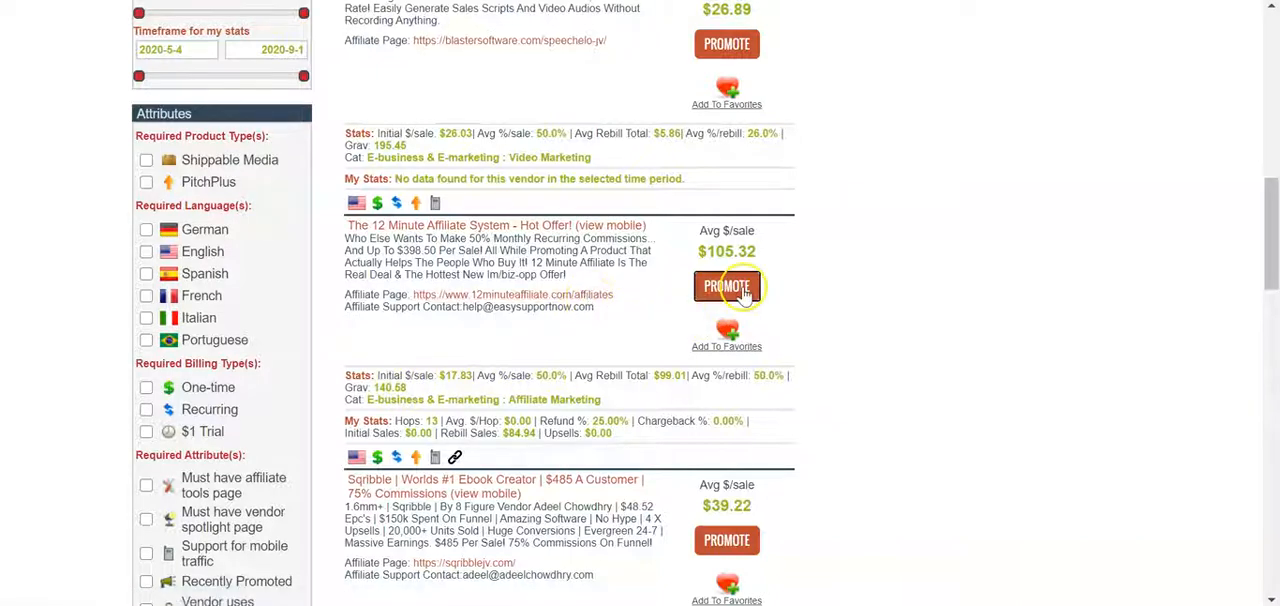
{"action": "left_click", "coordinate": [726, 288]}
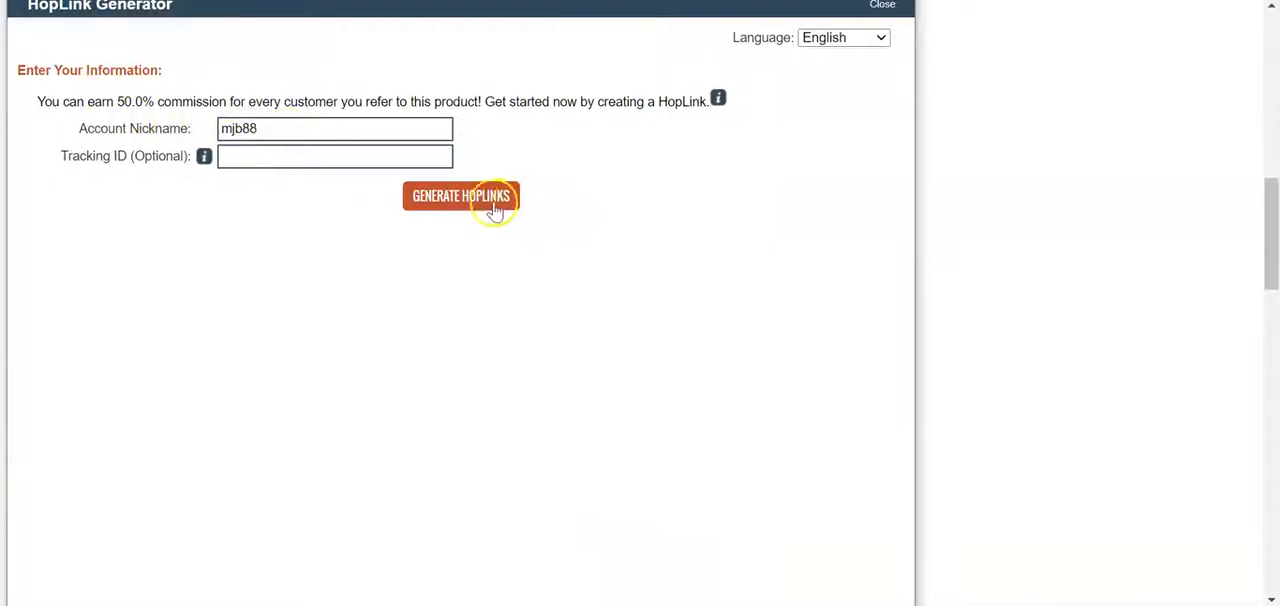
{"action": "left_click", "coordinate": [460, 196]}
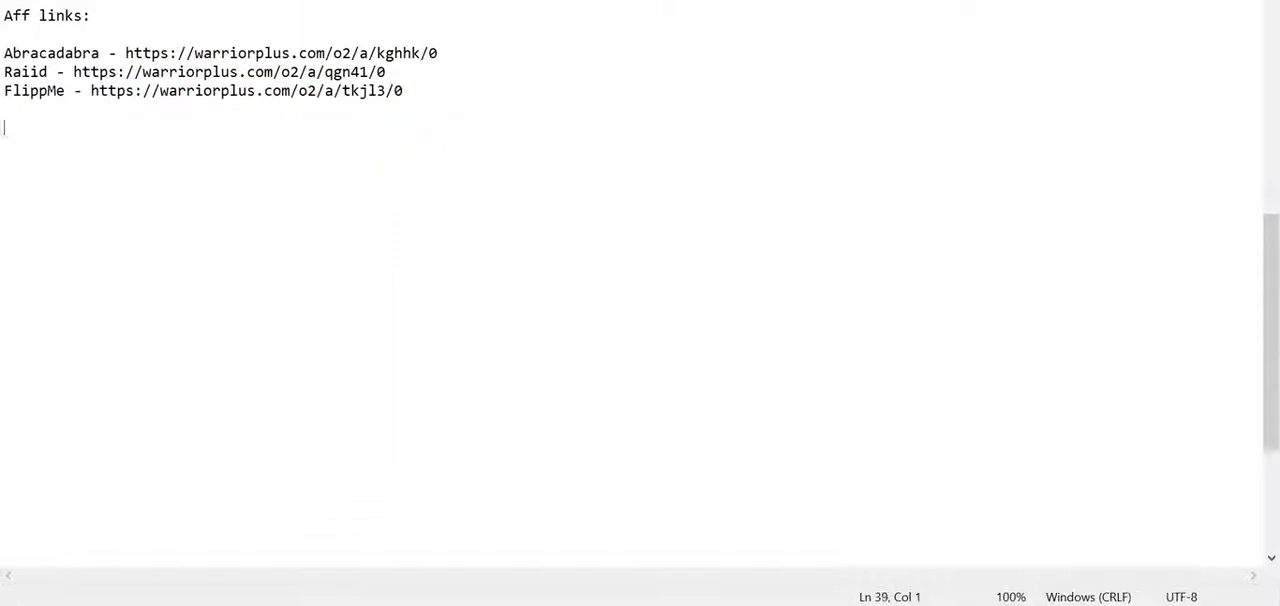
{"action": "type", "text": "12 Minute"}
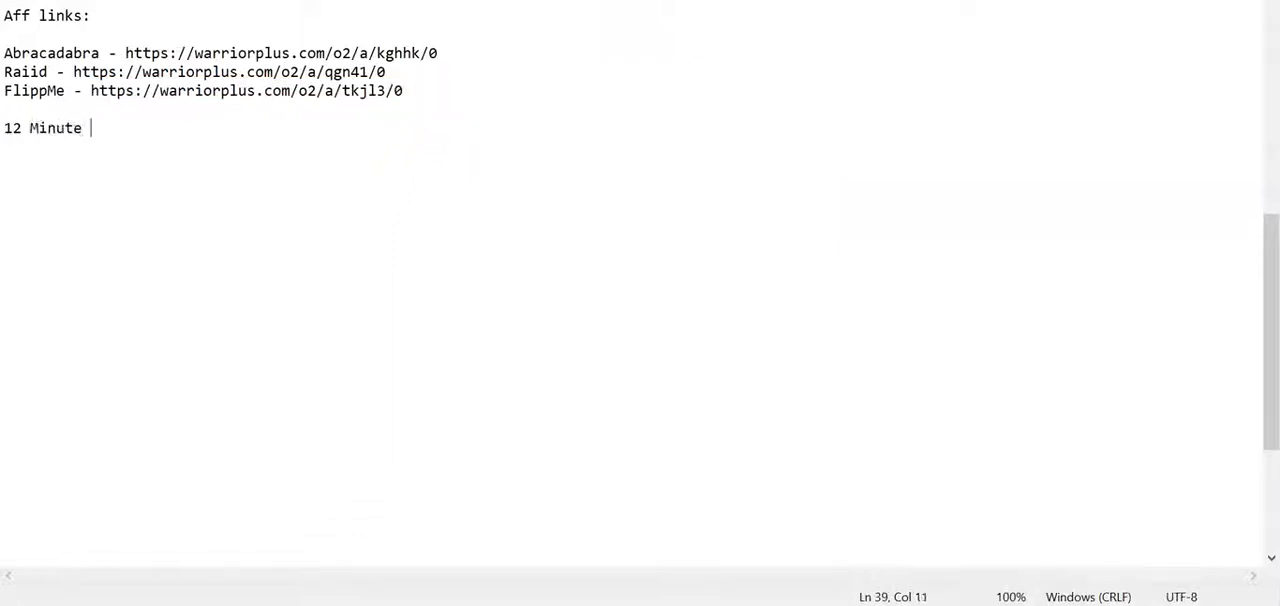
{"action": "type", "text": "Affiliate"}
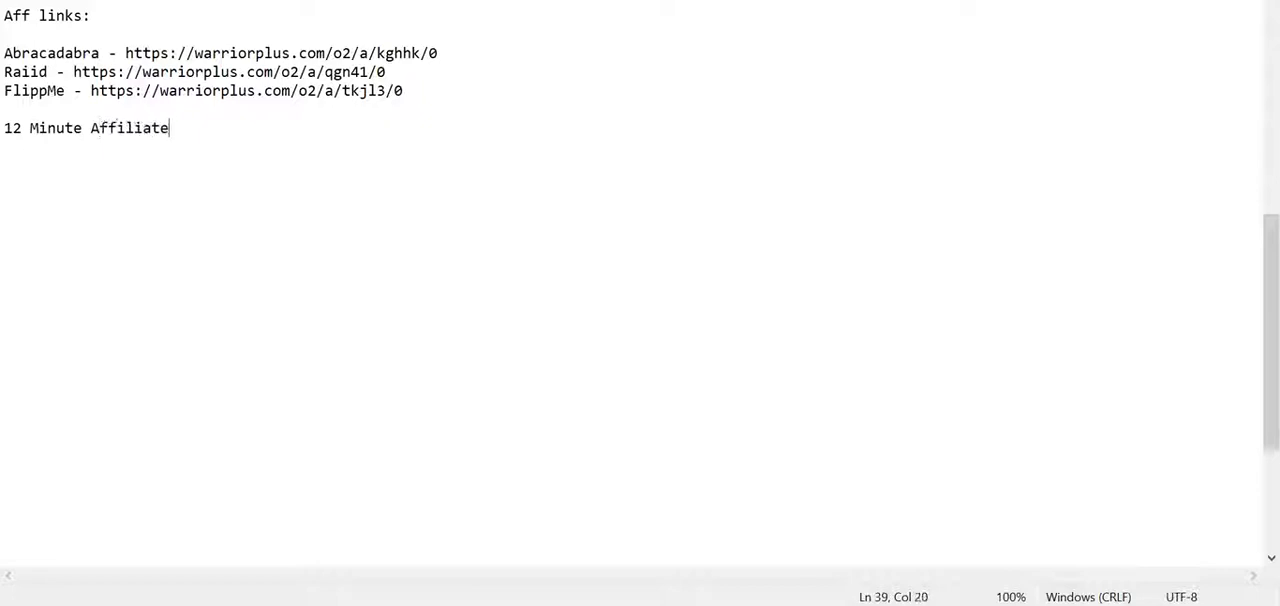
{"action": "type", "text": "- https://dde23kn0a0dvavf9gqvc0r3v93.hop.clickbank.net/"}
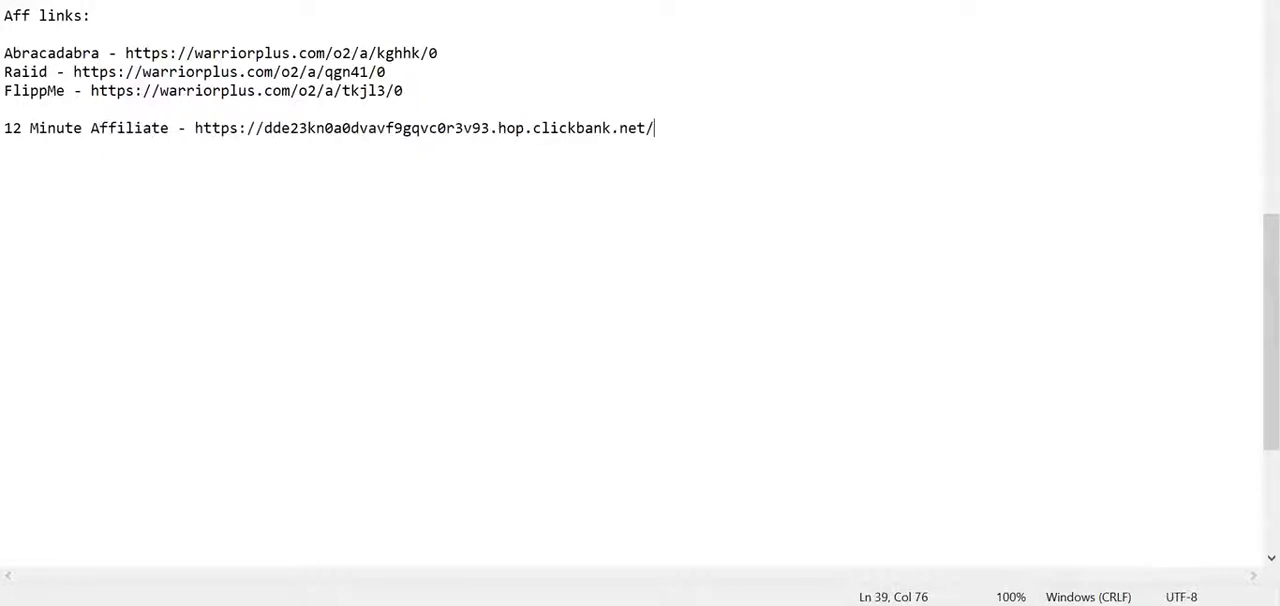
{"action": "key", "text": "Enter"}
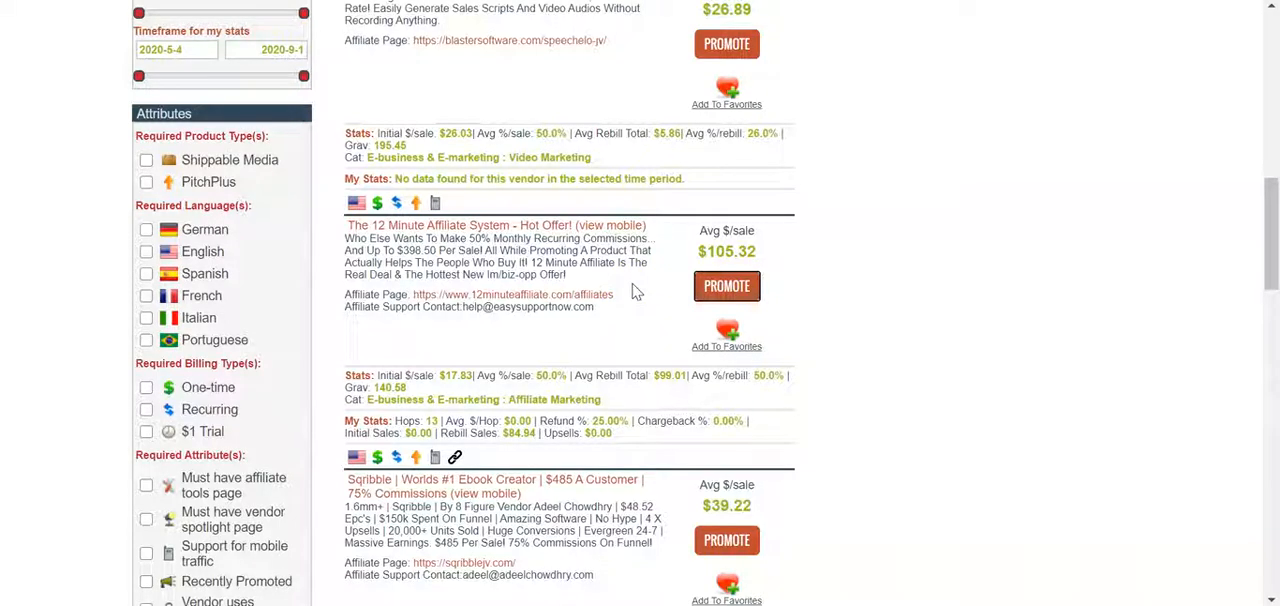
- Scroll further down the listings to offers like 100K Blueprint and Salehoo
{"action": "scroll", "scroll_direction": "down", "scroll_amount": 3}
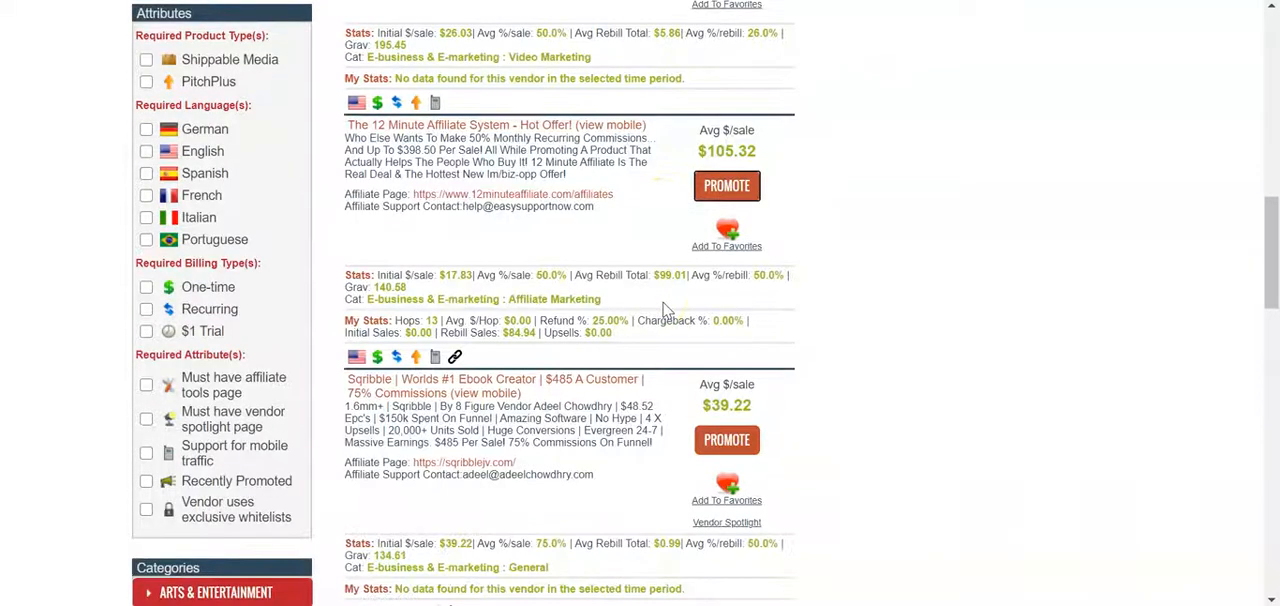
{"action": "scroll", "scroll_direction": "down", "scroll_amount": 3}
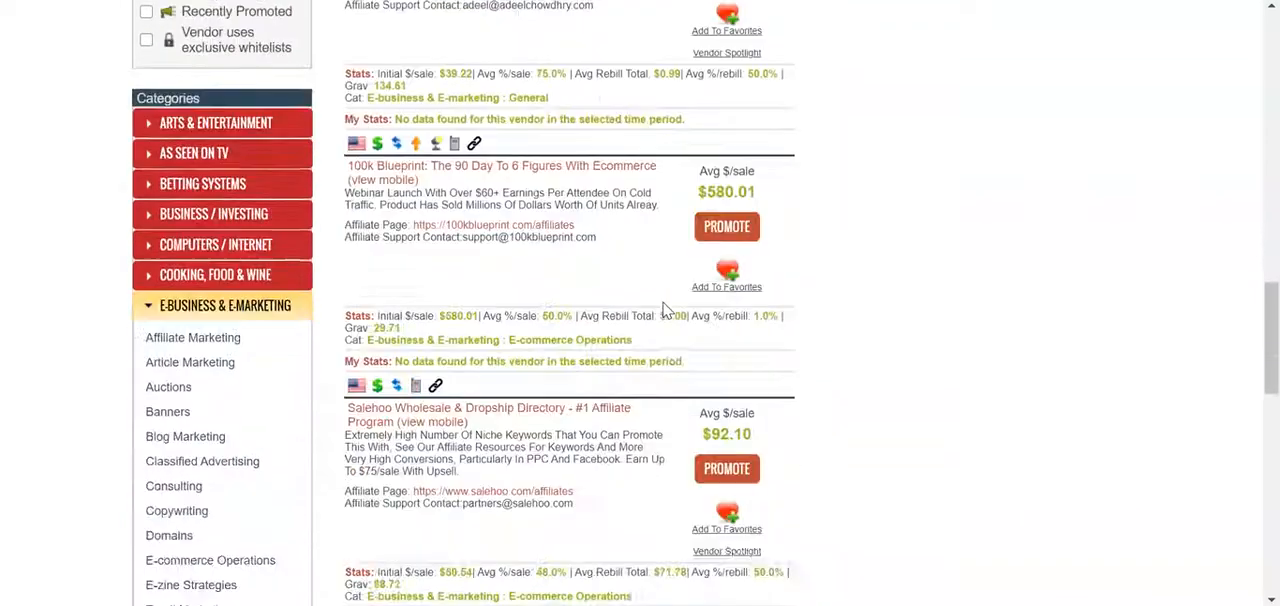
{"action": "scroll", "scroll_direction": "down", "scroll_amount": 3}
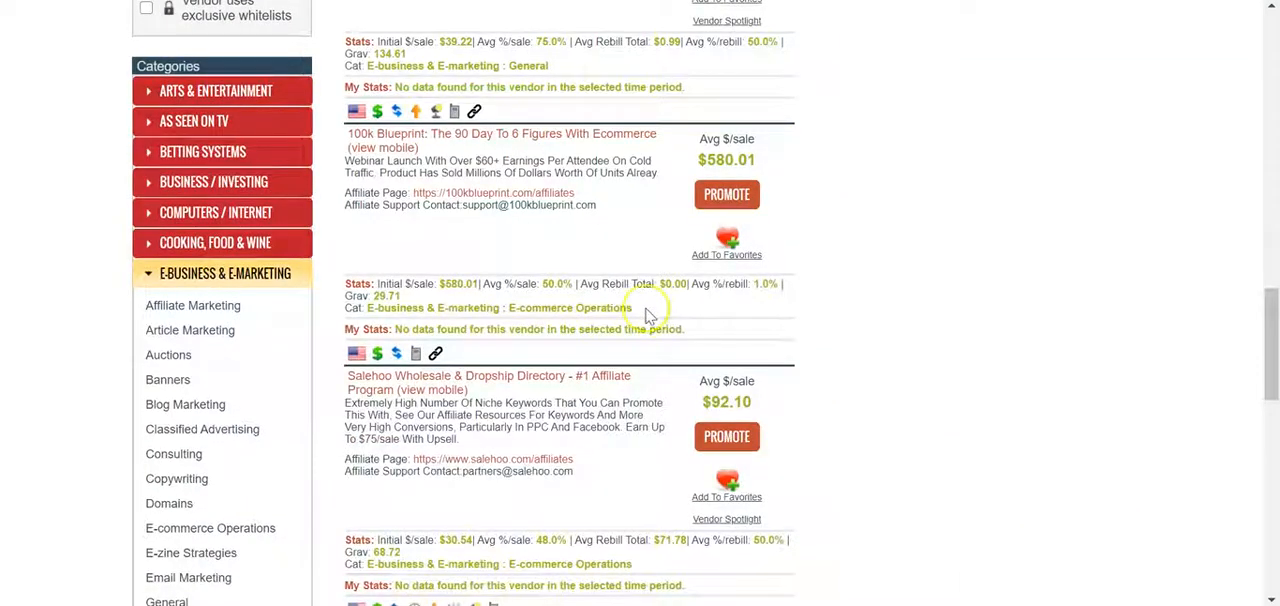
{"action": "mouse_move", "coordinate": [648, 316]}
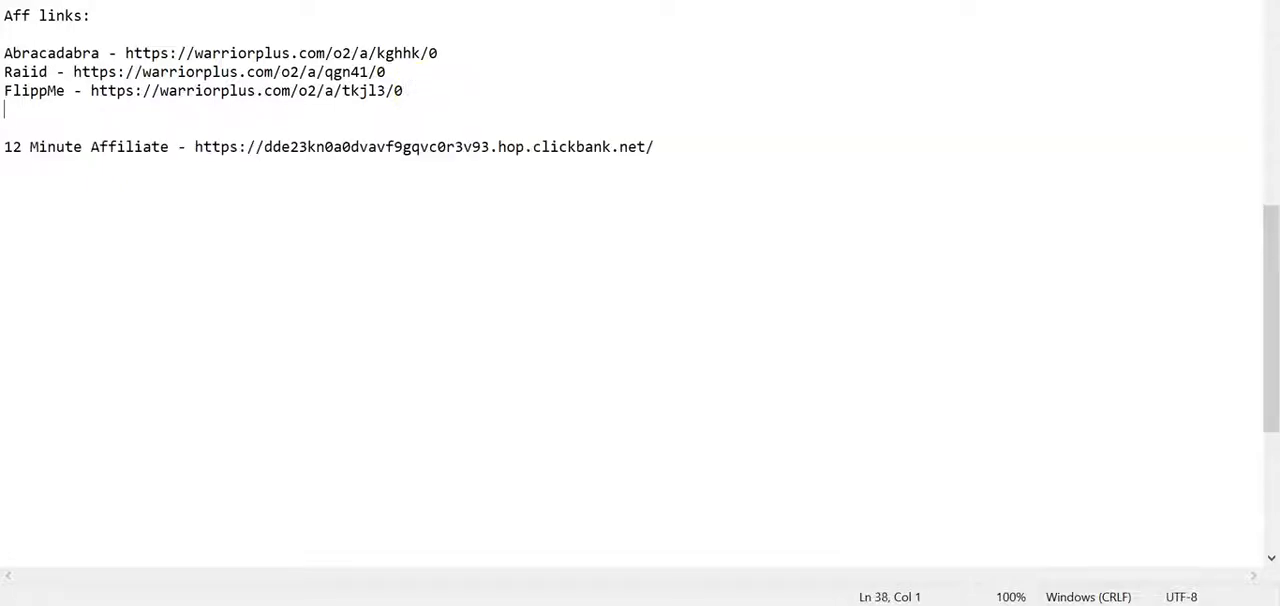
- Type a 'Phoenix -' label beneath the FlippMe line, leaving its link blank
{"action": "type", "text": "Phoeniz"}
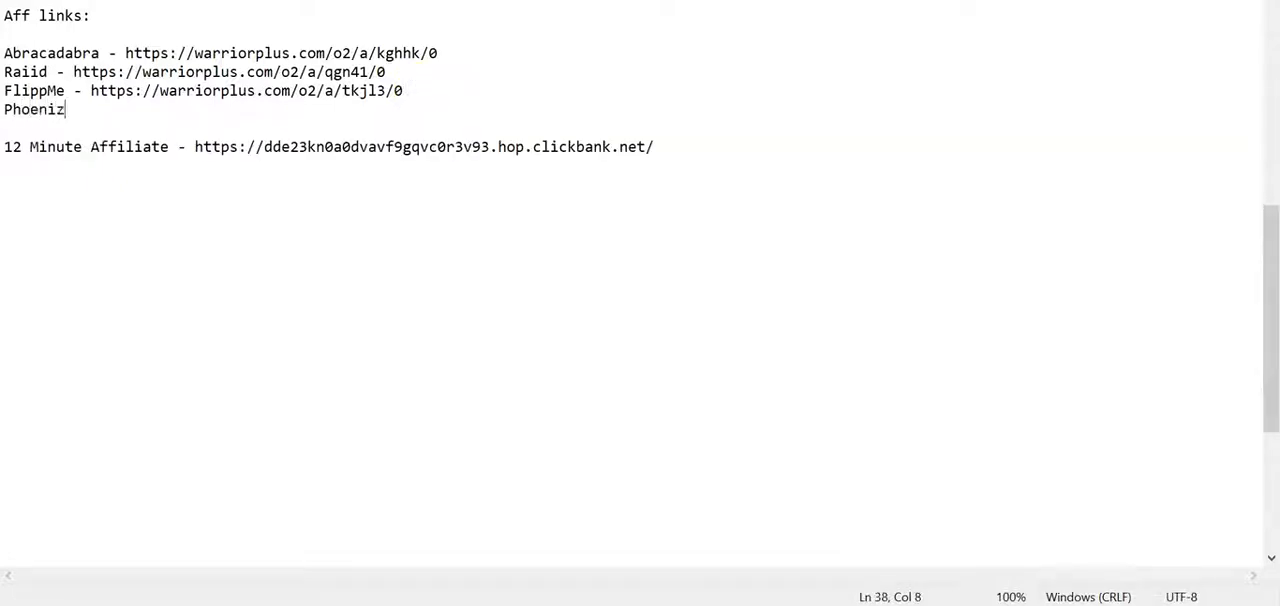
{"action": "type", "text": "-"}
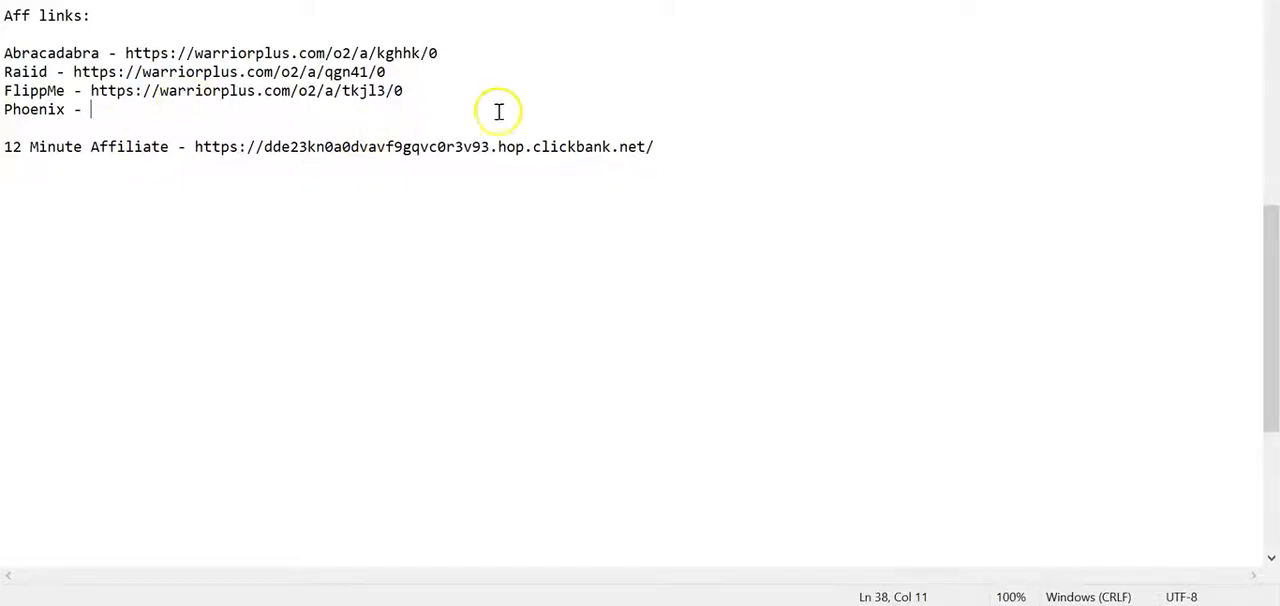
{"action": "left_click", "coordinate": [660, 148]}
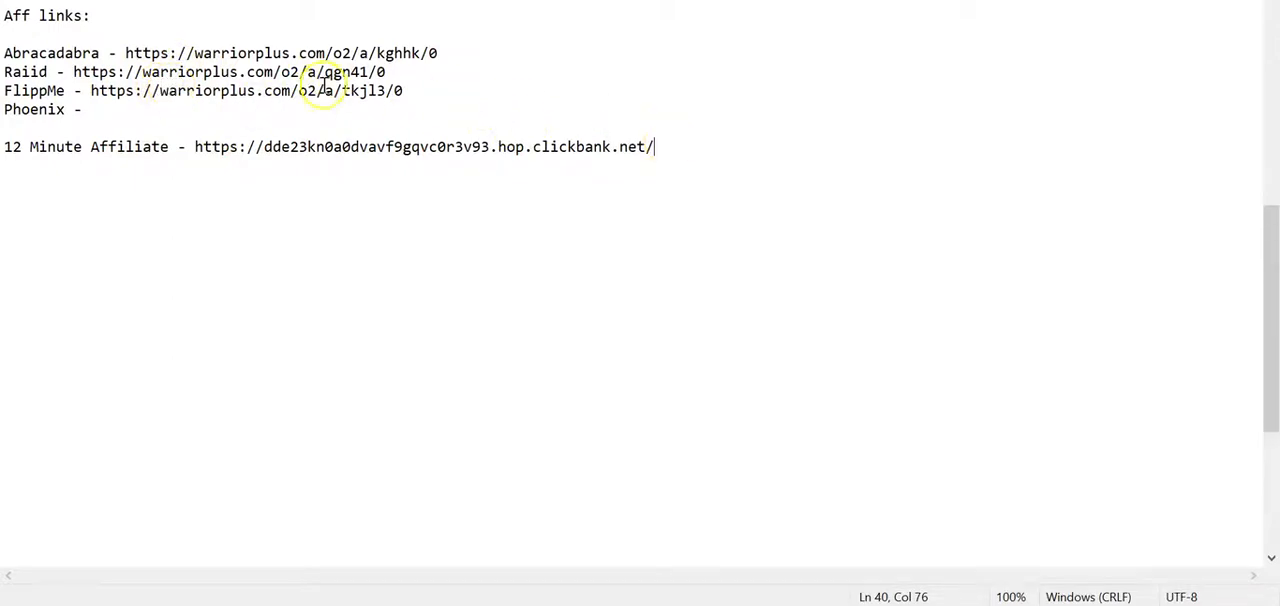
{"action": "mouse_move", "coordinate": [288, 160]}
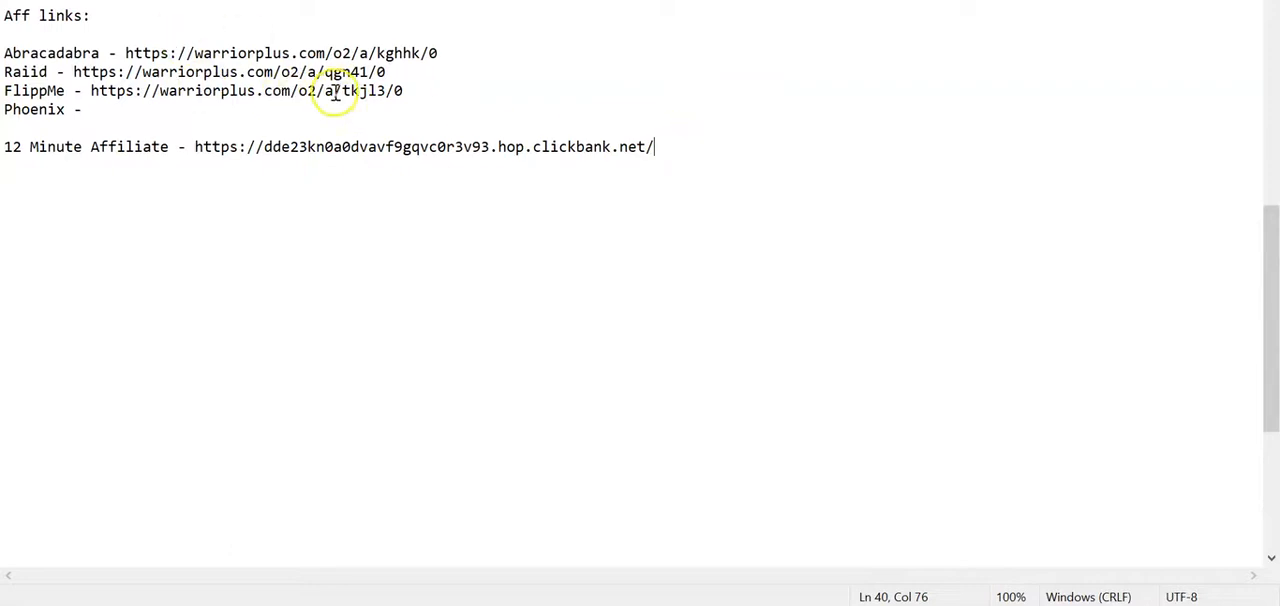
{"action": "mouse_move", "coordinate": [648, 234]}
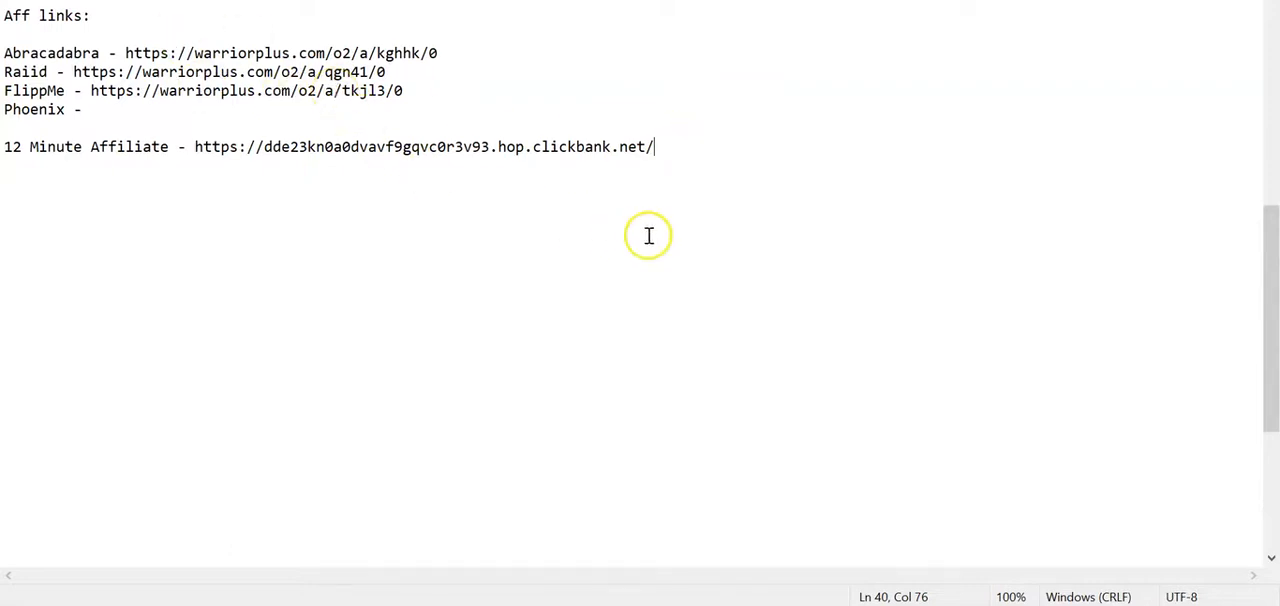